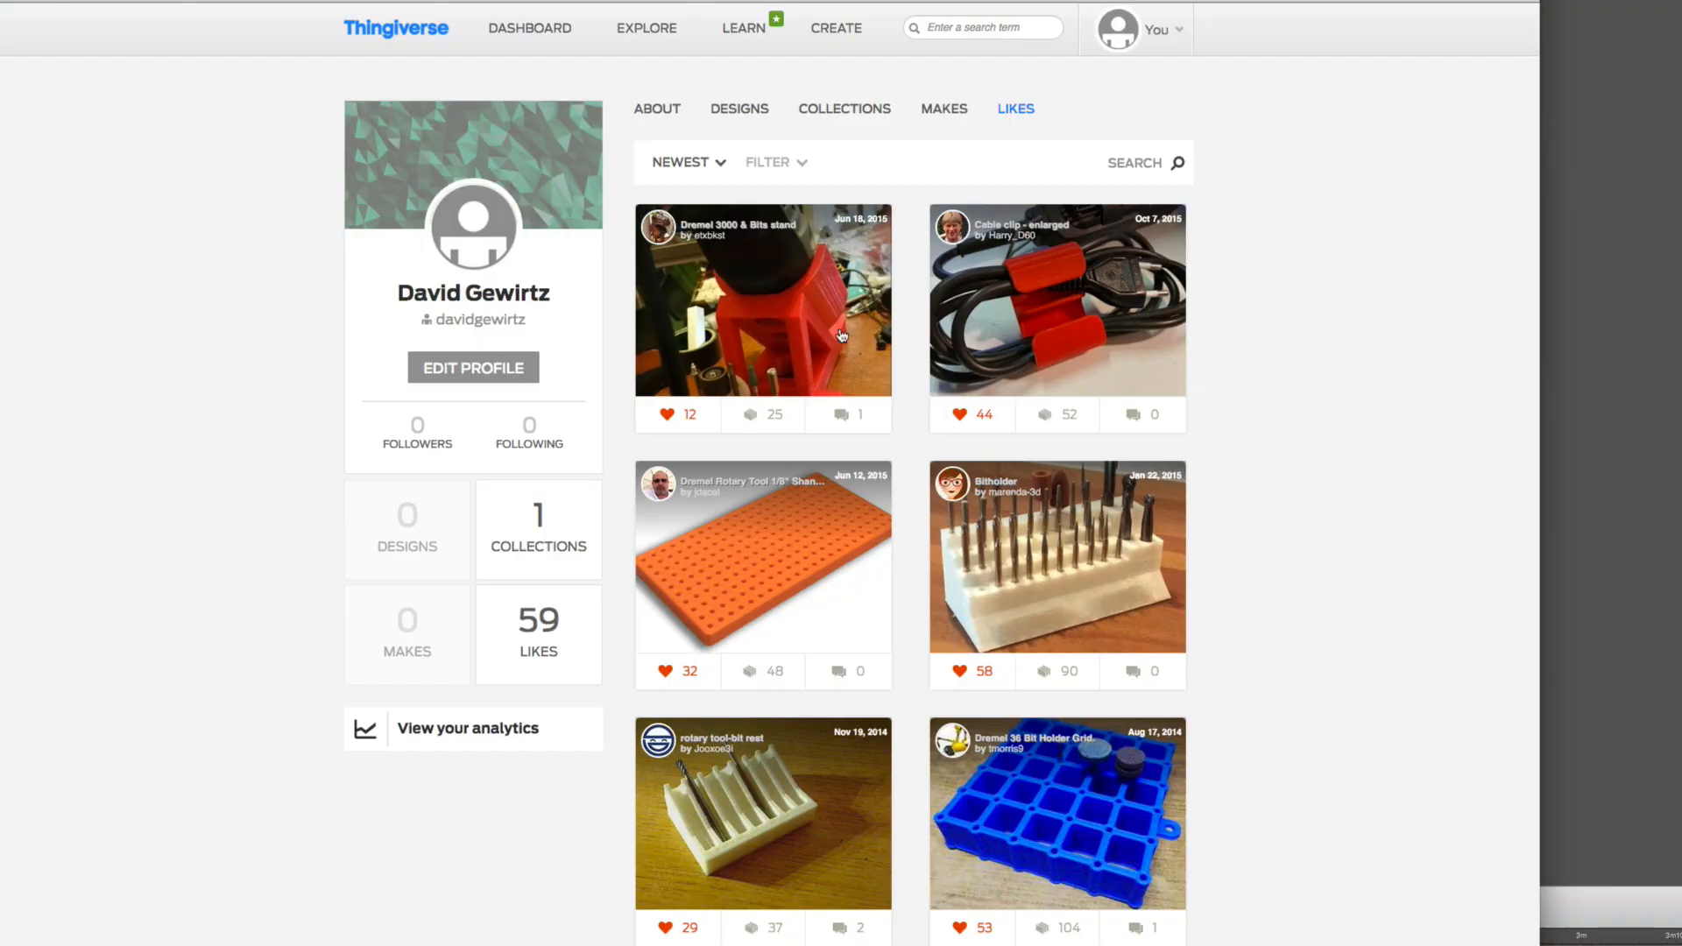
mouse_move(1046, 335)
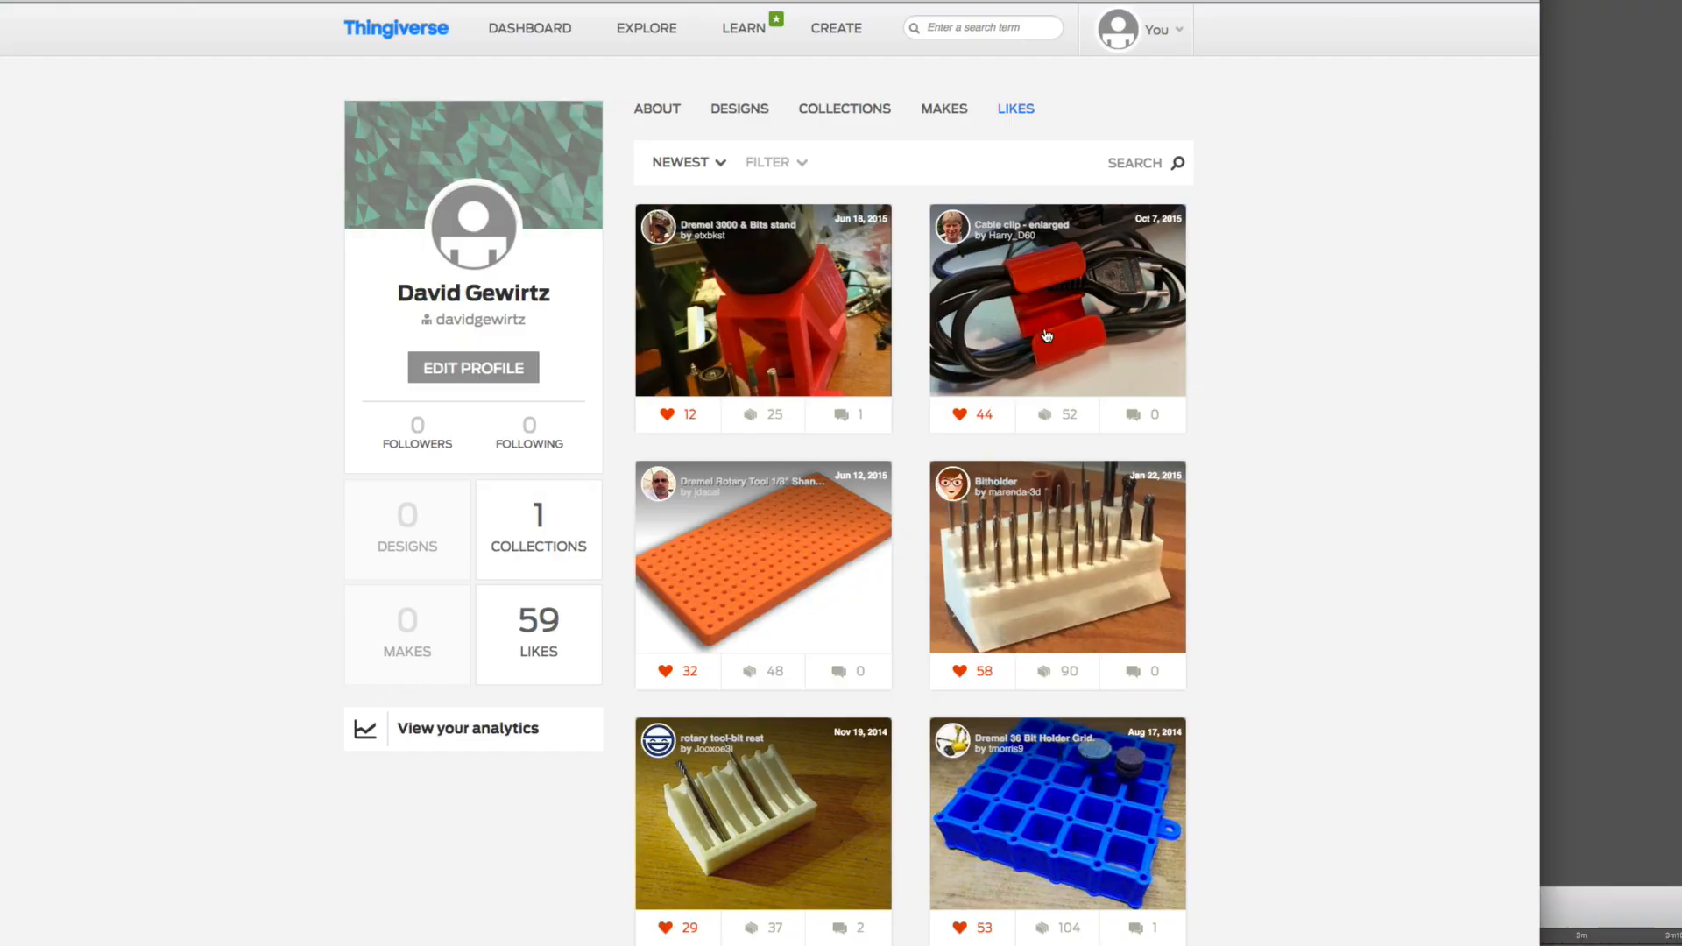
mouse_move(747, 363)
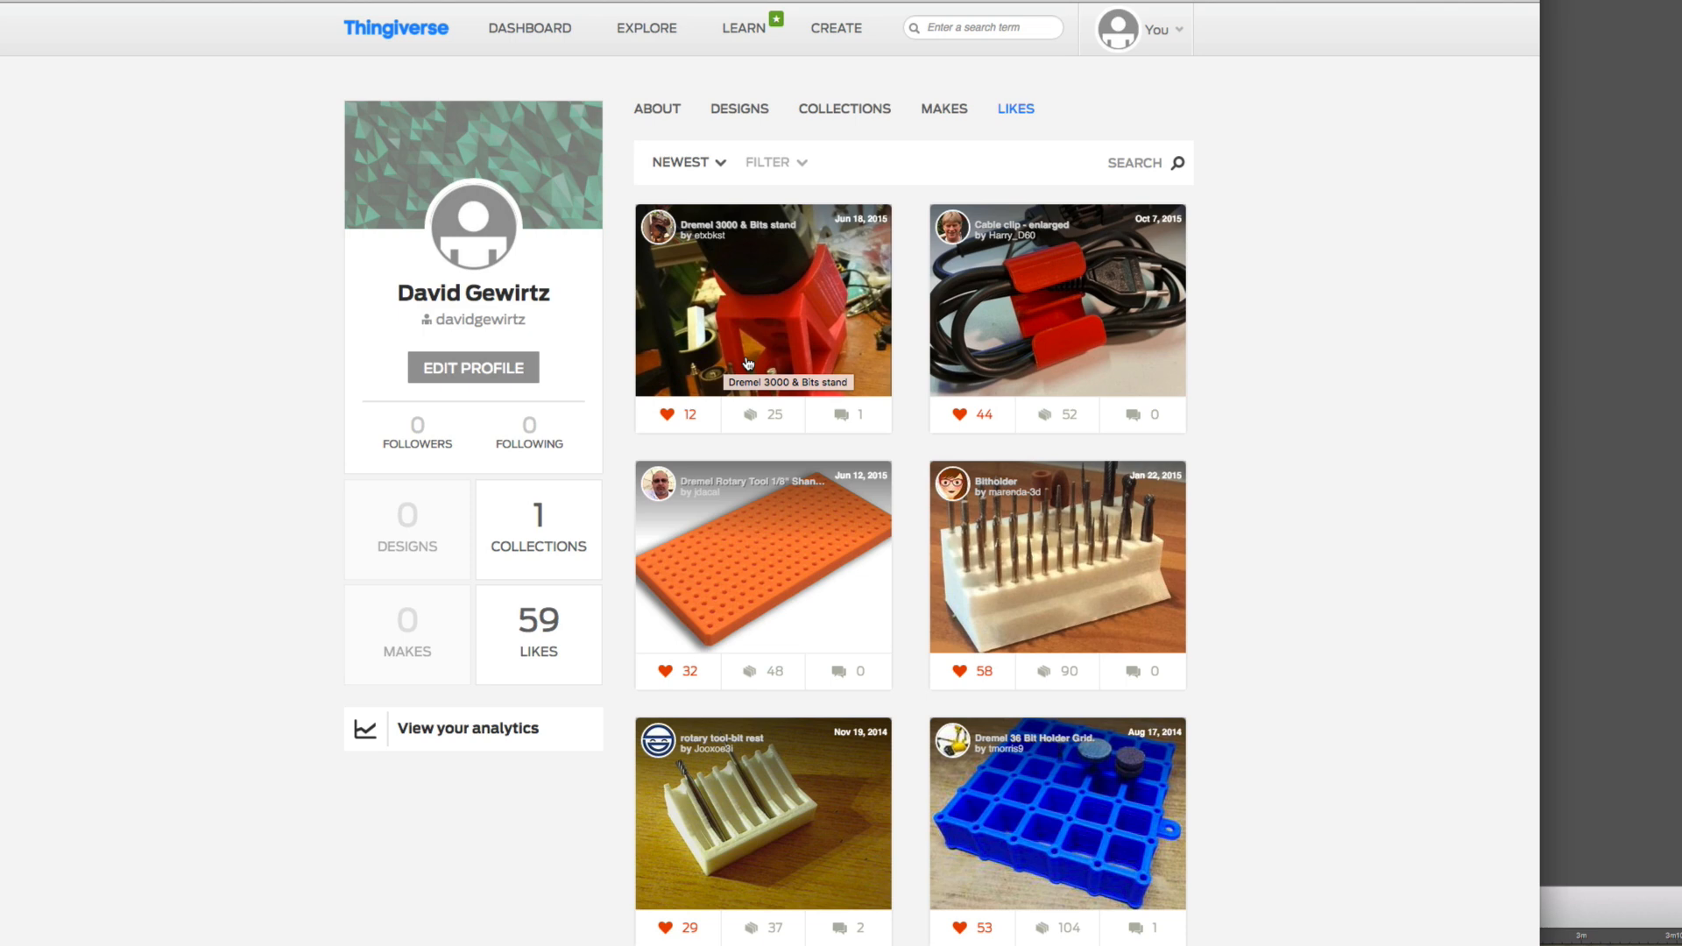
Open the Dremel 3000 & Bits stand design and browse its photos and 3D Thingview model.
left_click(763, 297)
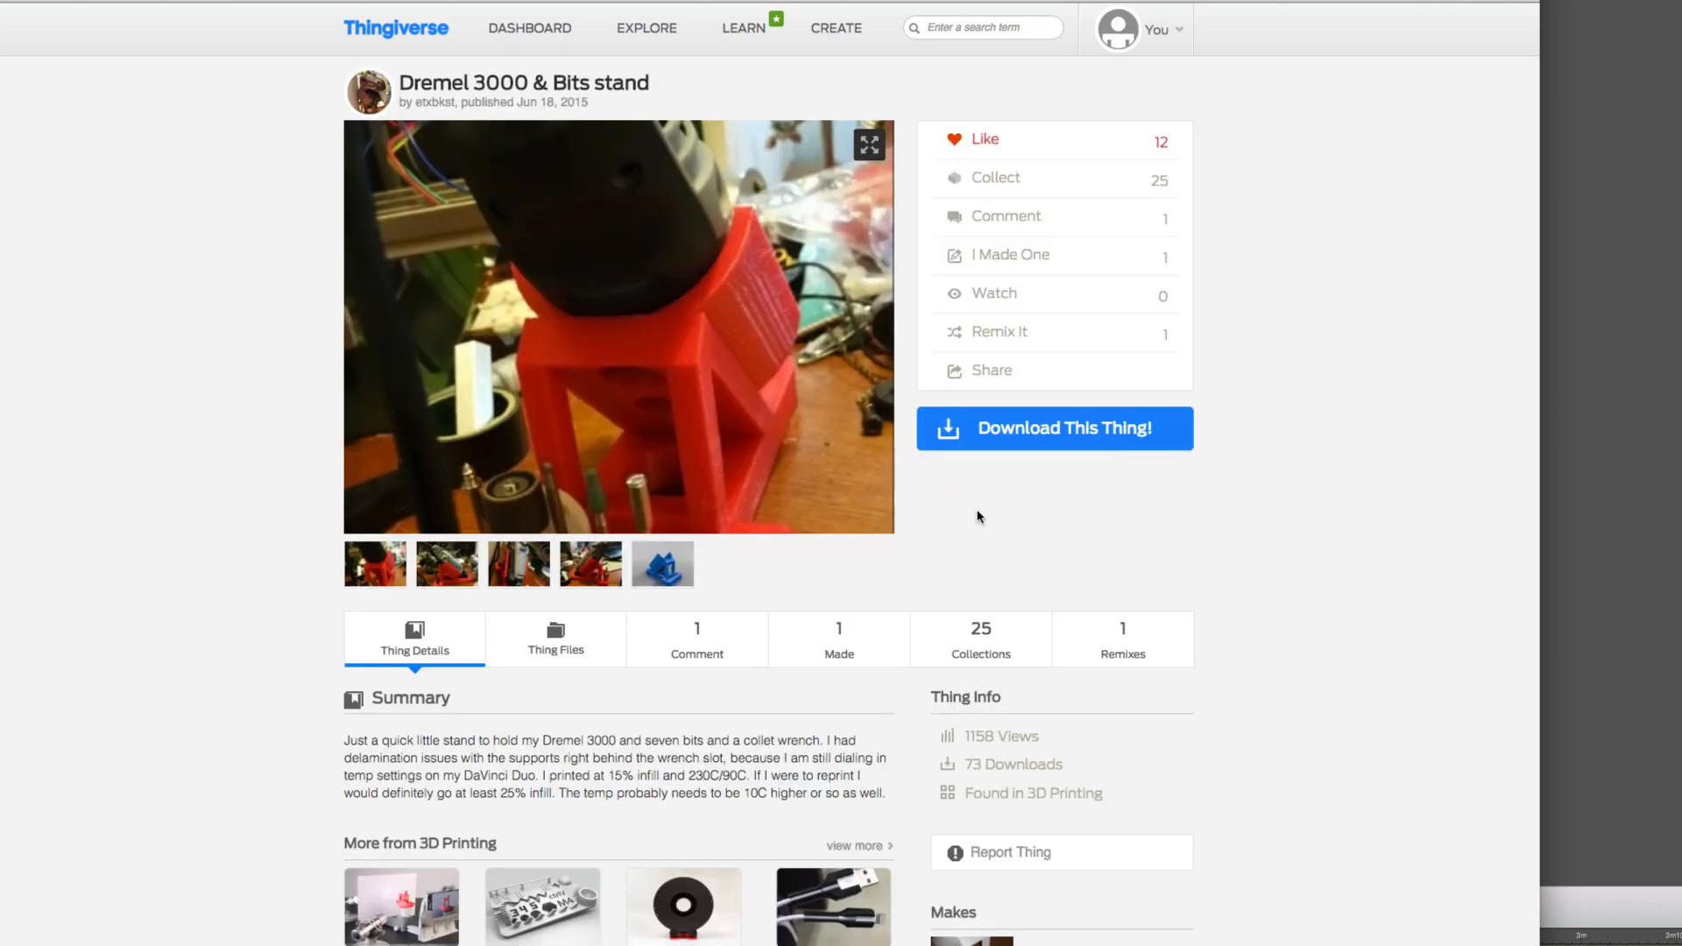
left_click(518, 563)
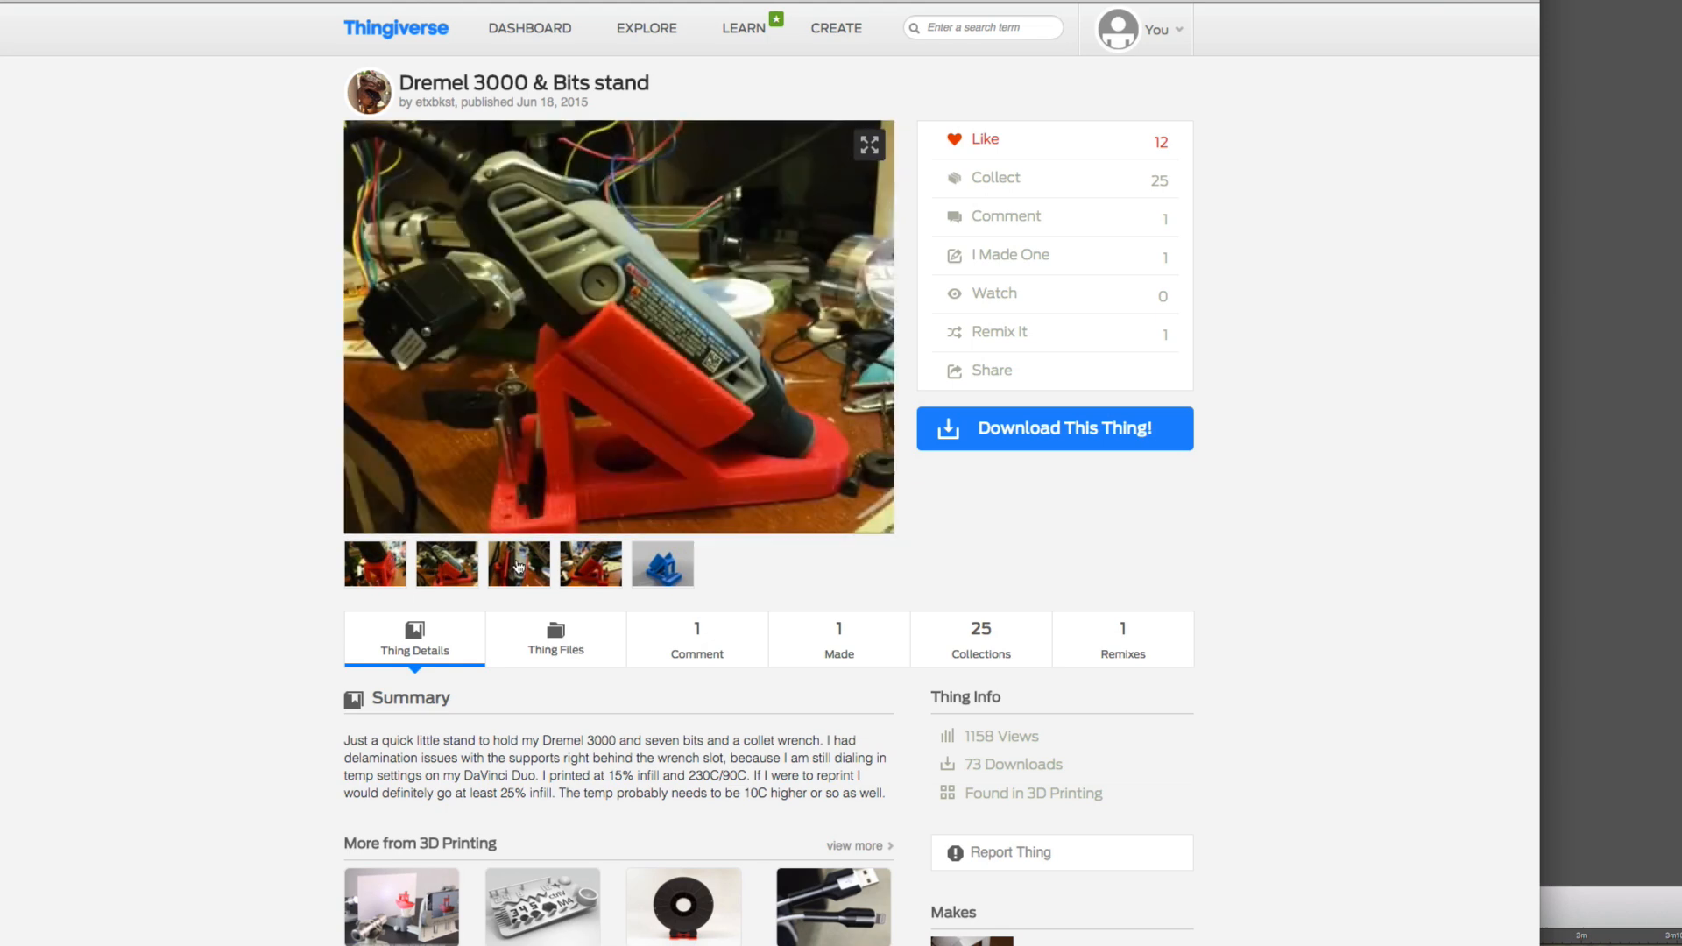
left_click(590, 563)
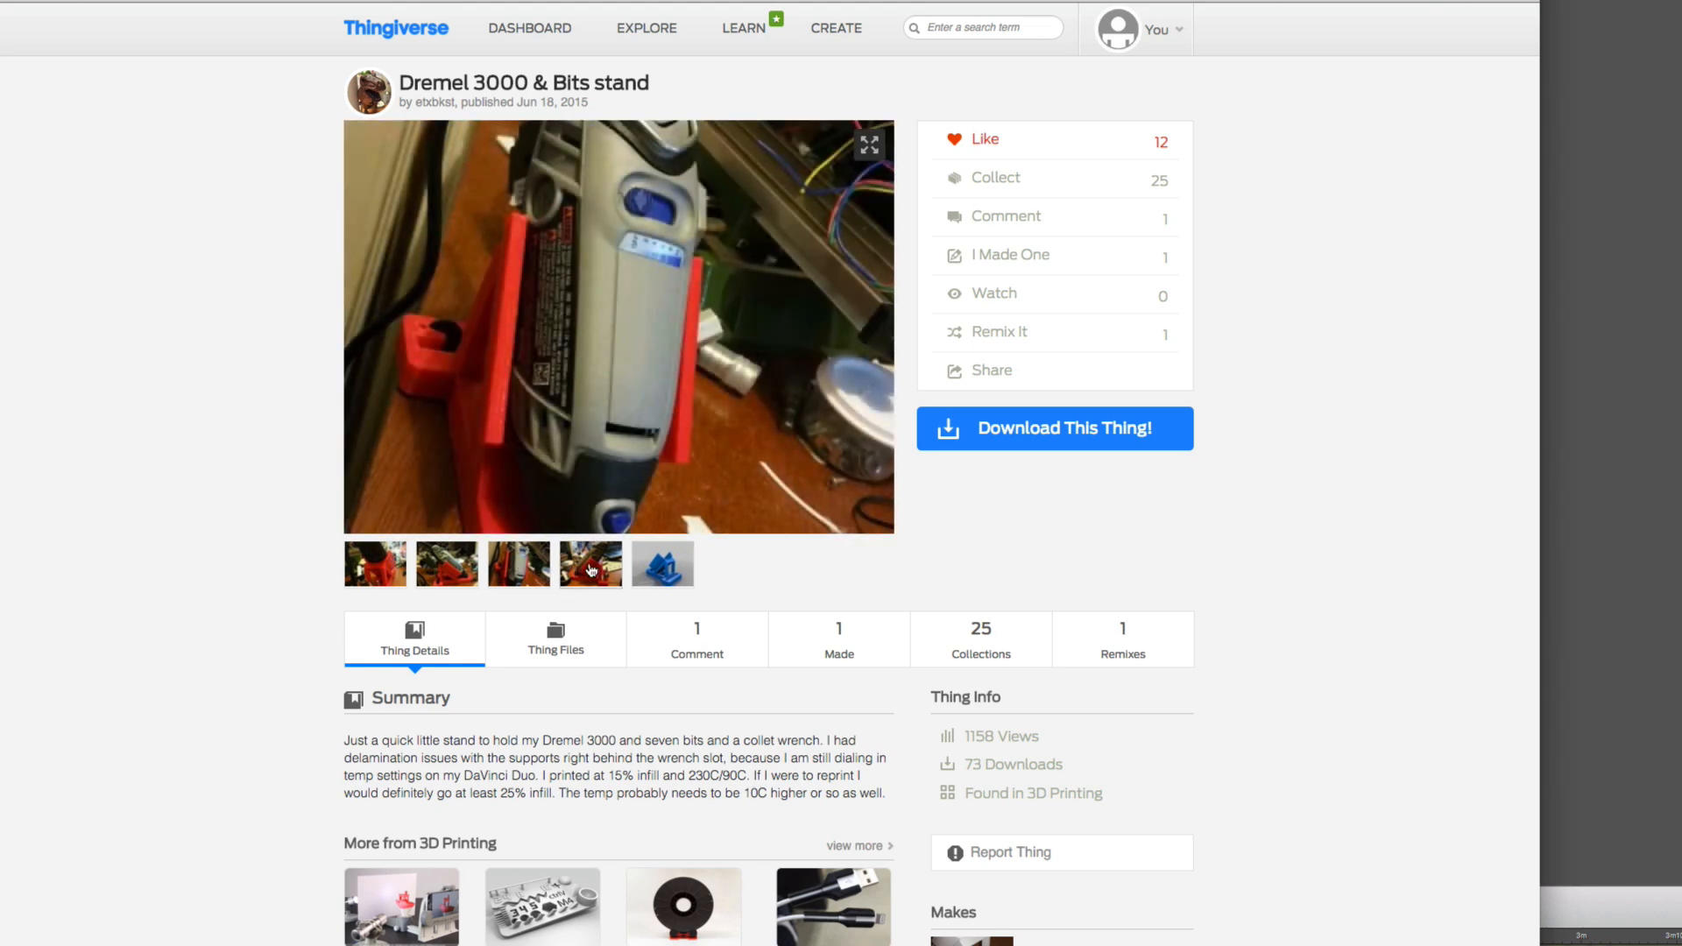
left_click(663, 563)
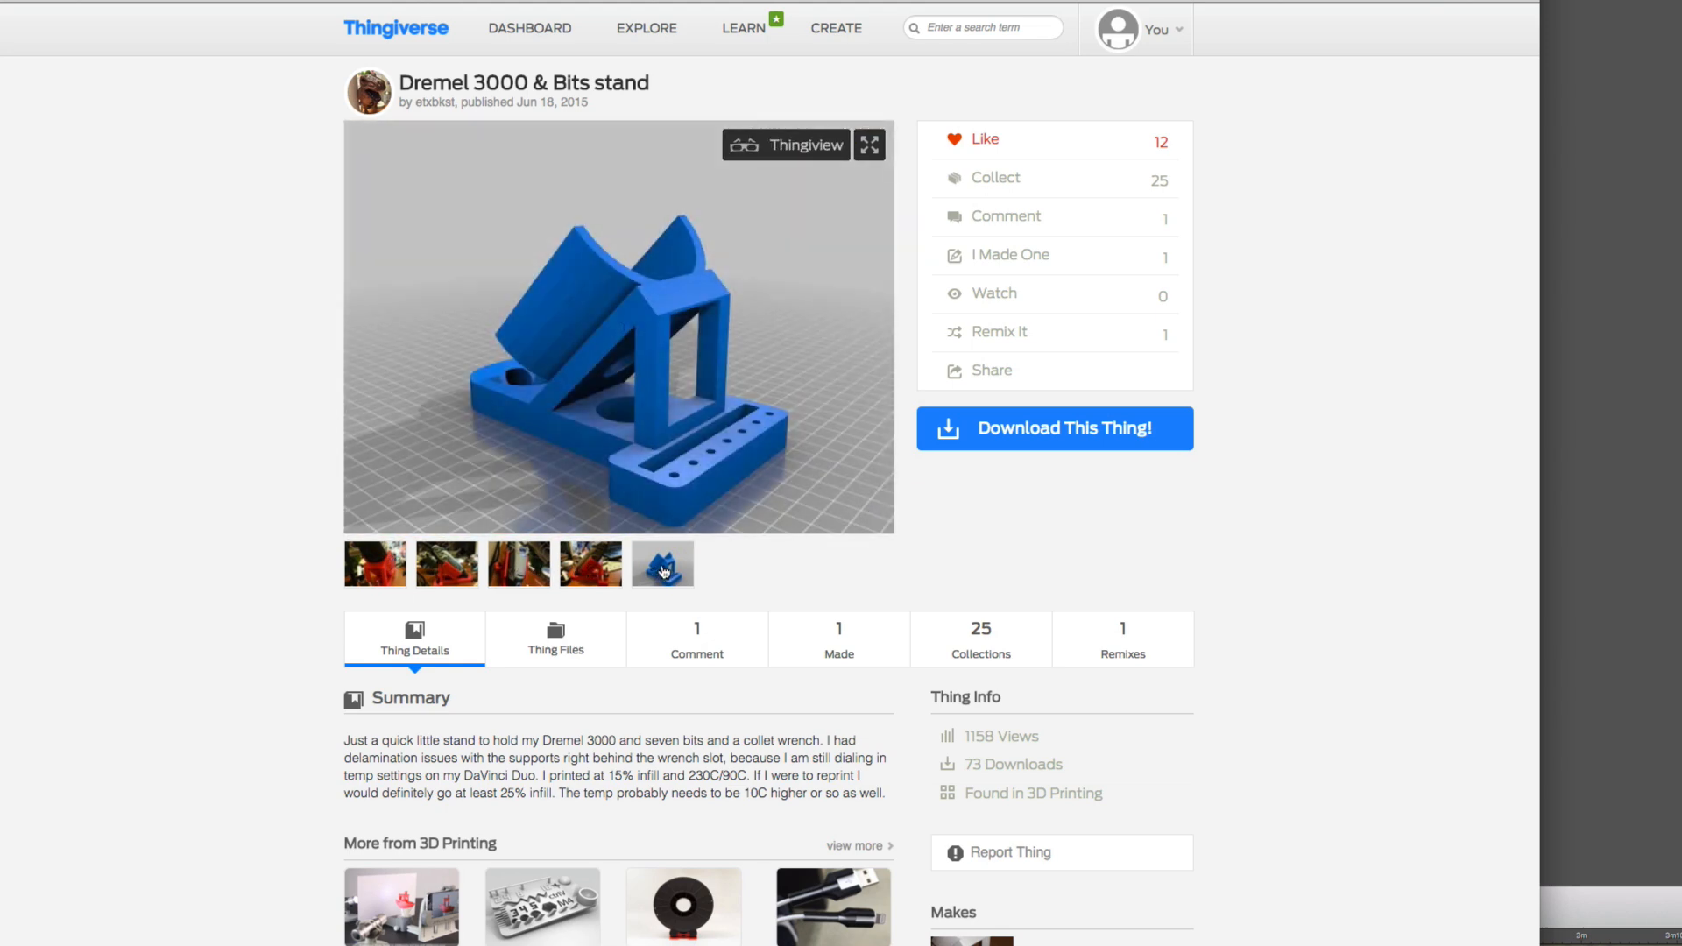
left_click(785, 145)
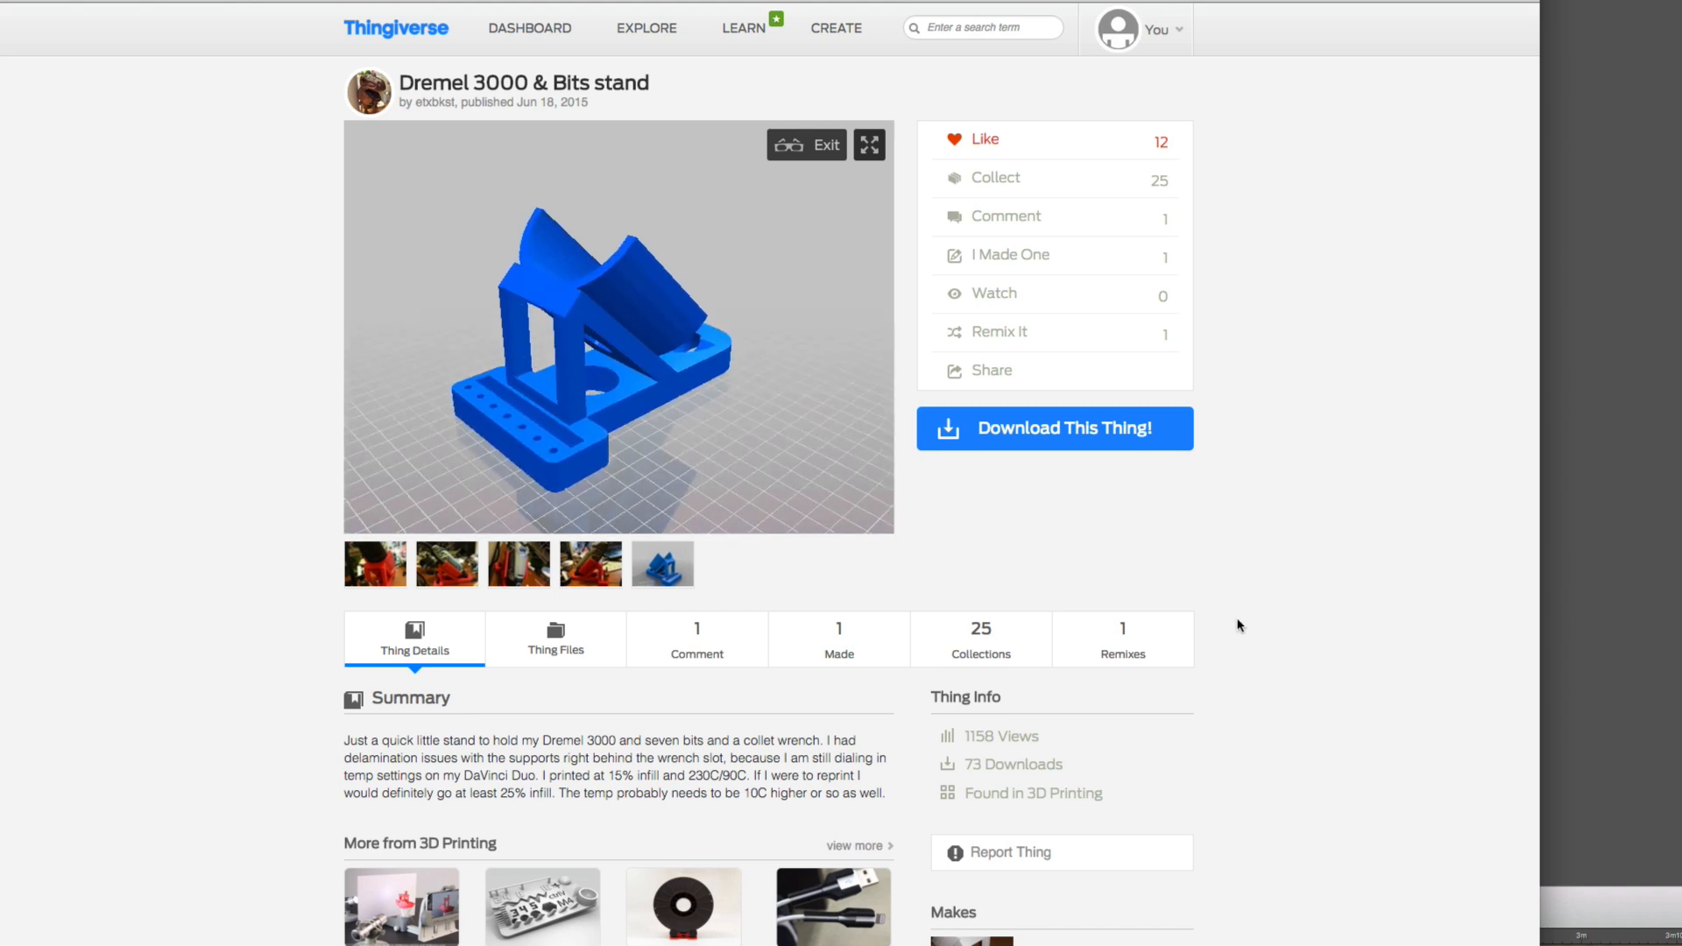
scroll("down", 3)
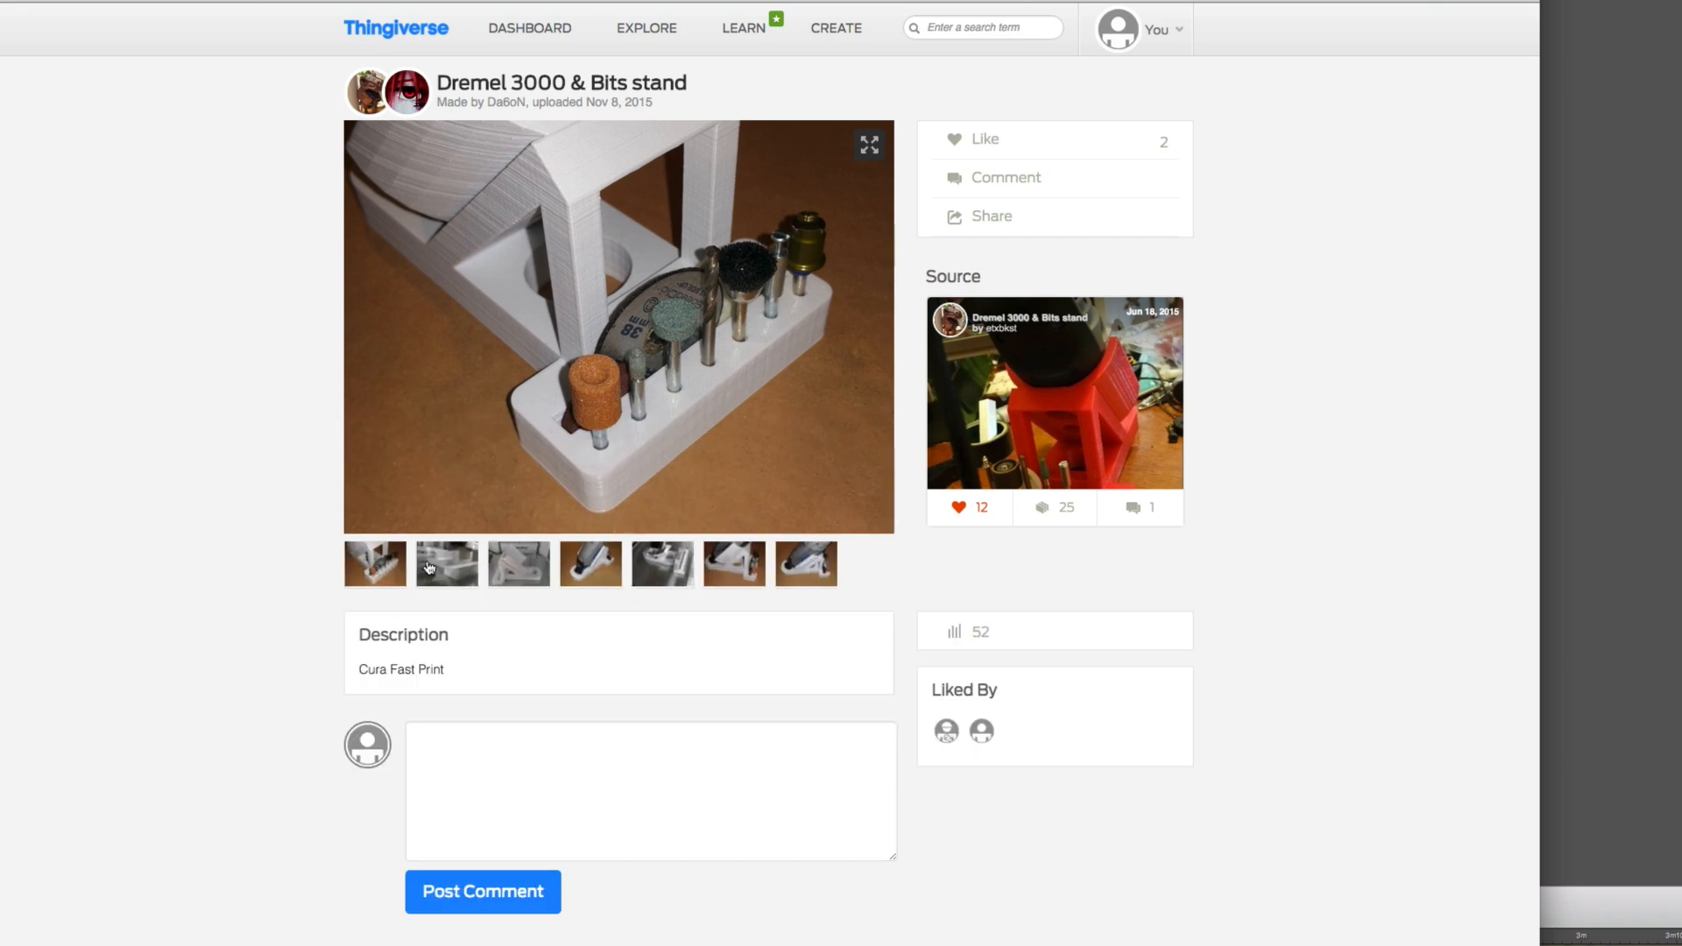
Flip through the make's printing and in-use photos, then download the stand's files.
left_click(518, 564)
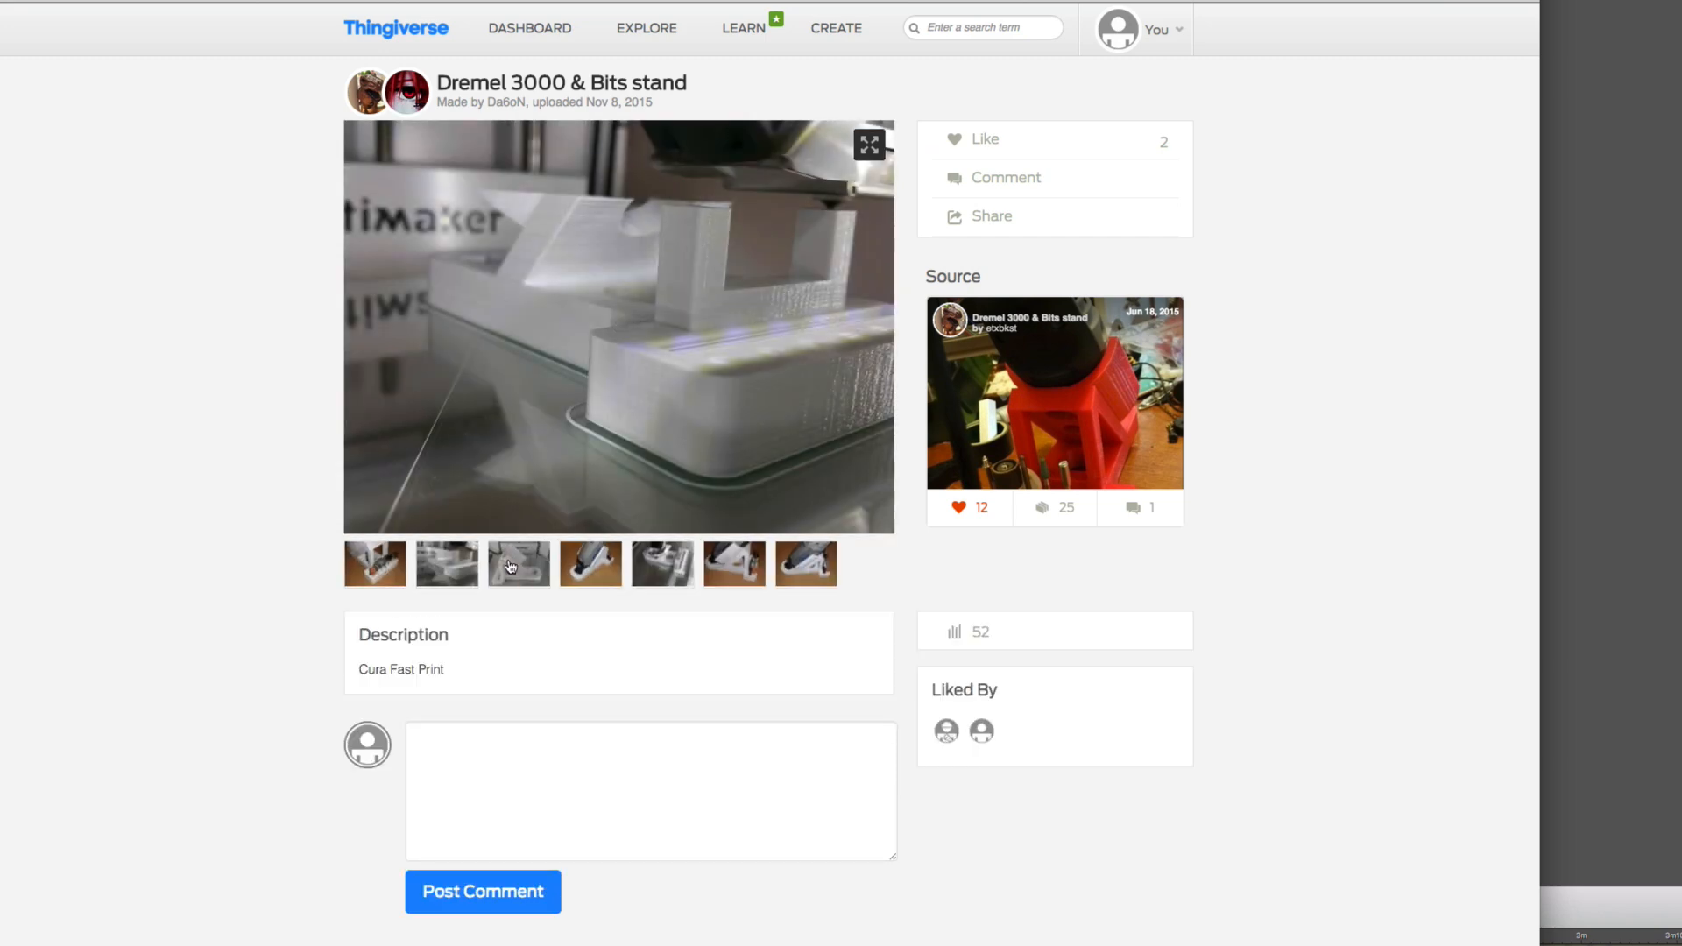
left_click(663, 563)
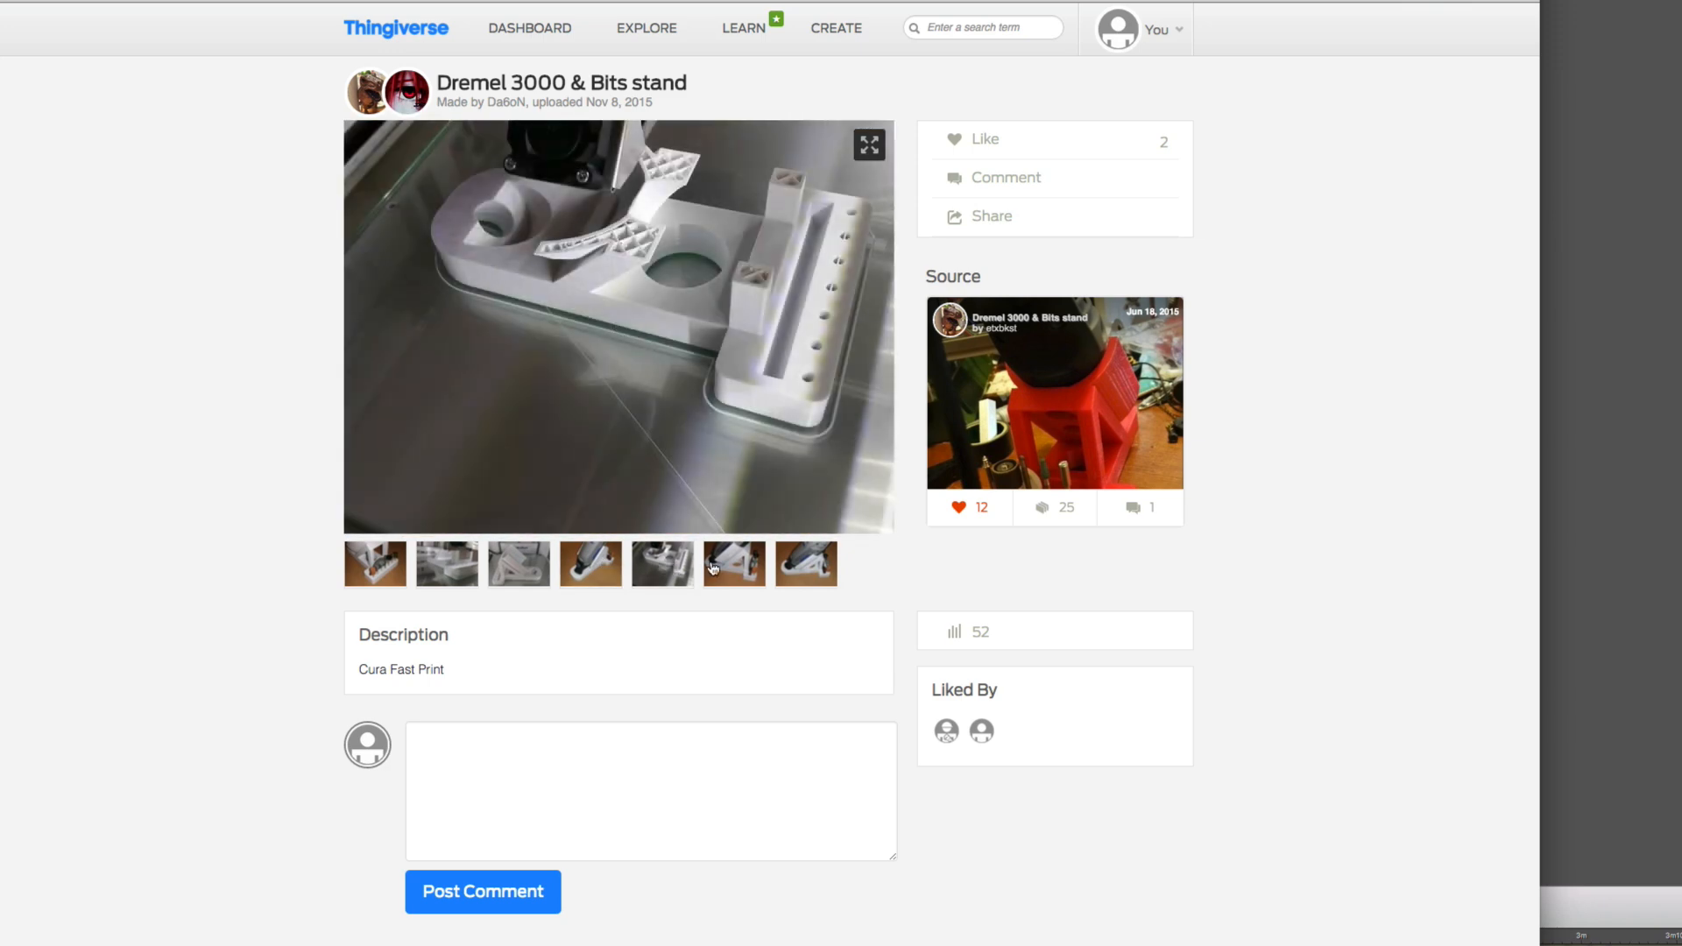
left_click(806, 563)
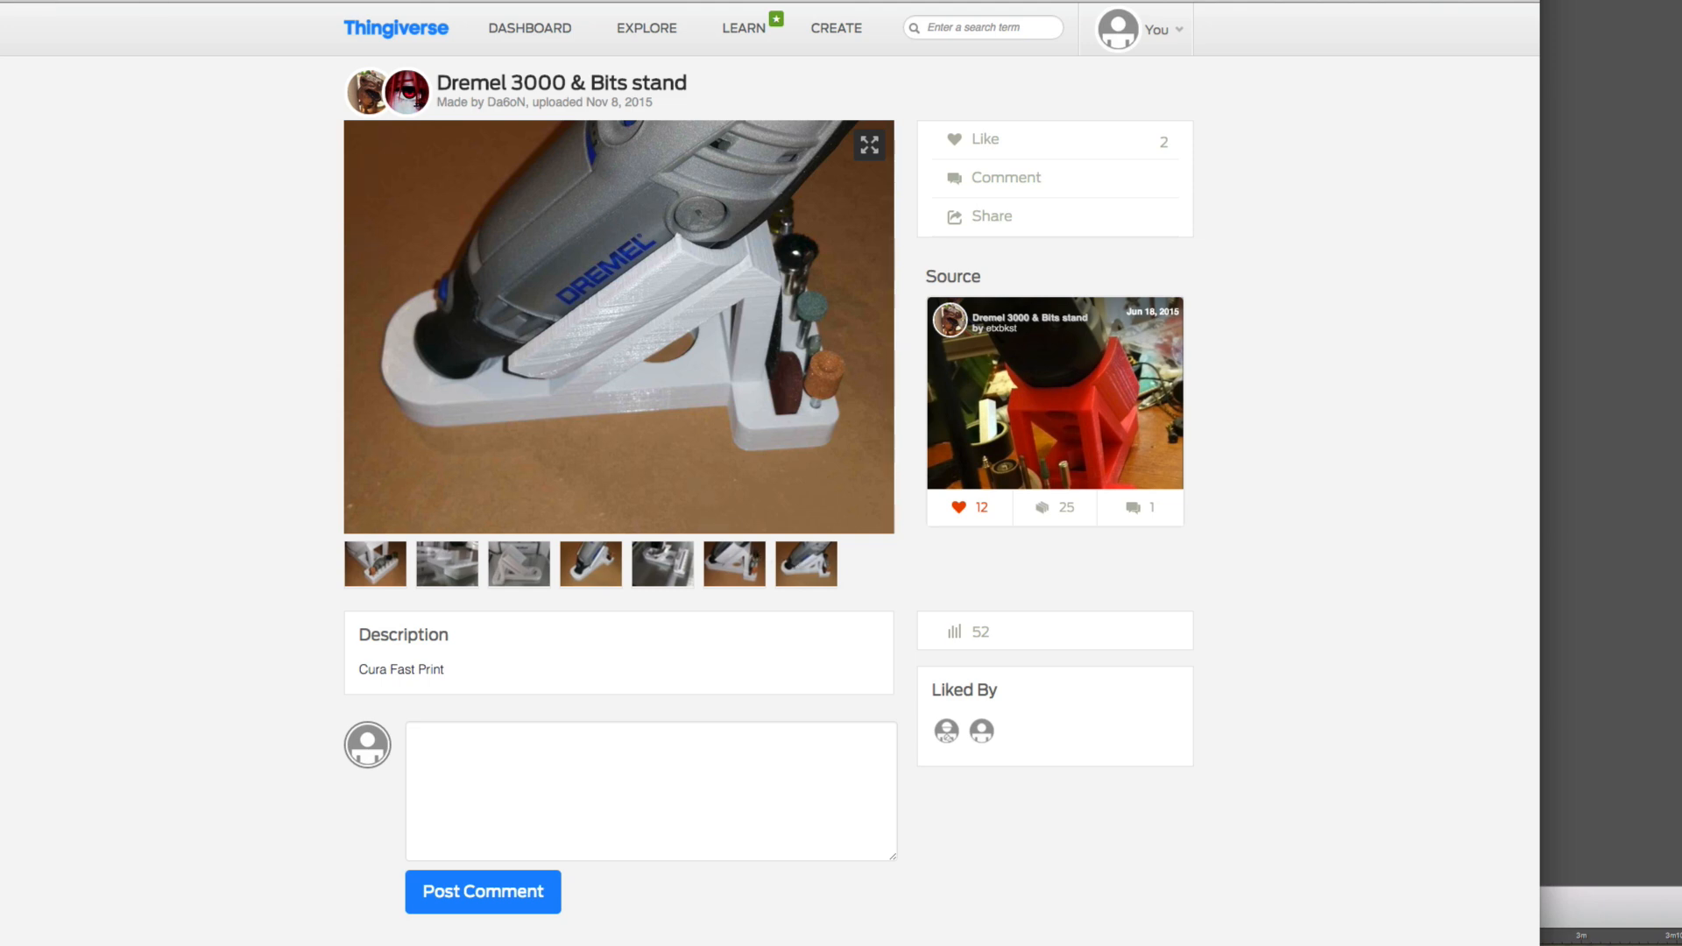
scroll("down", 3)
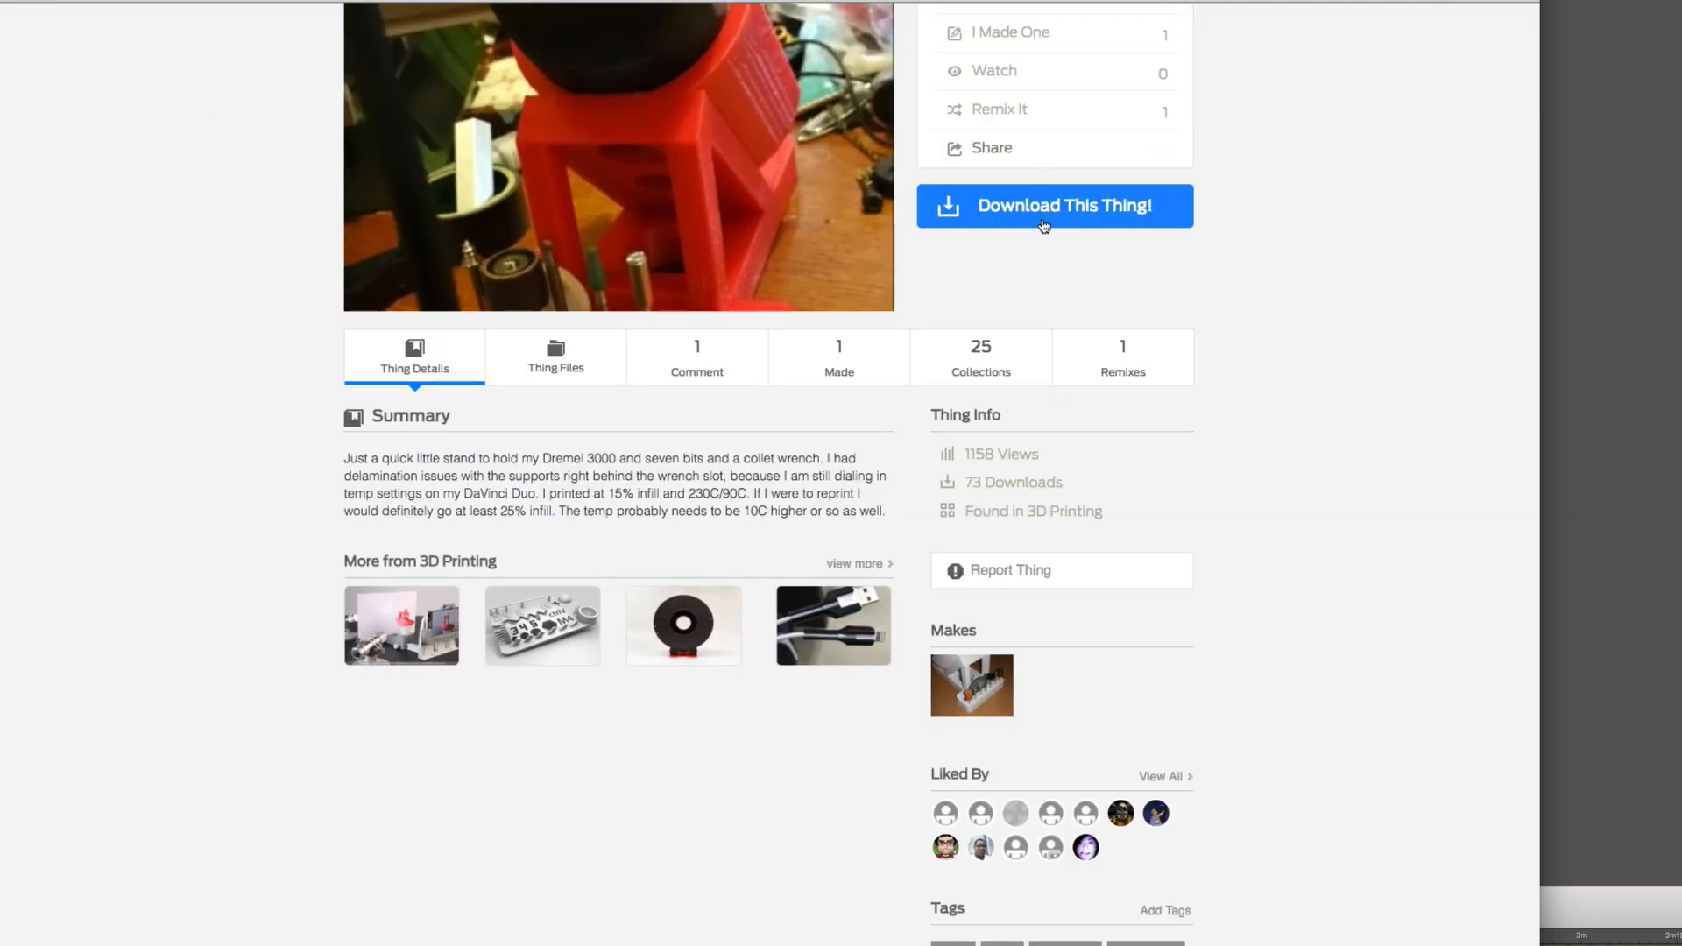
left_click(556, 356)
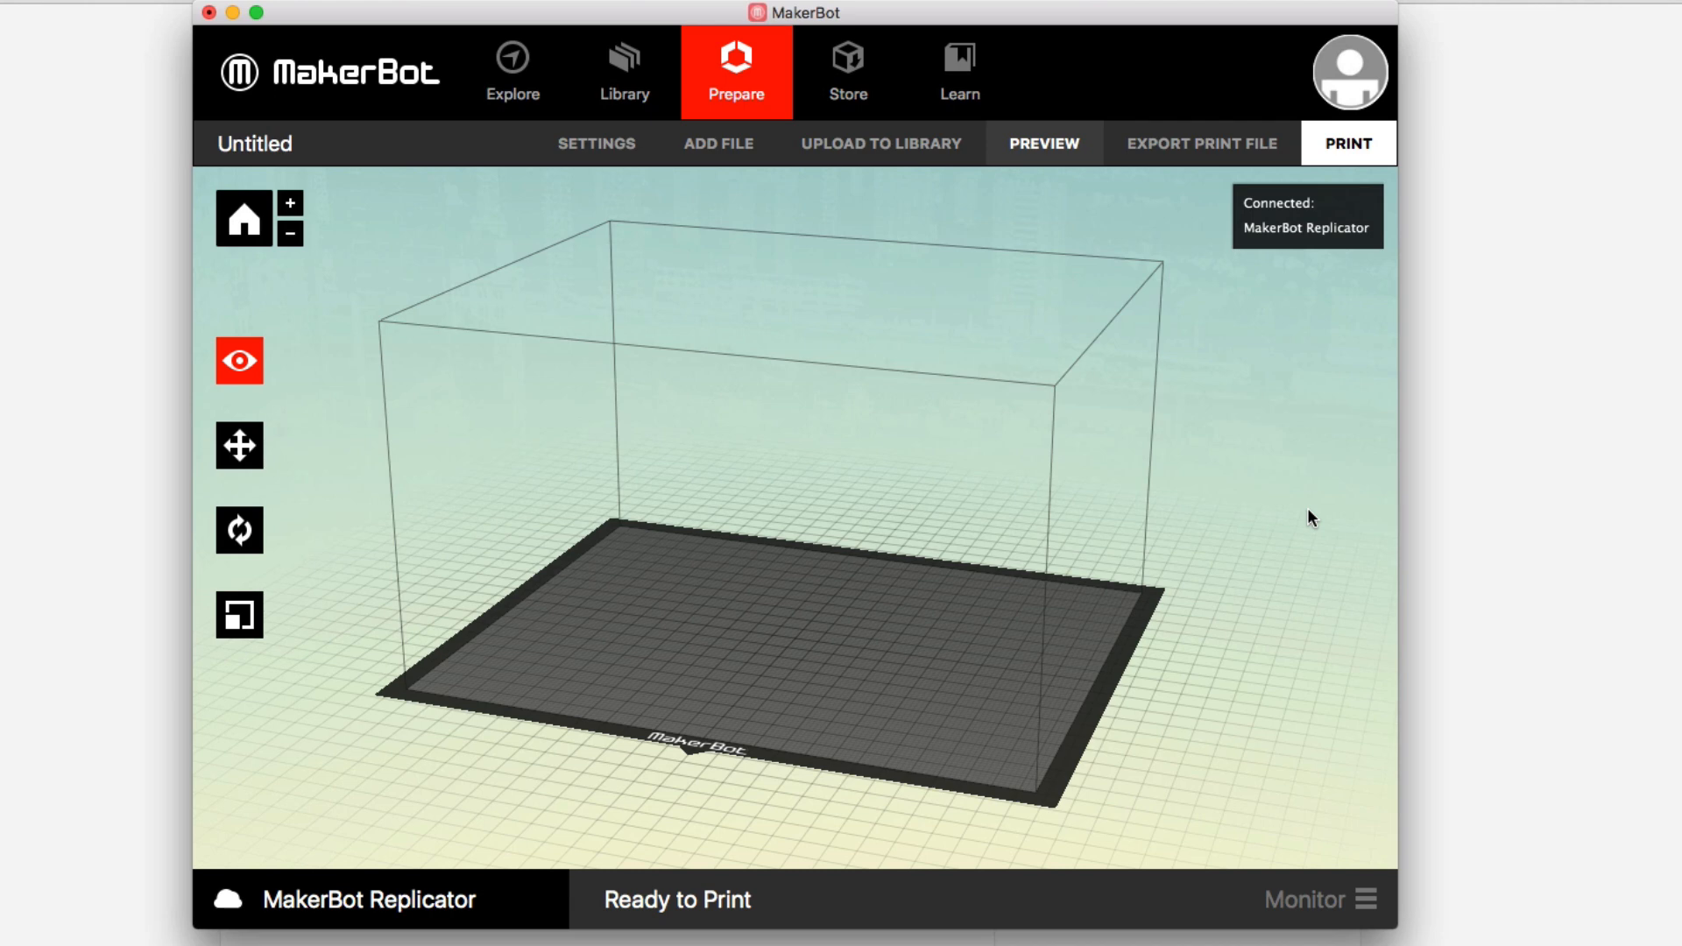
mouse_move(895, 233)
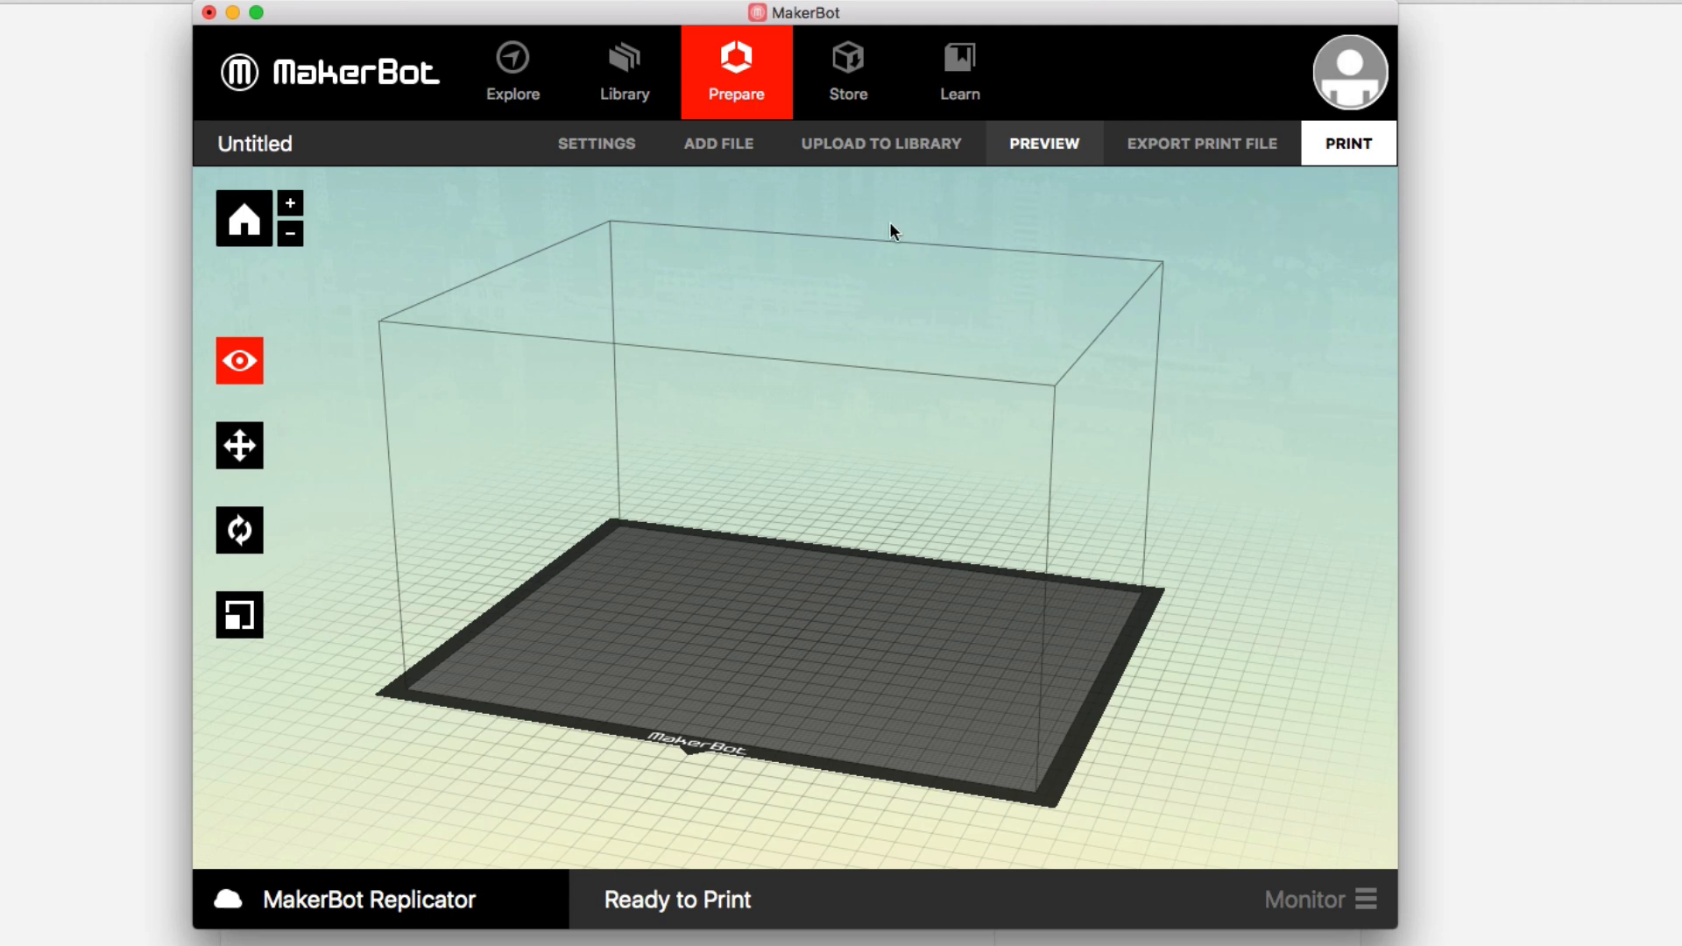
Show print settings: High quality, 10% infill, raft and supports, PLA at 215°C.
left_click(596, 143)
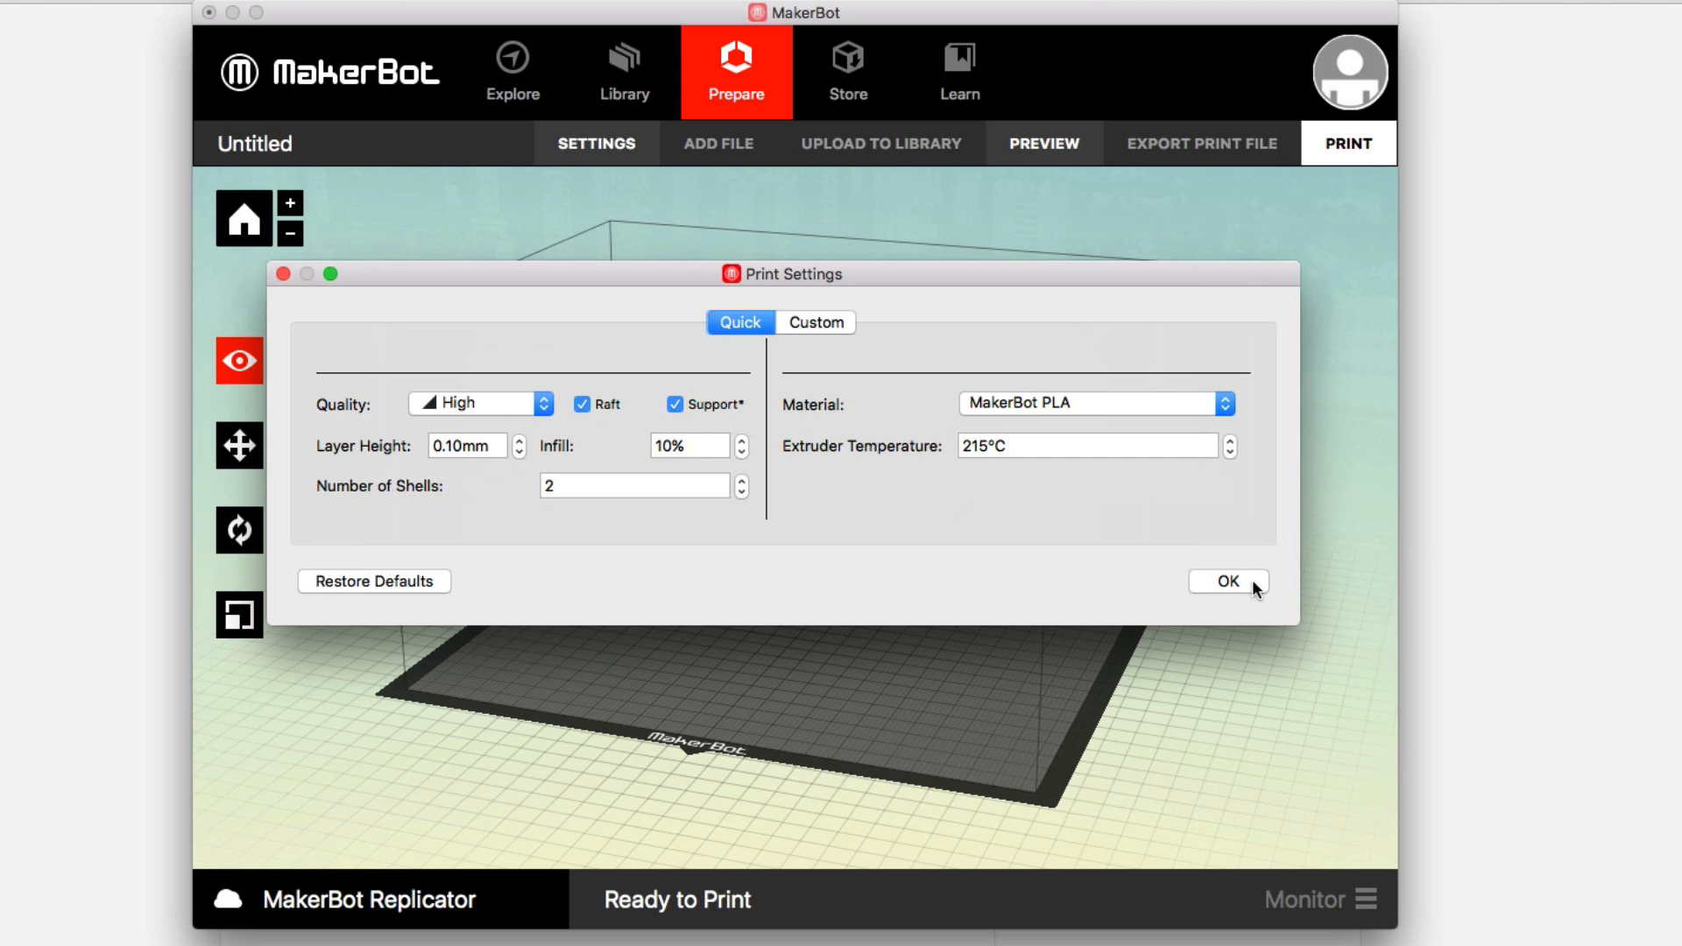
Confirm the print settings and orbit the view around the stand model.
left_click(1227, 580)
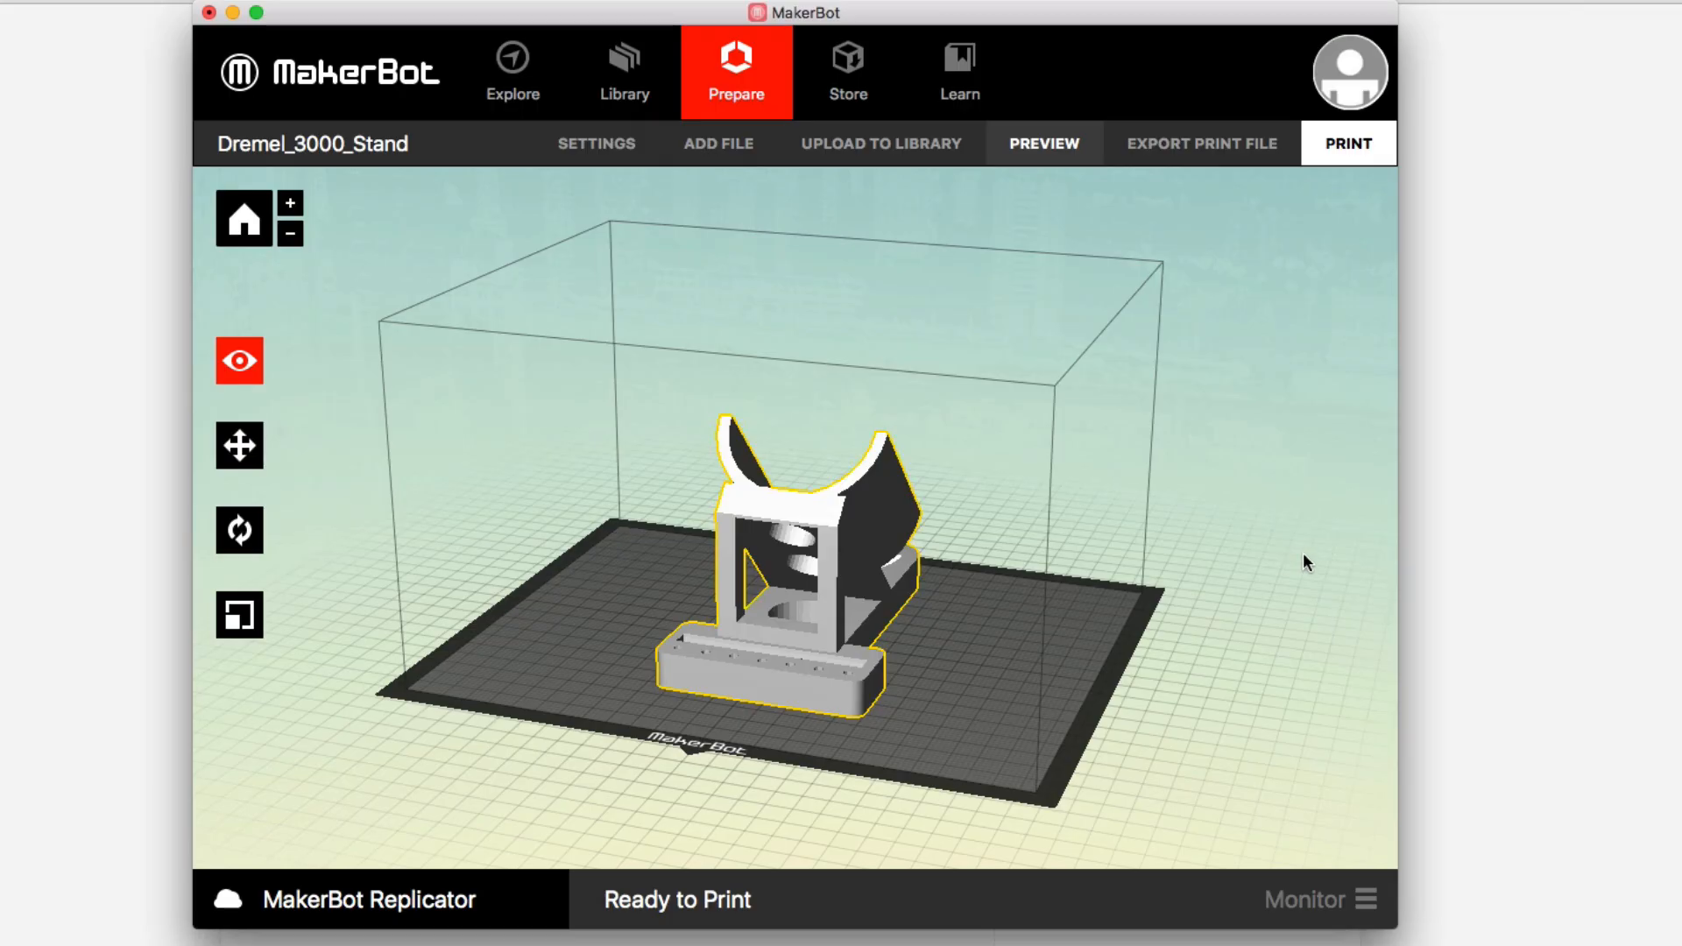
left_click_drag(1306, 562, 1057, 625)
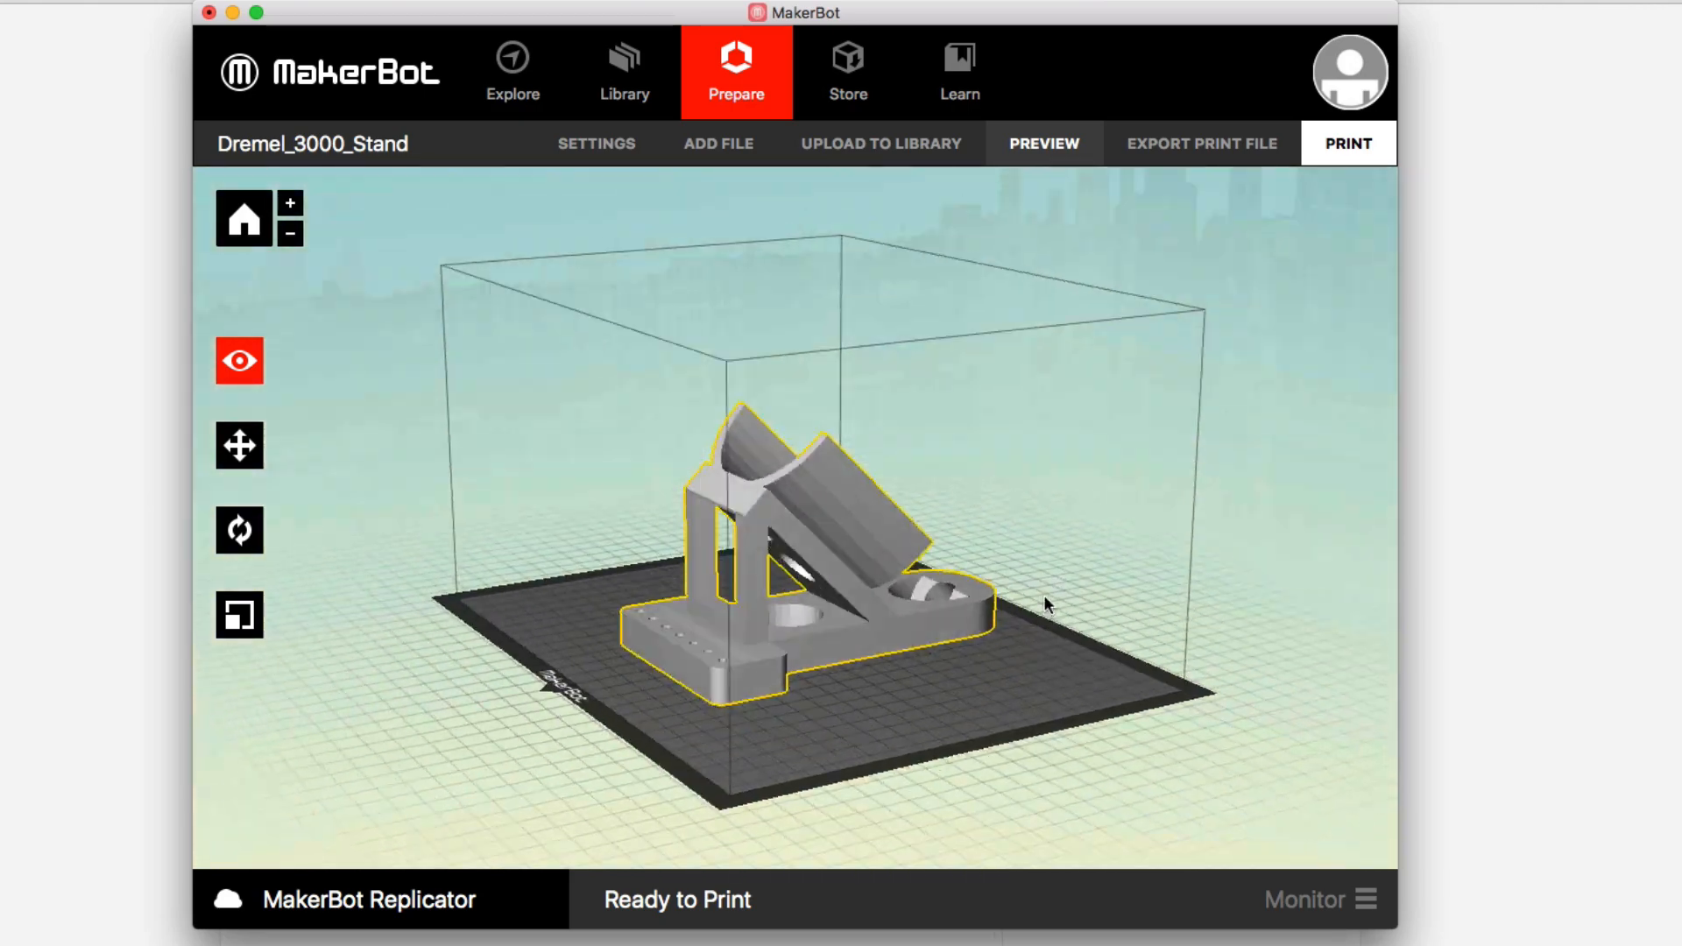
left_click_drag(1047, 604, 1148, 611)
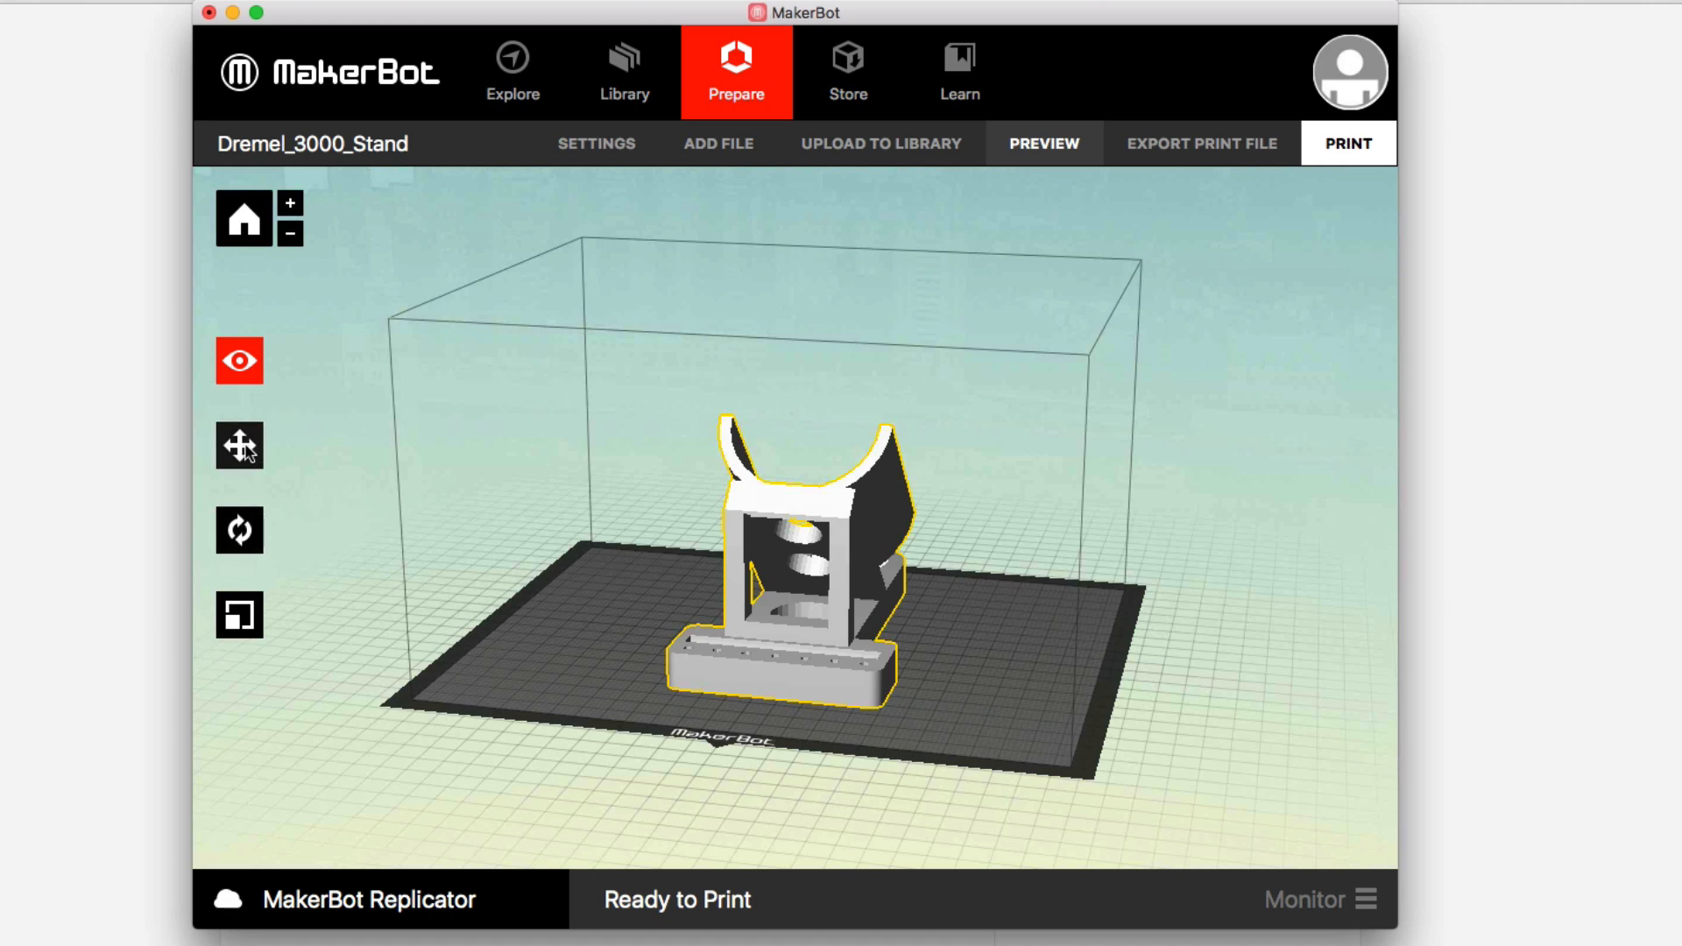
mouse_move(239, 444)
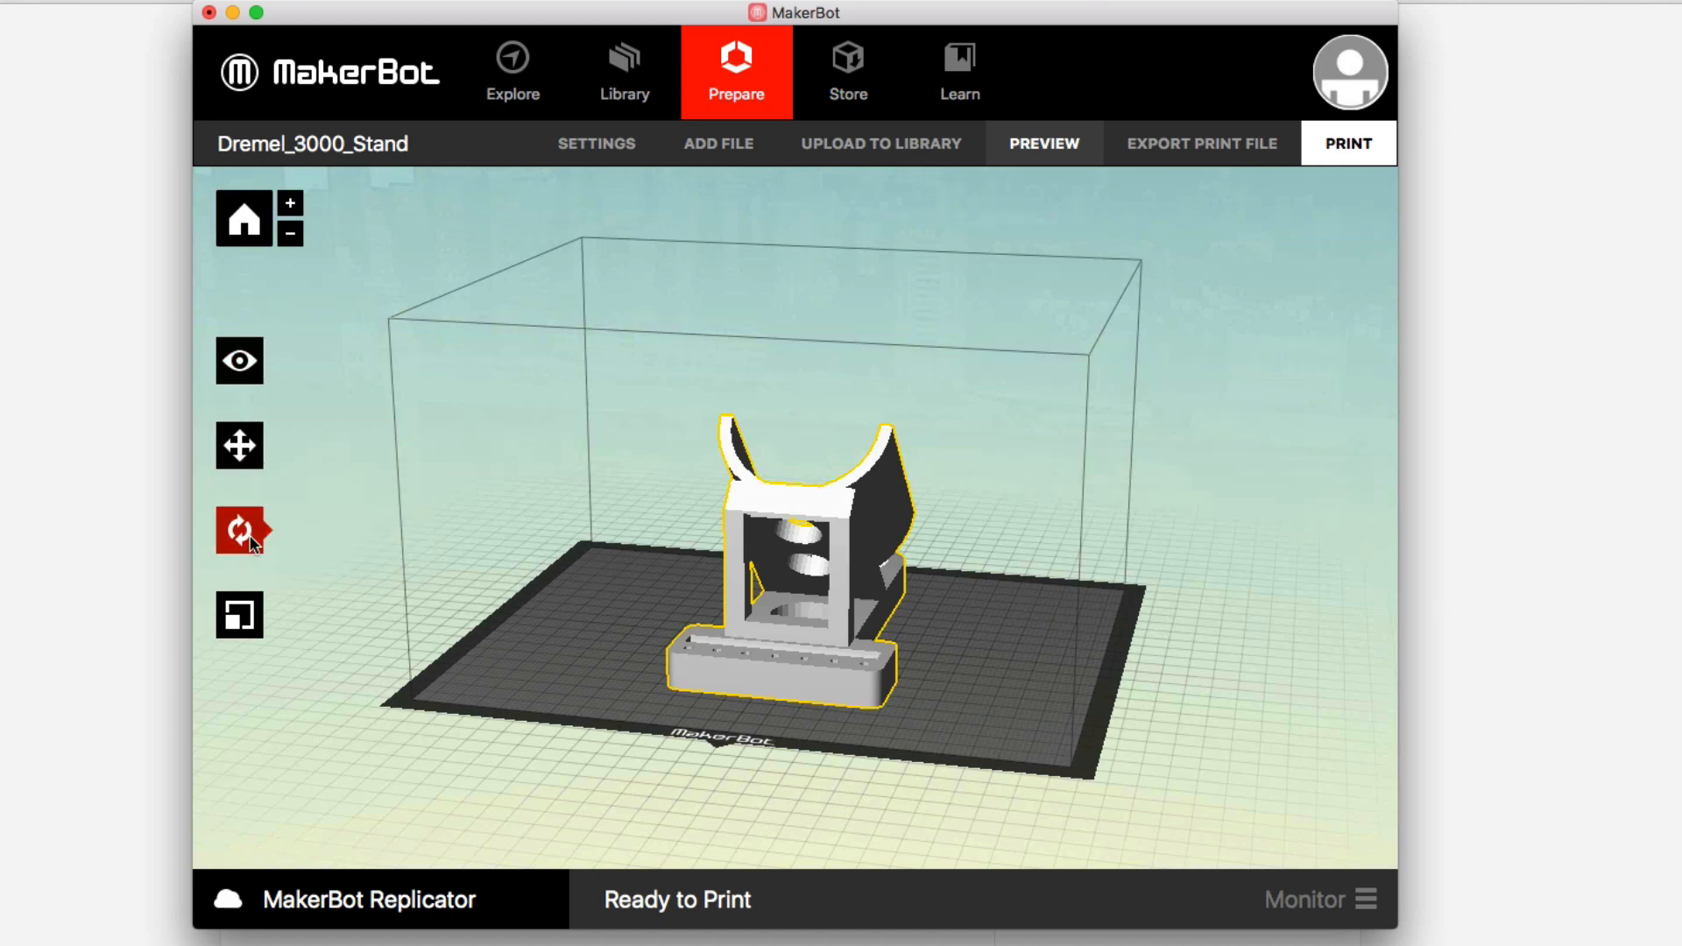
Apply Y and Z quarter-turn rotations until the stand sits upright on its base.
left_click(239, 531)
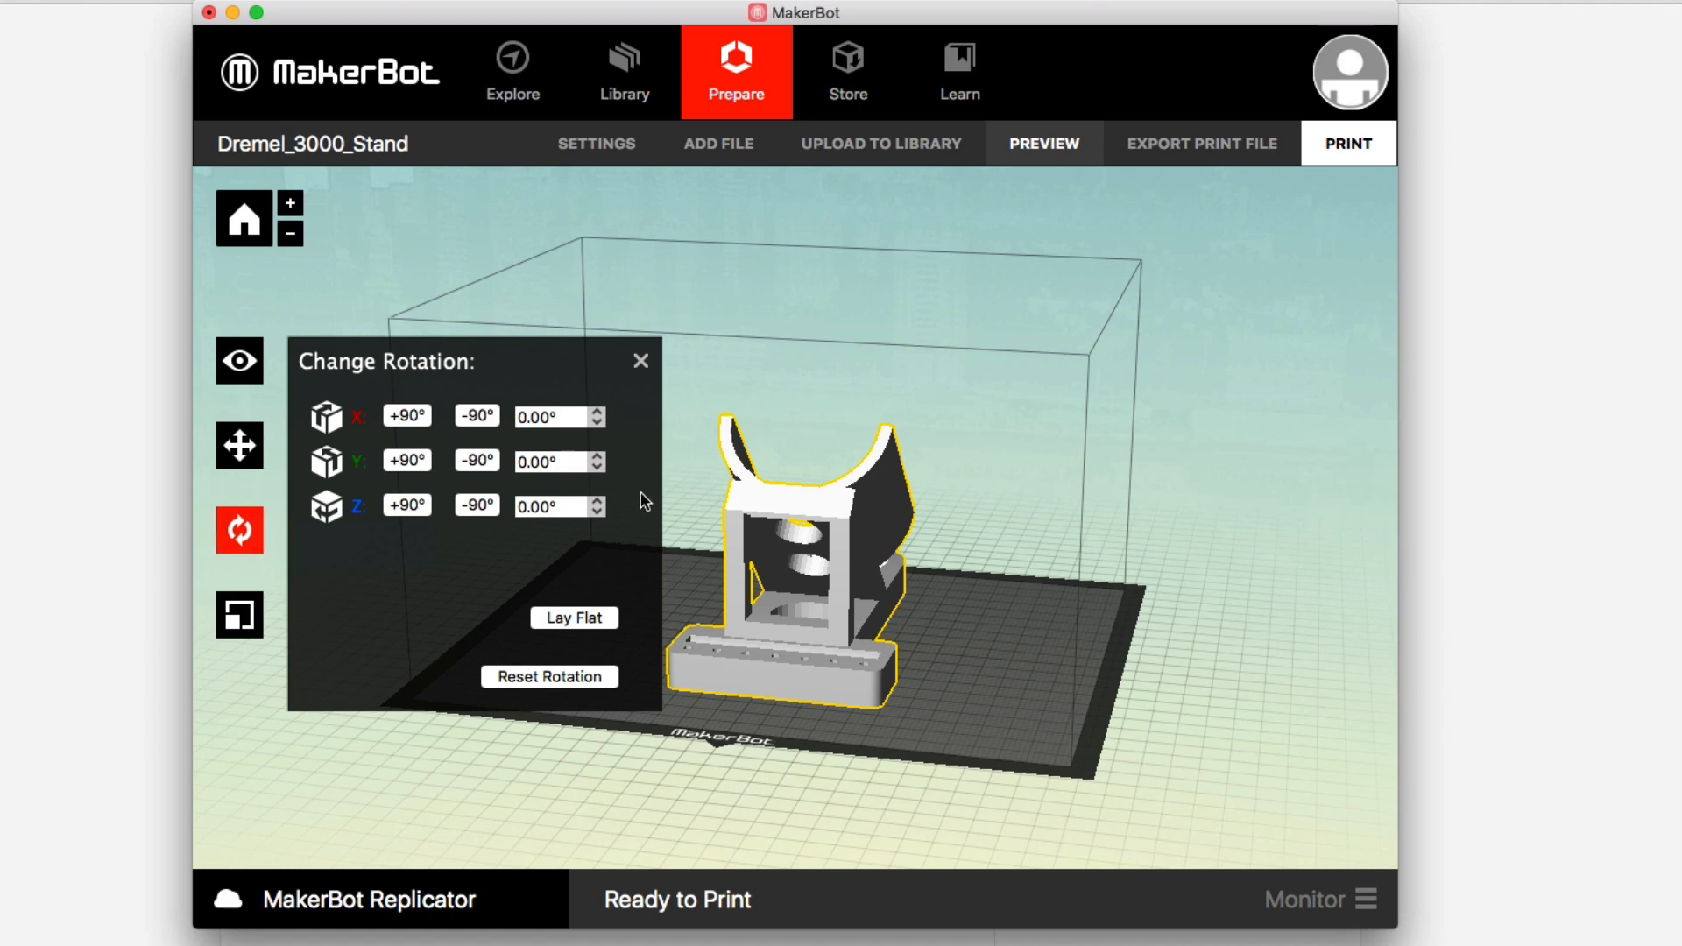
left_click(475, 460)
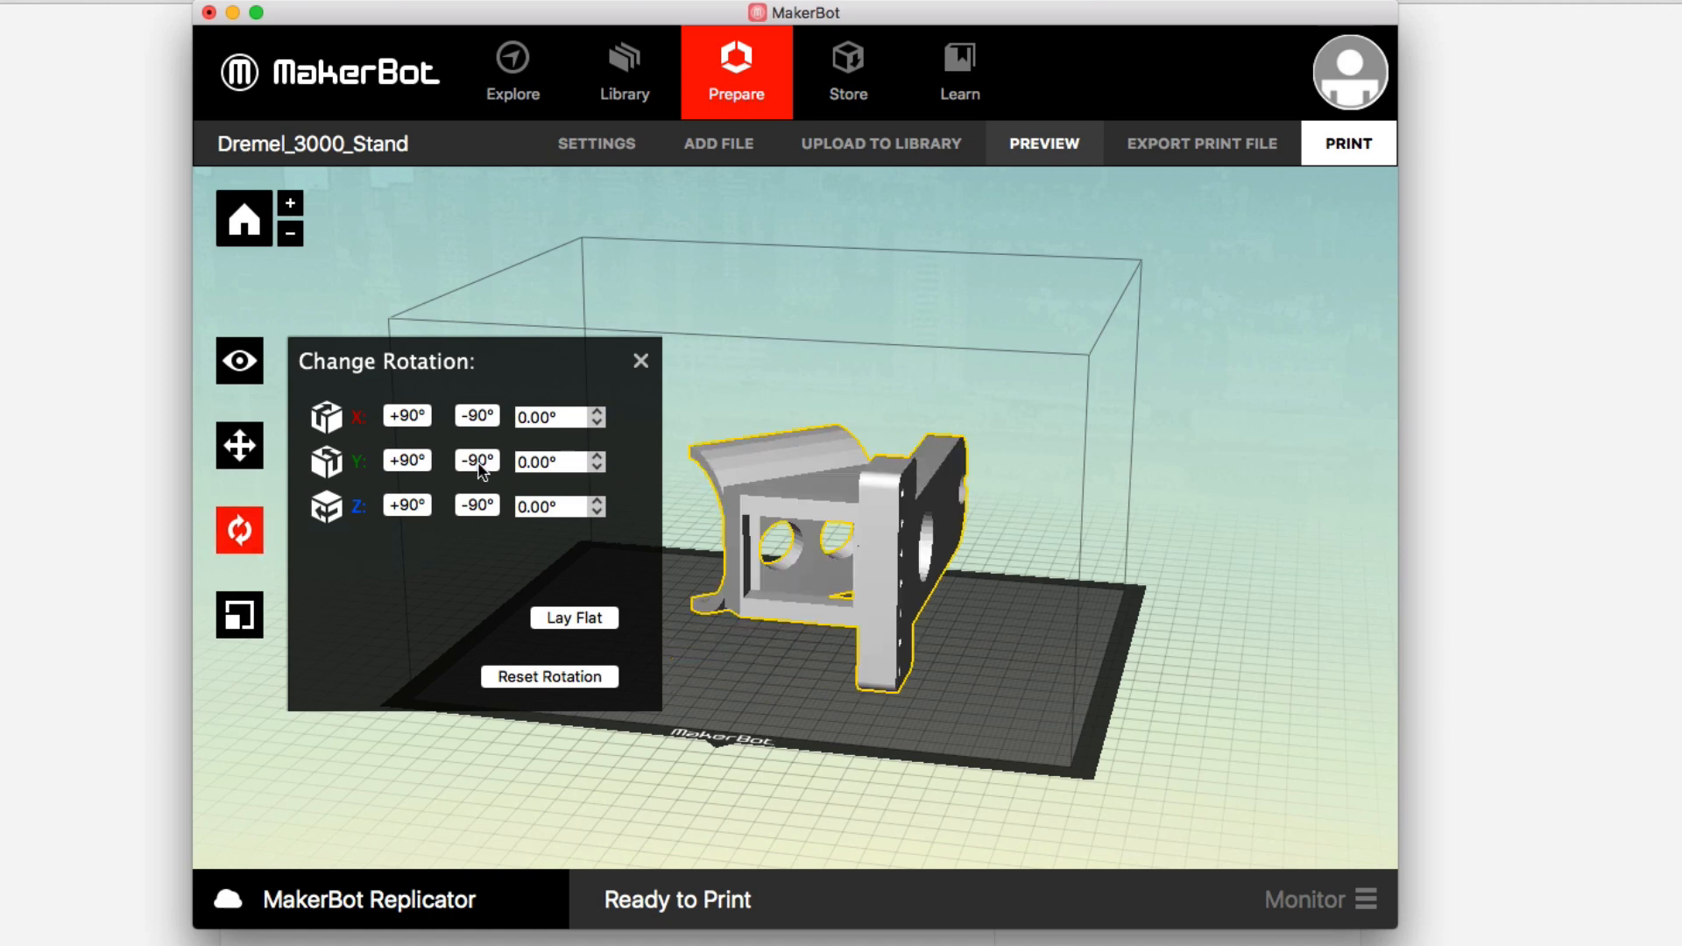
left_click(407, 505)
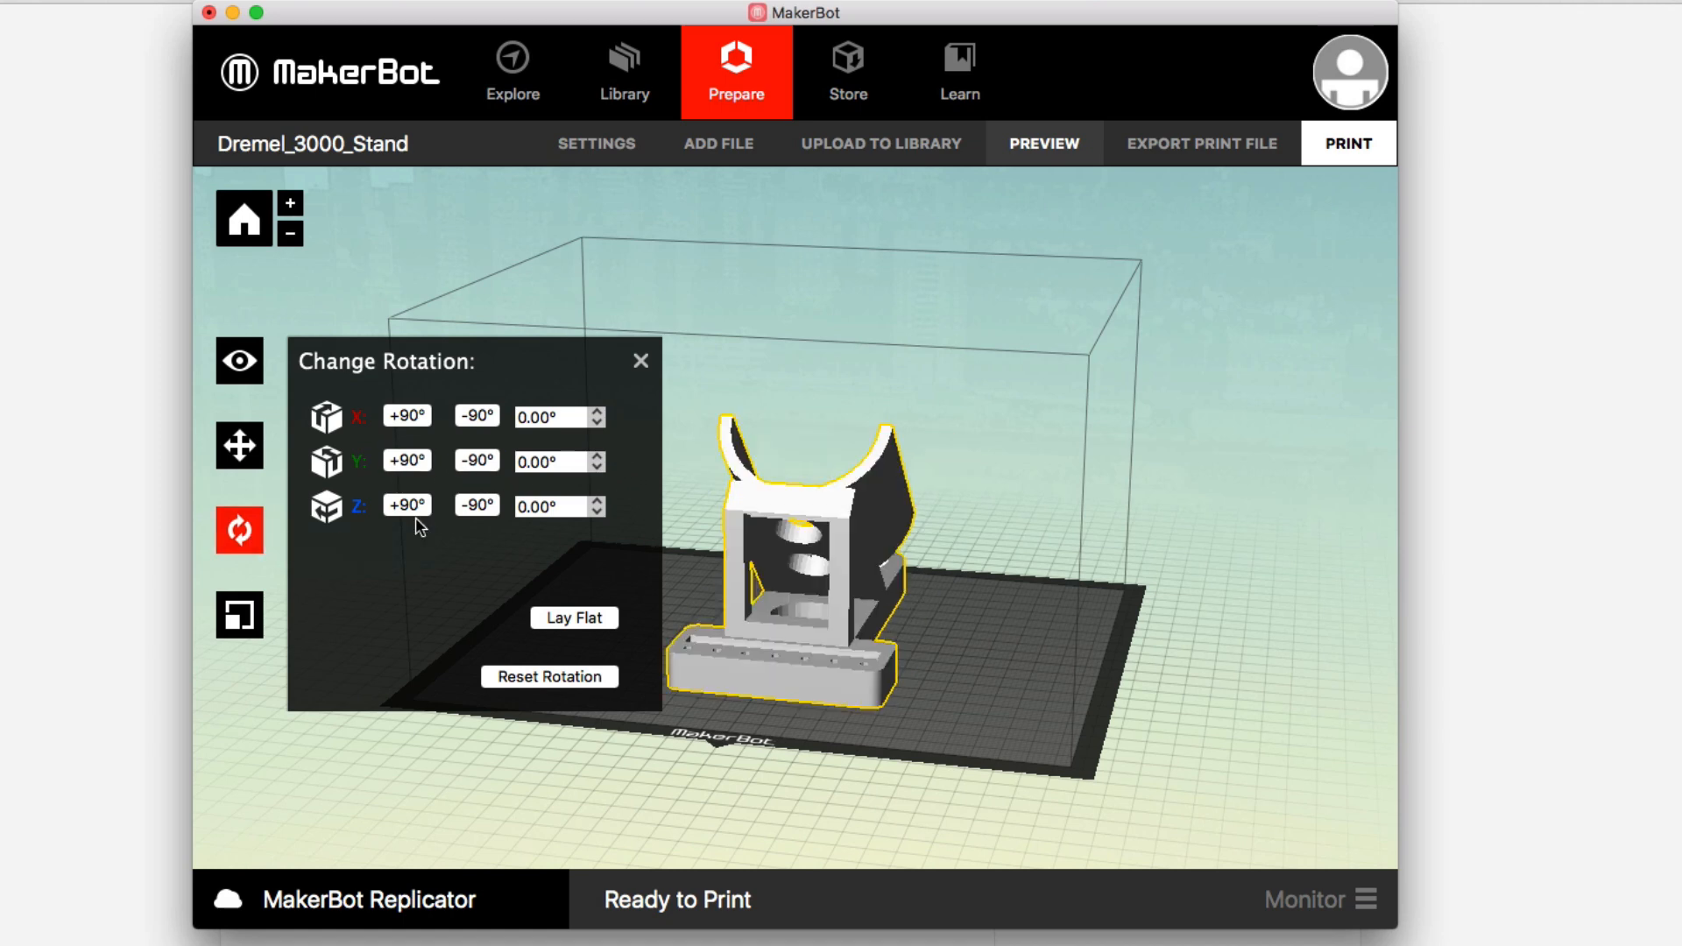
left_click(405, 506)
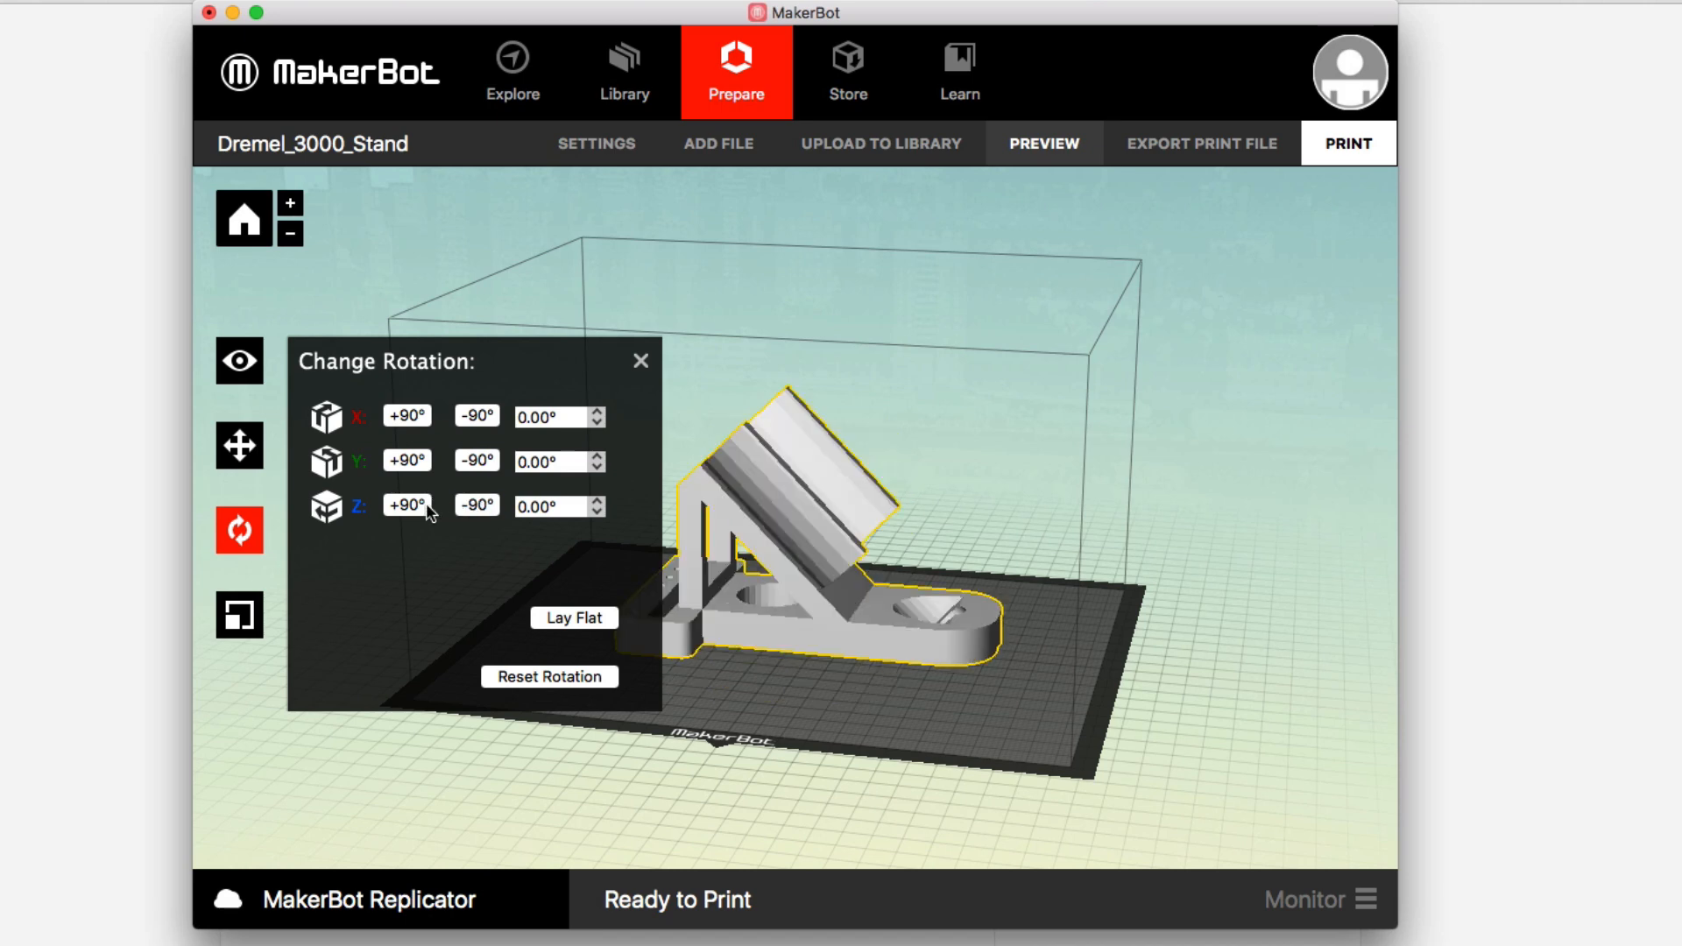
left_click(405, 506)
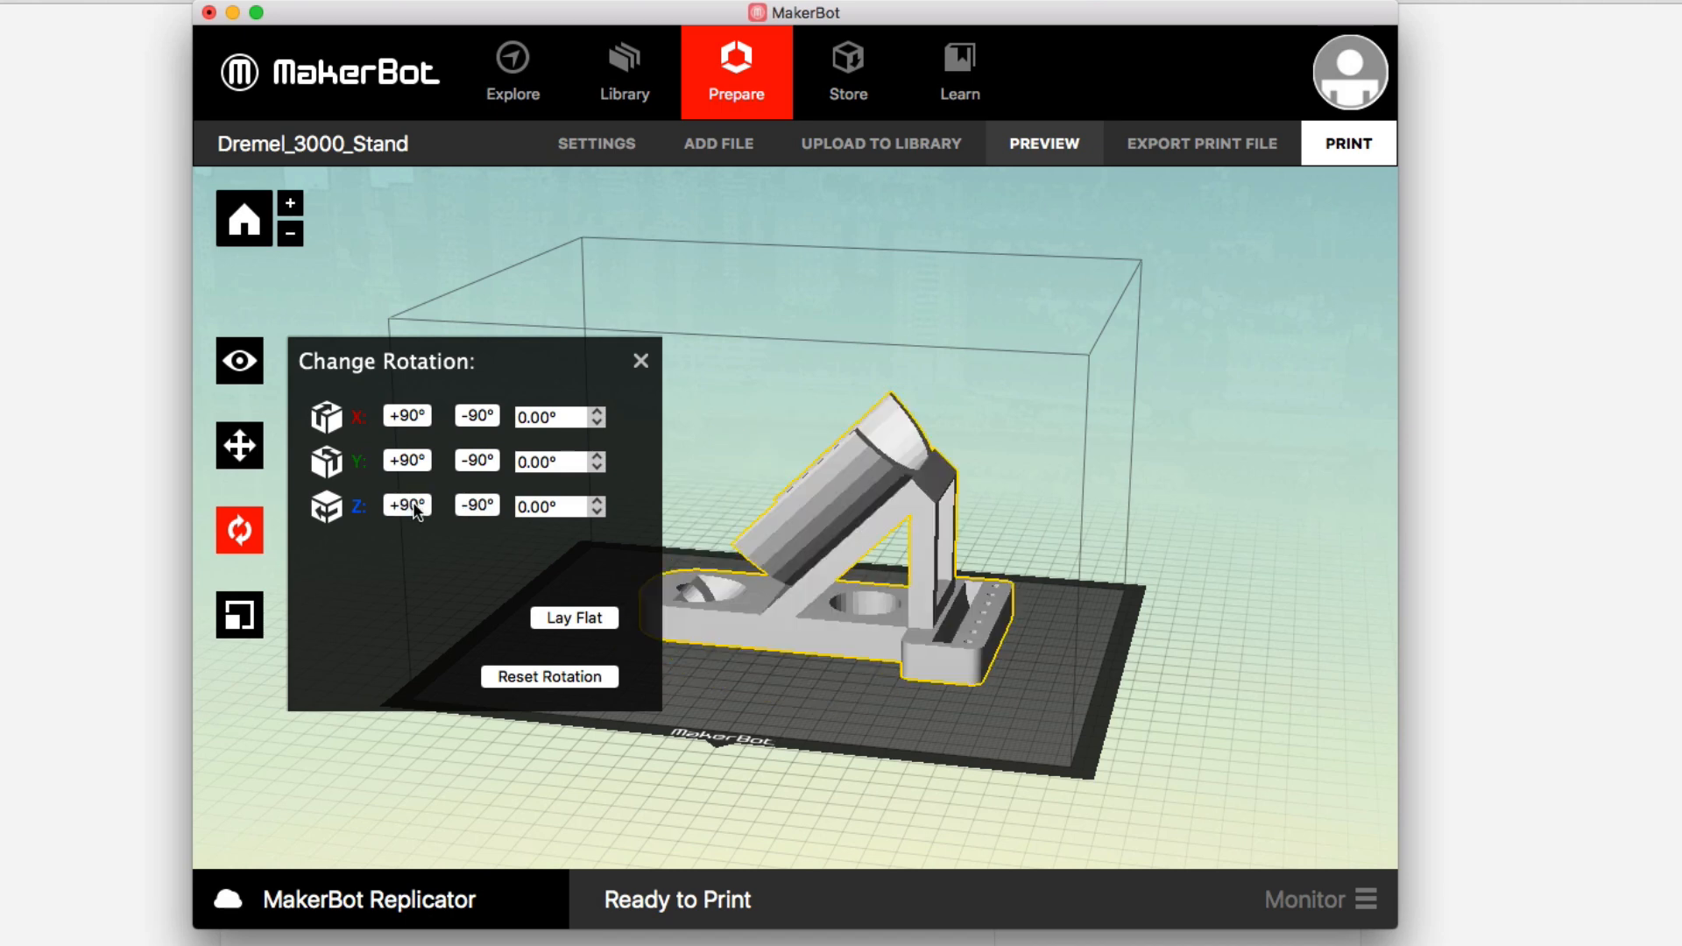
left_click(474, 505)
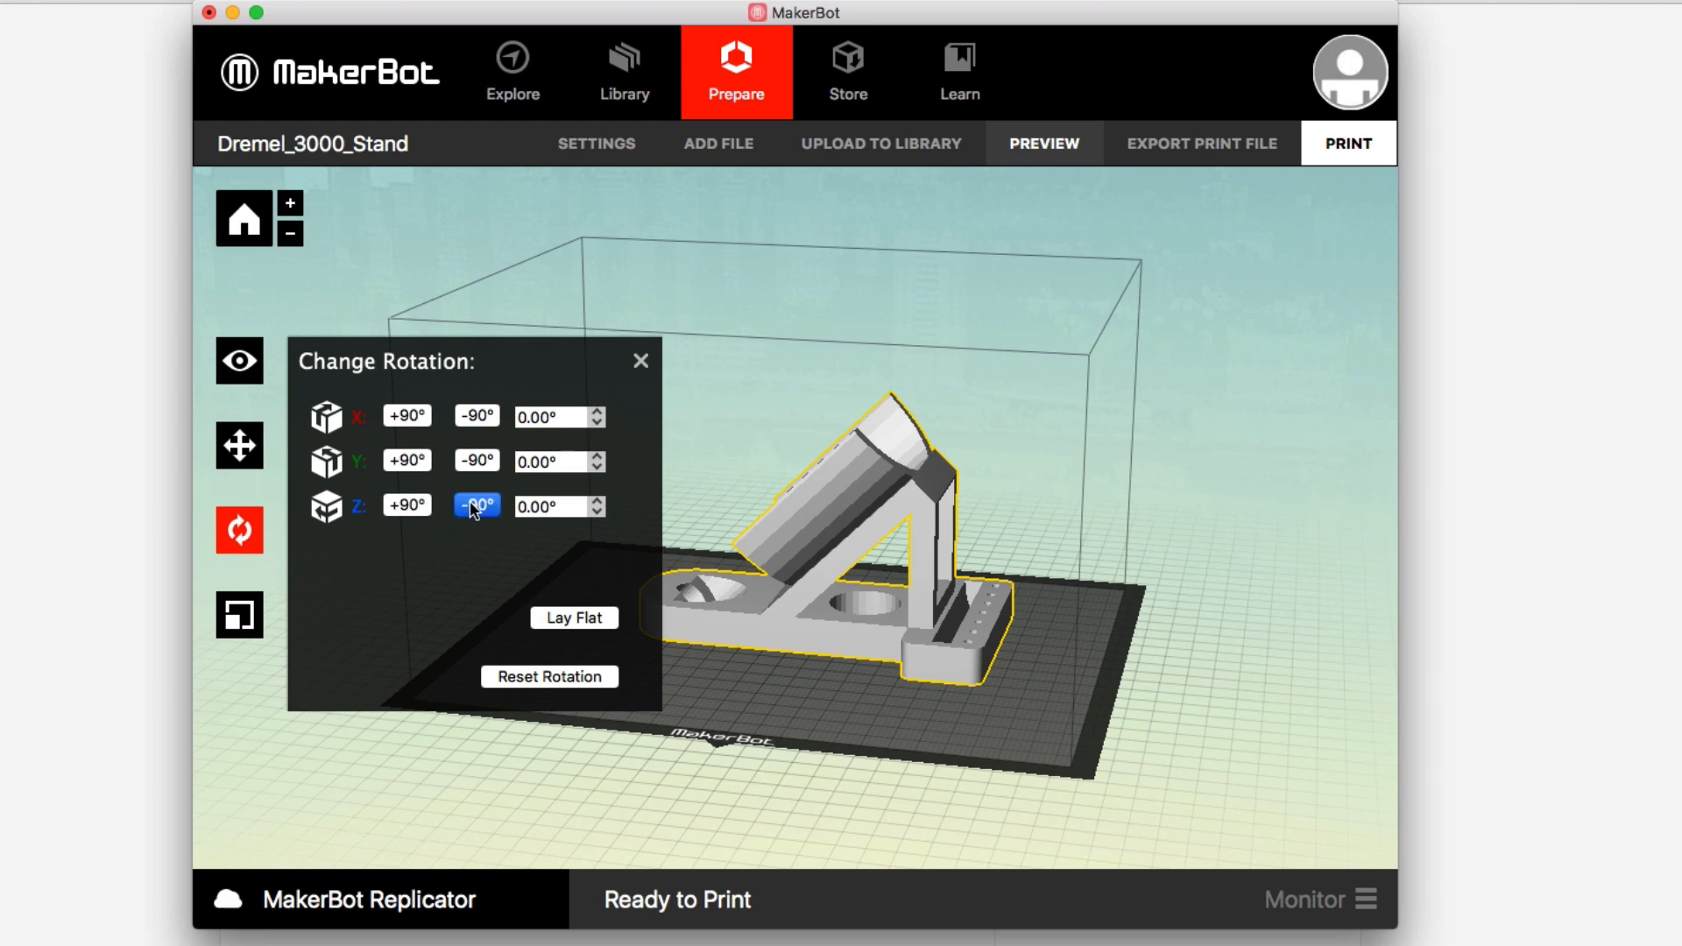
left_click(475, 506)
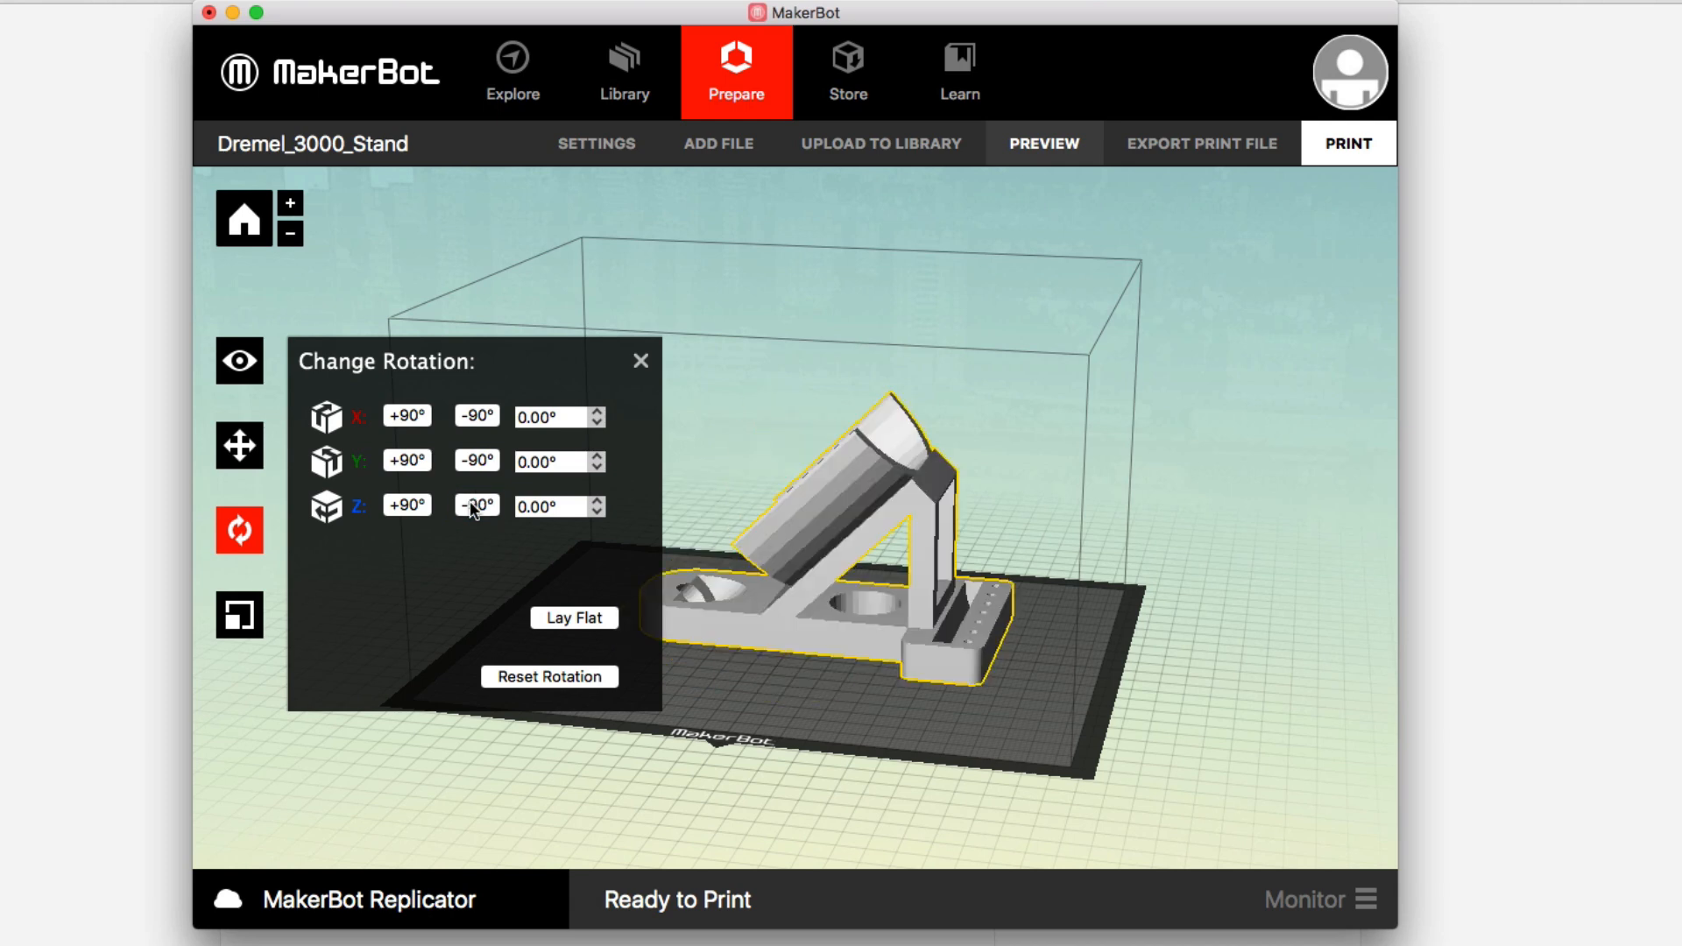
left_click(474, 505)
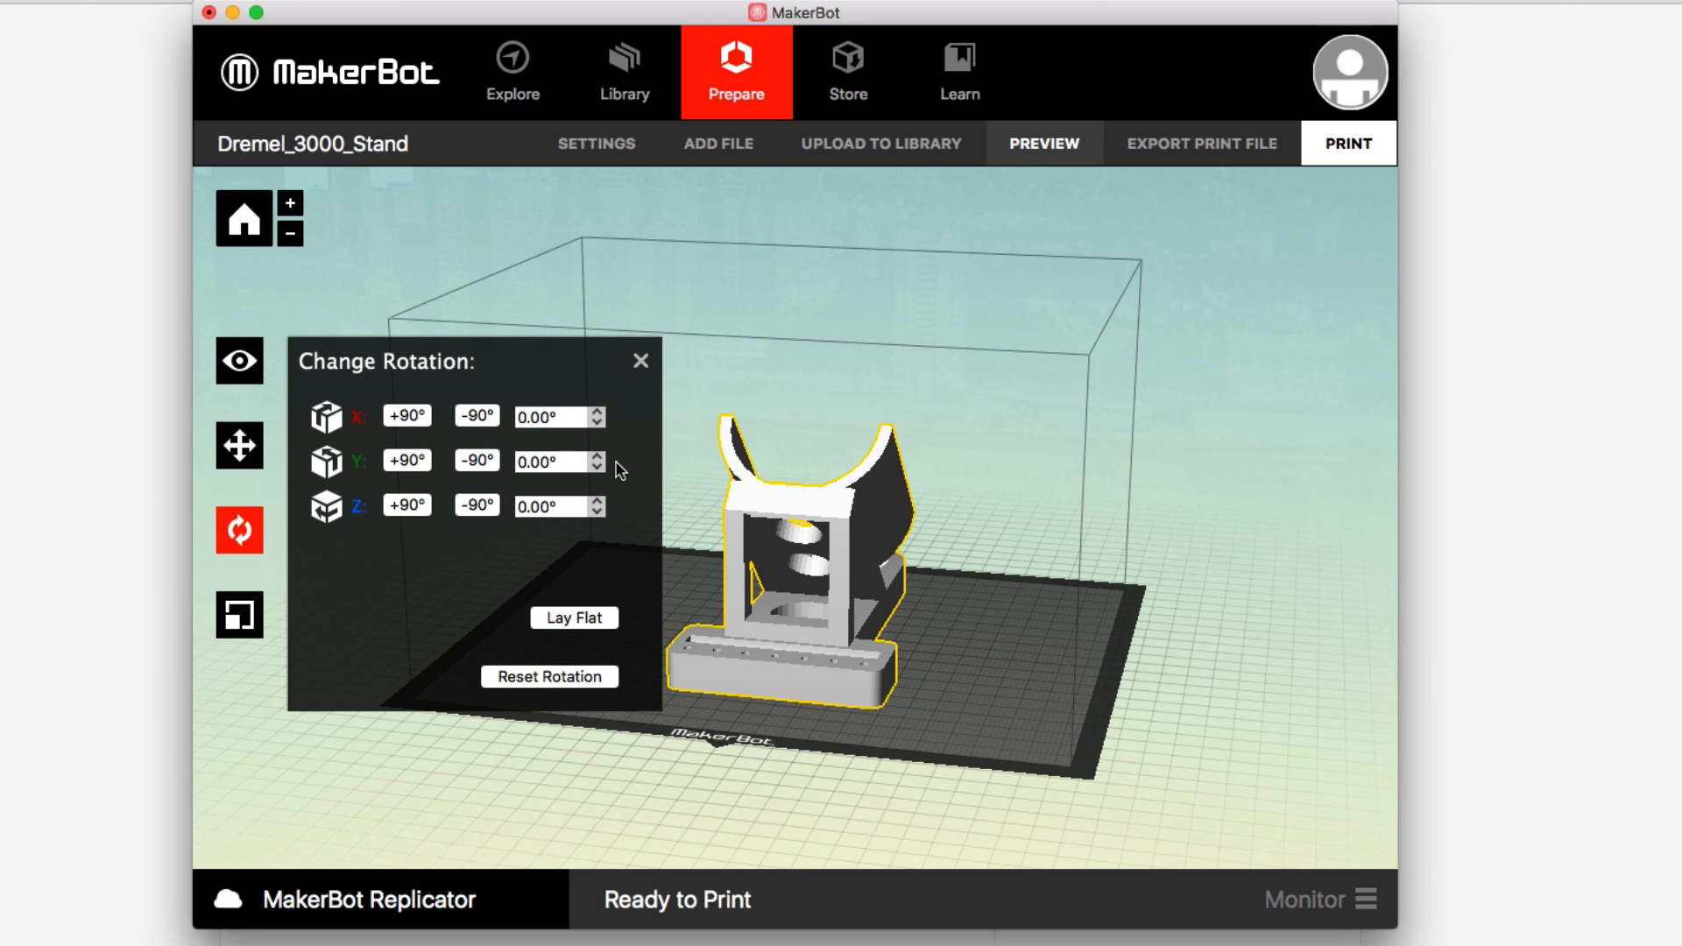
left_click(641, 359)
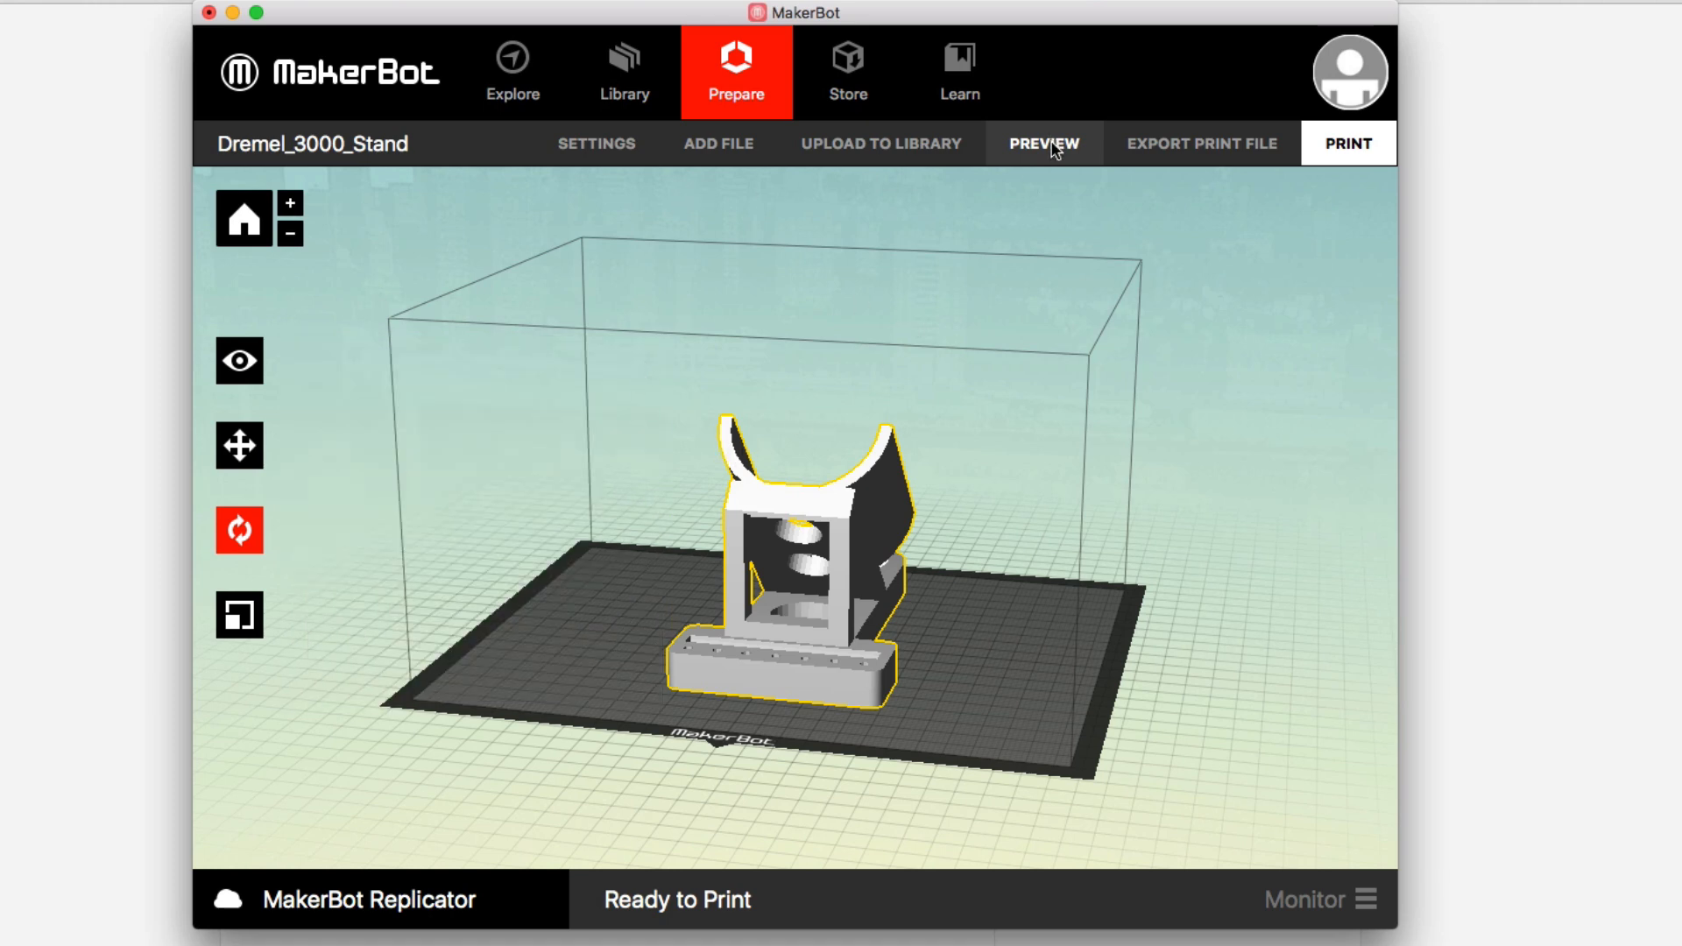
Slice the upright stand into a preview showing about 93.46 g and 15h 53m.
left_click(1348, 143)
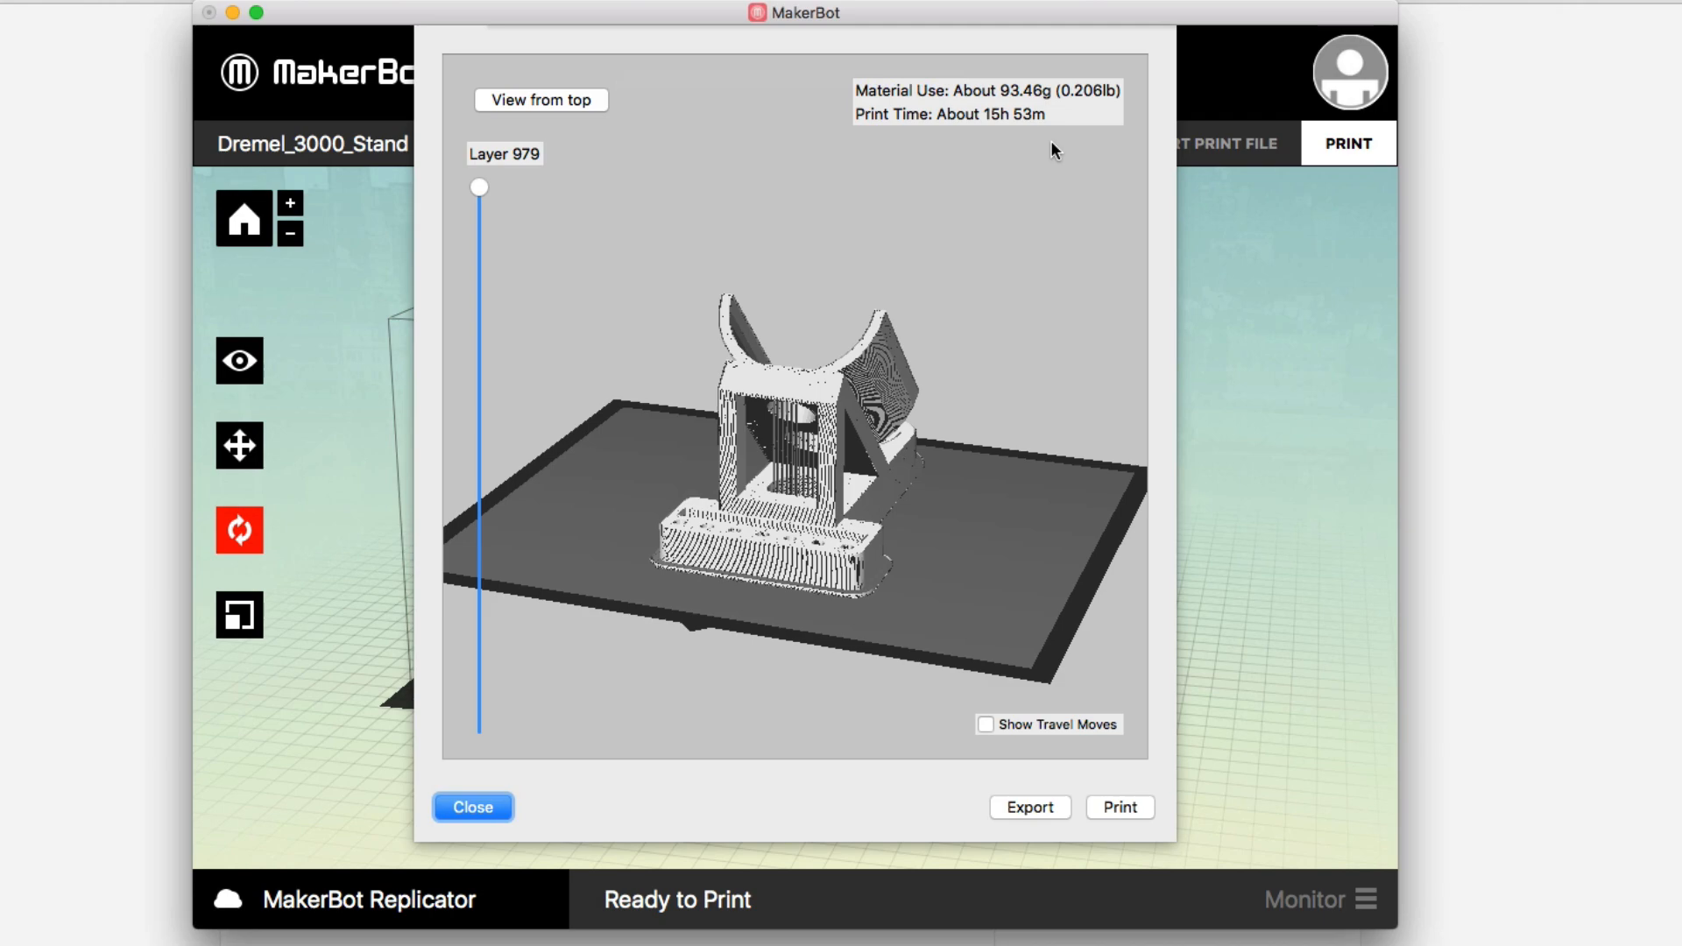
Orbit the sliced stand from the sides, back and top, then drop the layer slider to layer 28.
left_click_drag(1052, 150, 981, 640)
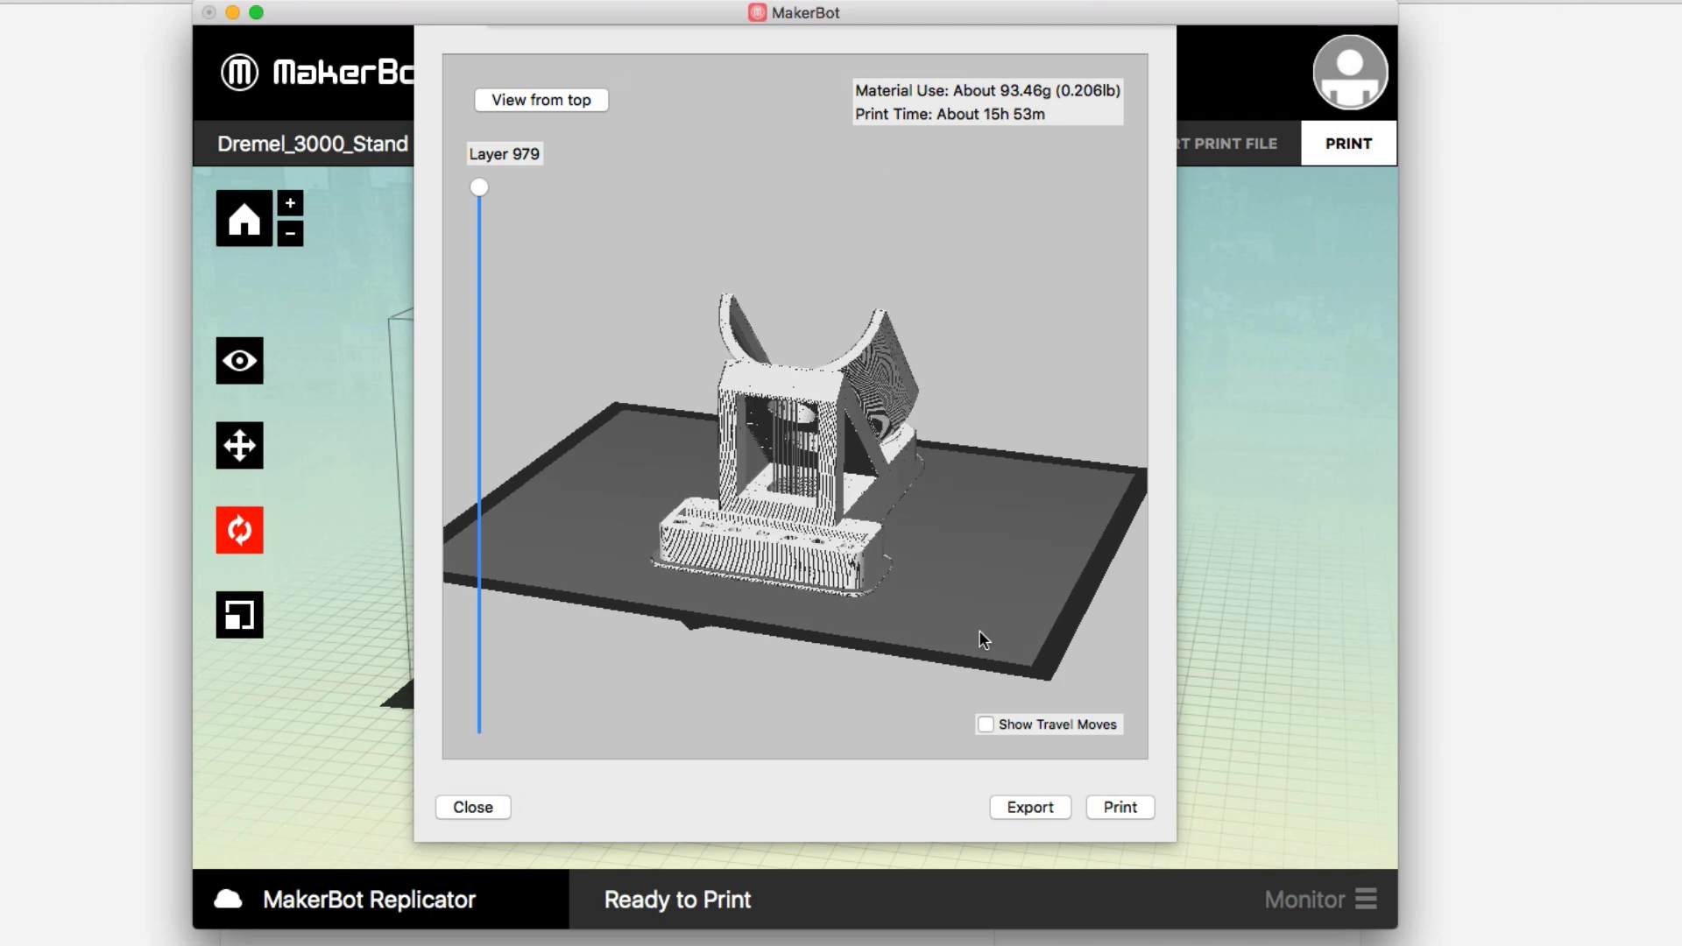
left_click_drag(980, 640, 840, 663)
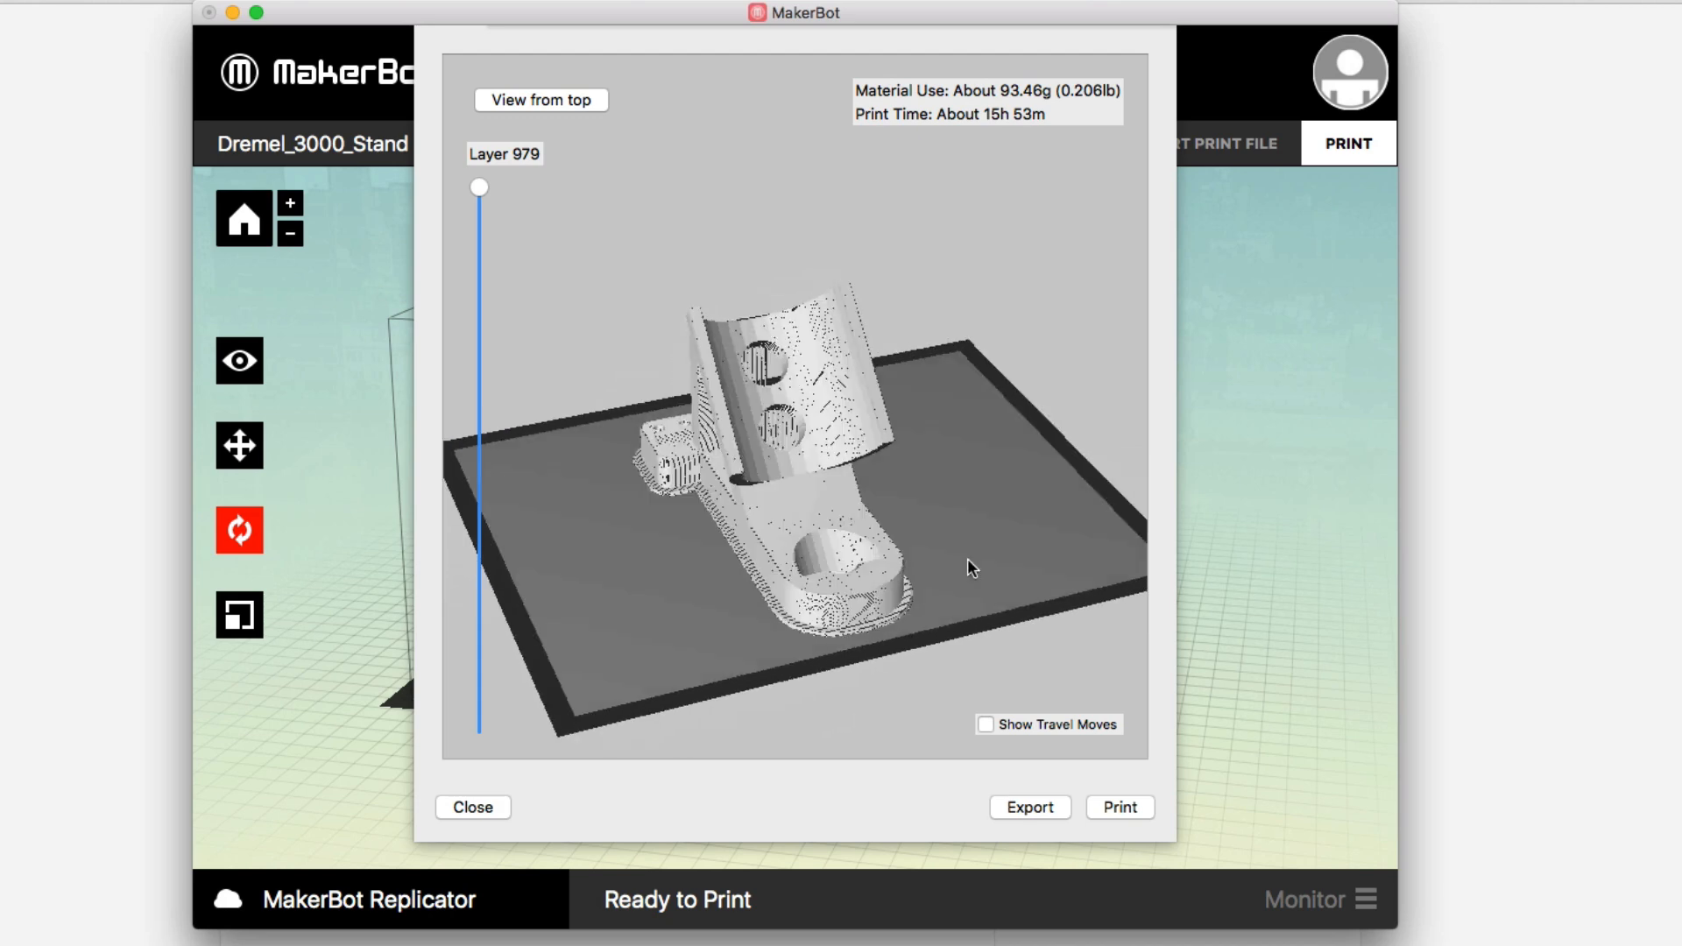
left_click_drag(966, 567, 787, 574)
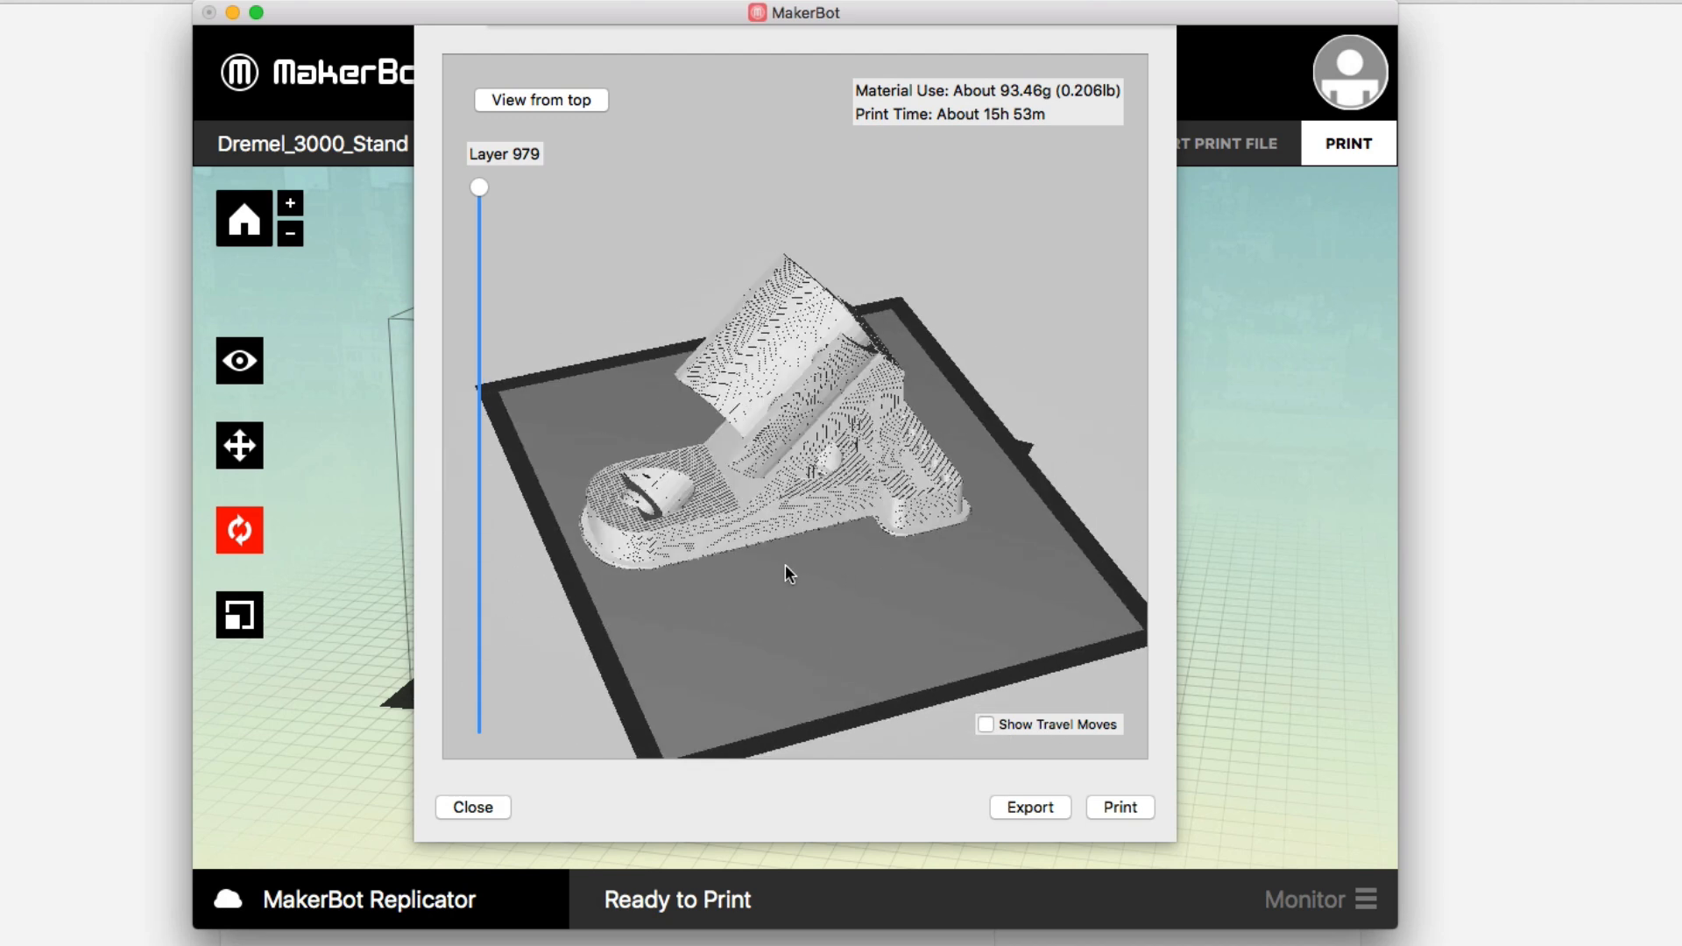
left_click_drag(786, 574, 925, 623)
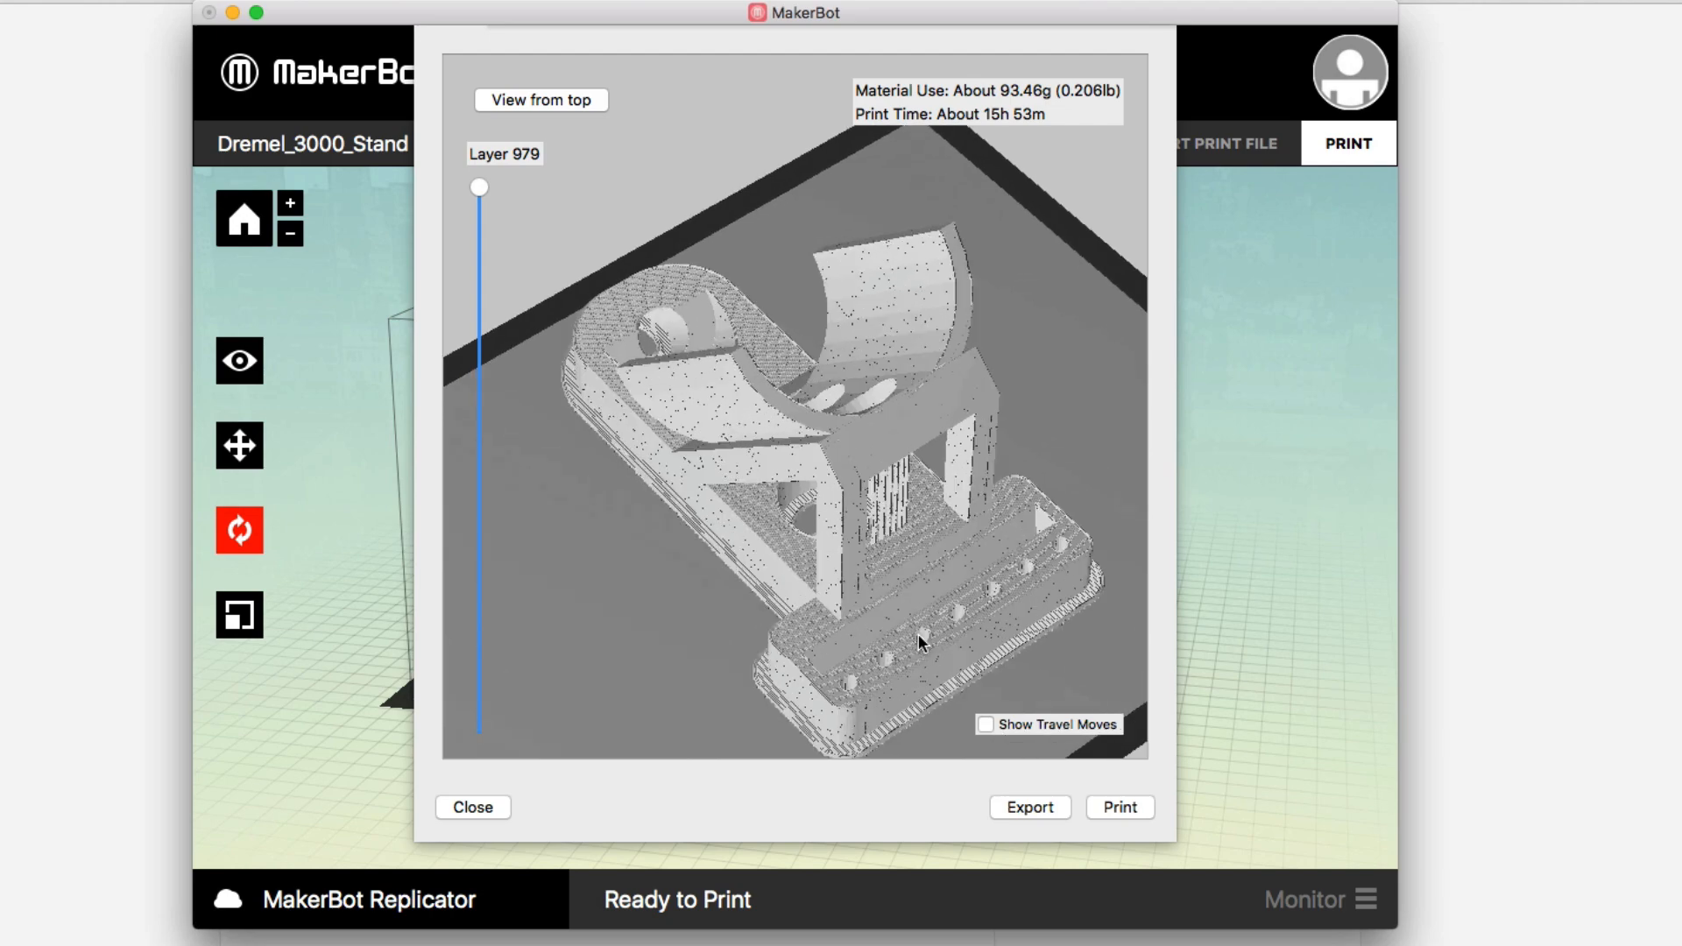
left_click_drag(919, 641, 1119, 695)
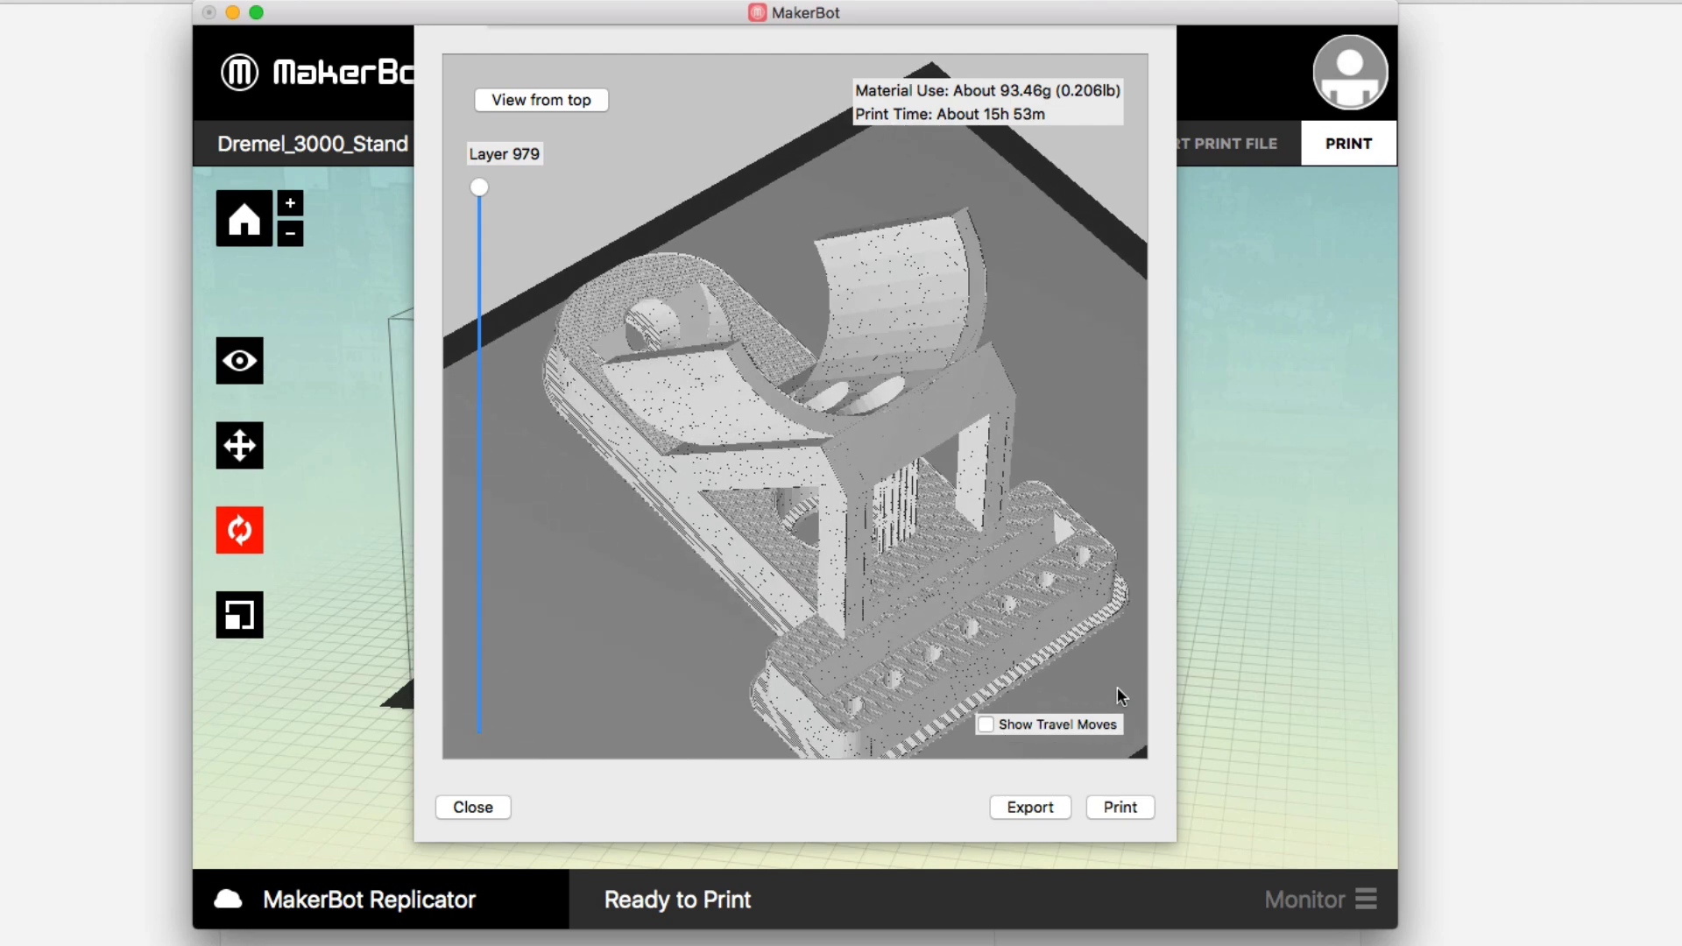
left_click_drag(1119, 696, 1177, 678)
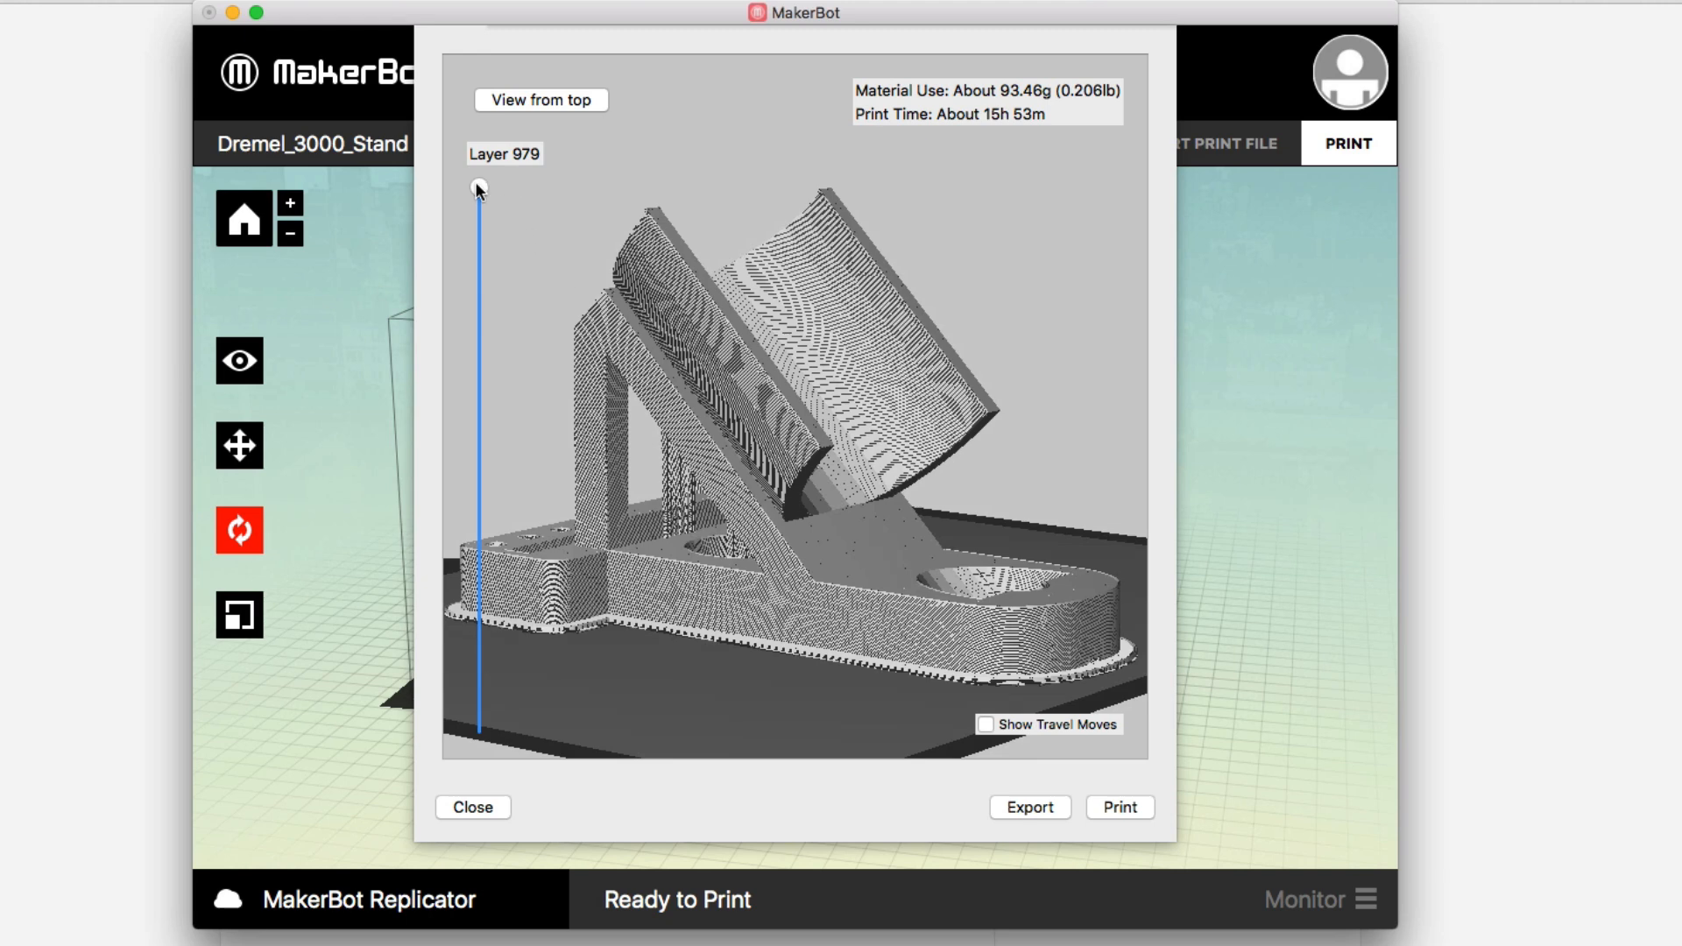
left_click_drag(478, 187, 478, 727)
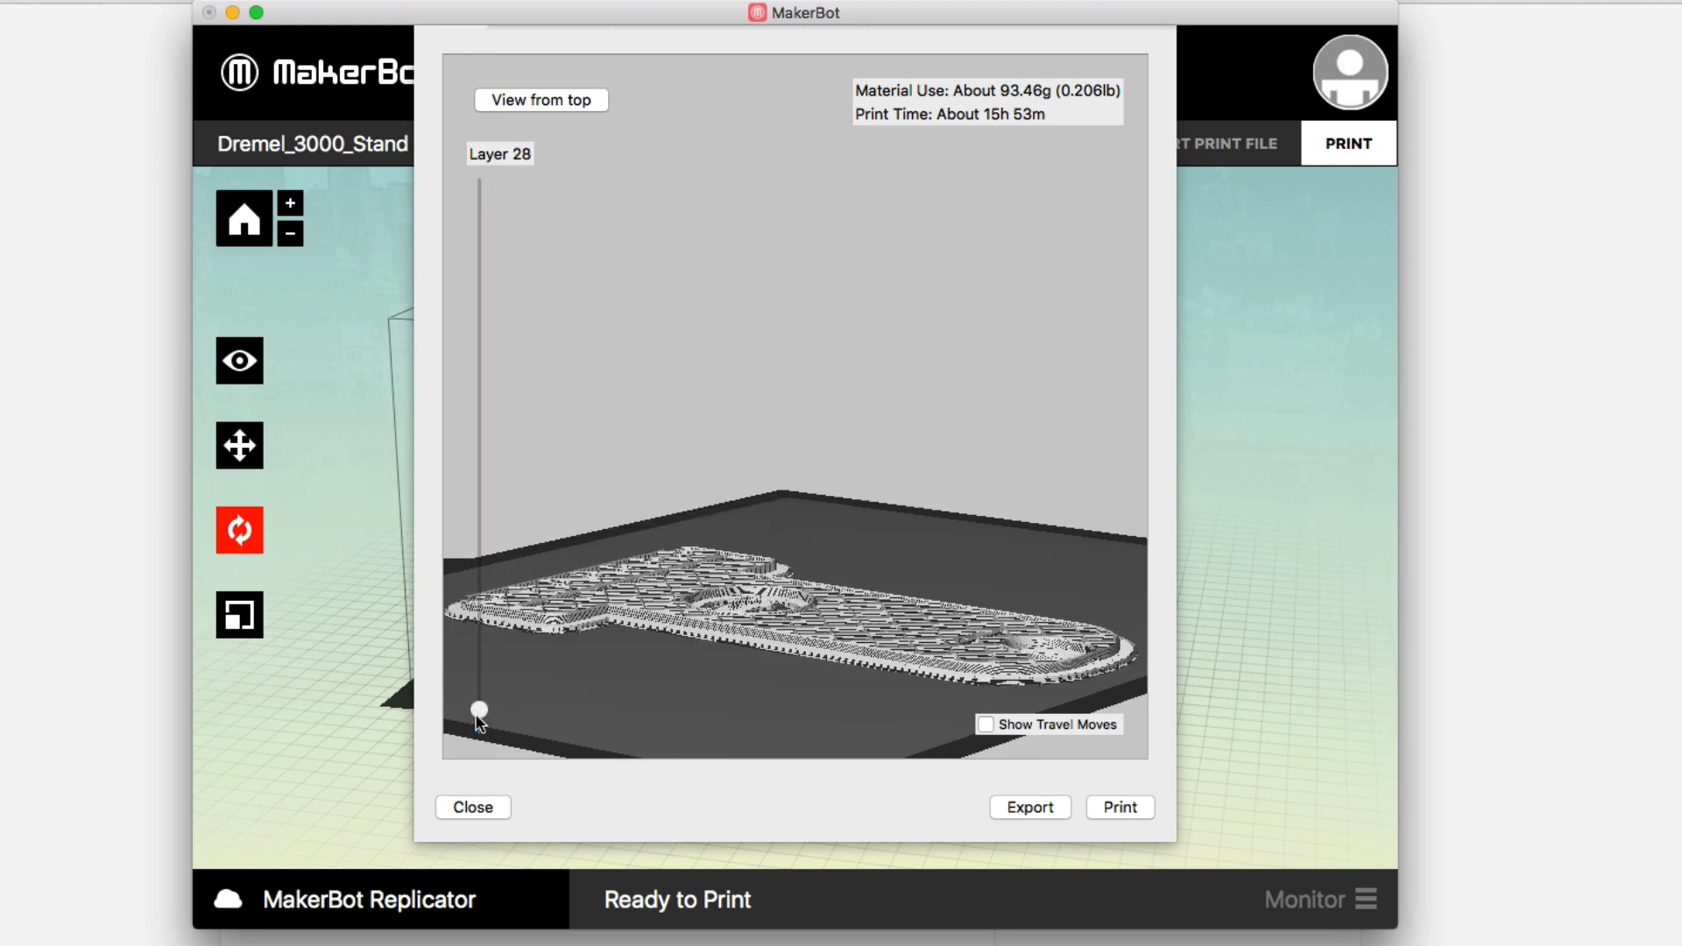
Raise the layer slider through layers 375, 447, 560, 709, 822 and 928 to the top.
left_click_drag(479, 711, 479, 698)
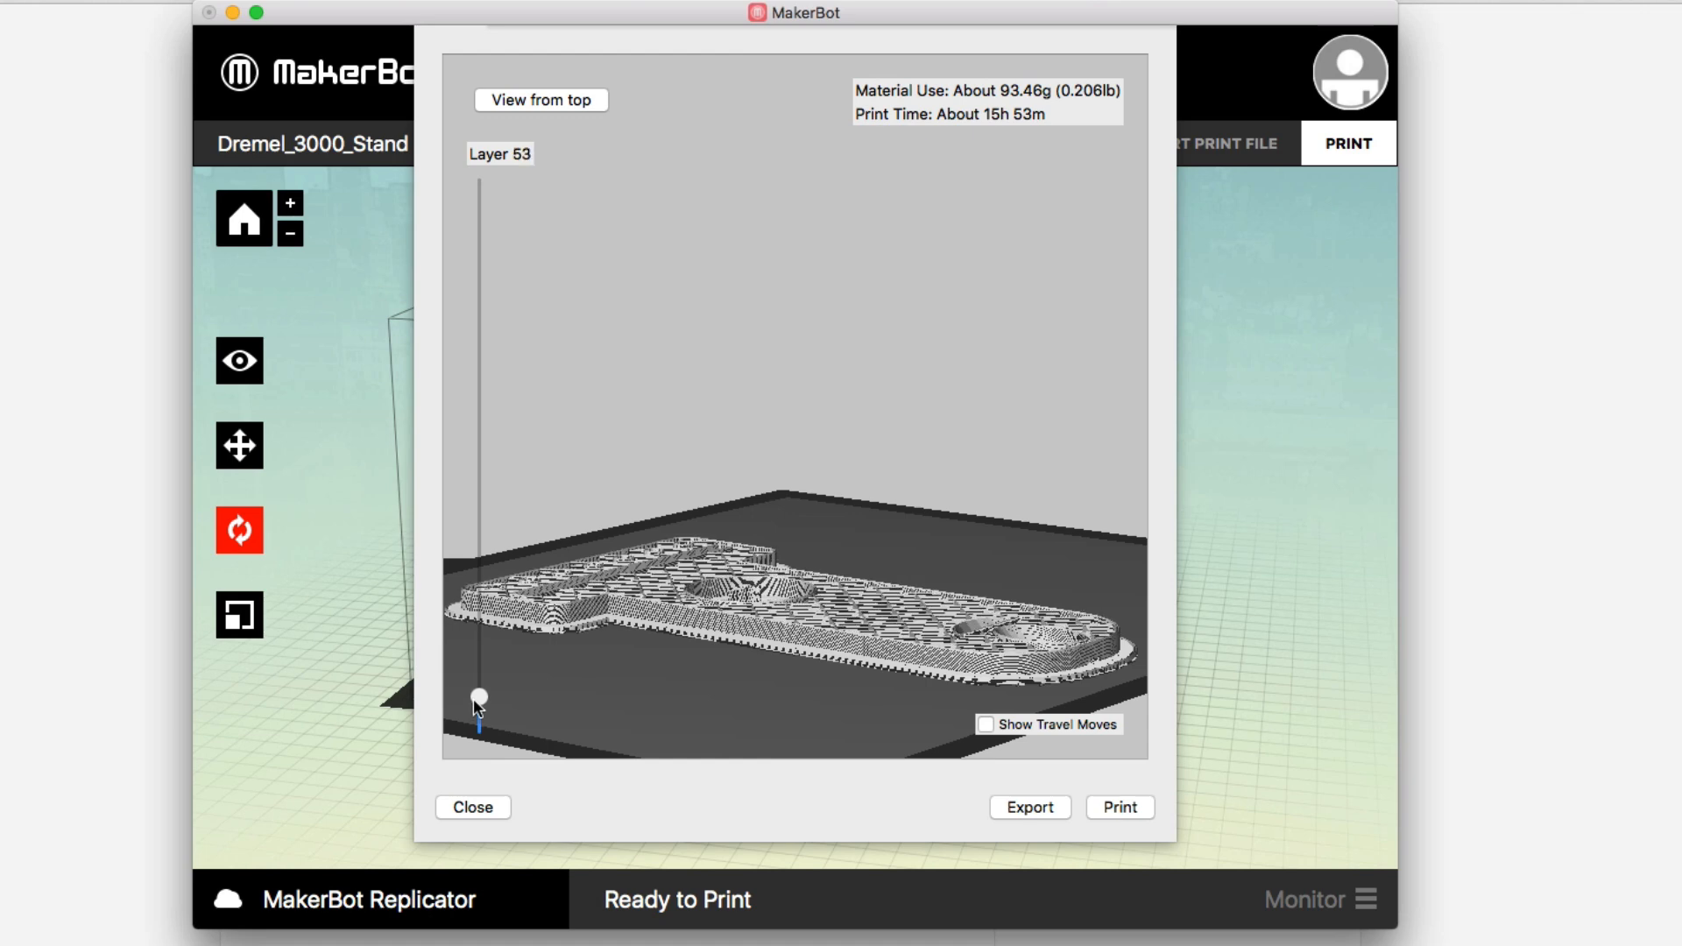
left_click_drag(480, 698, 479, 664)
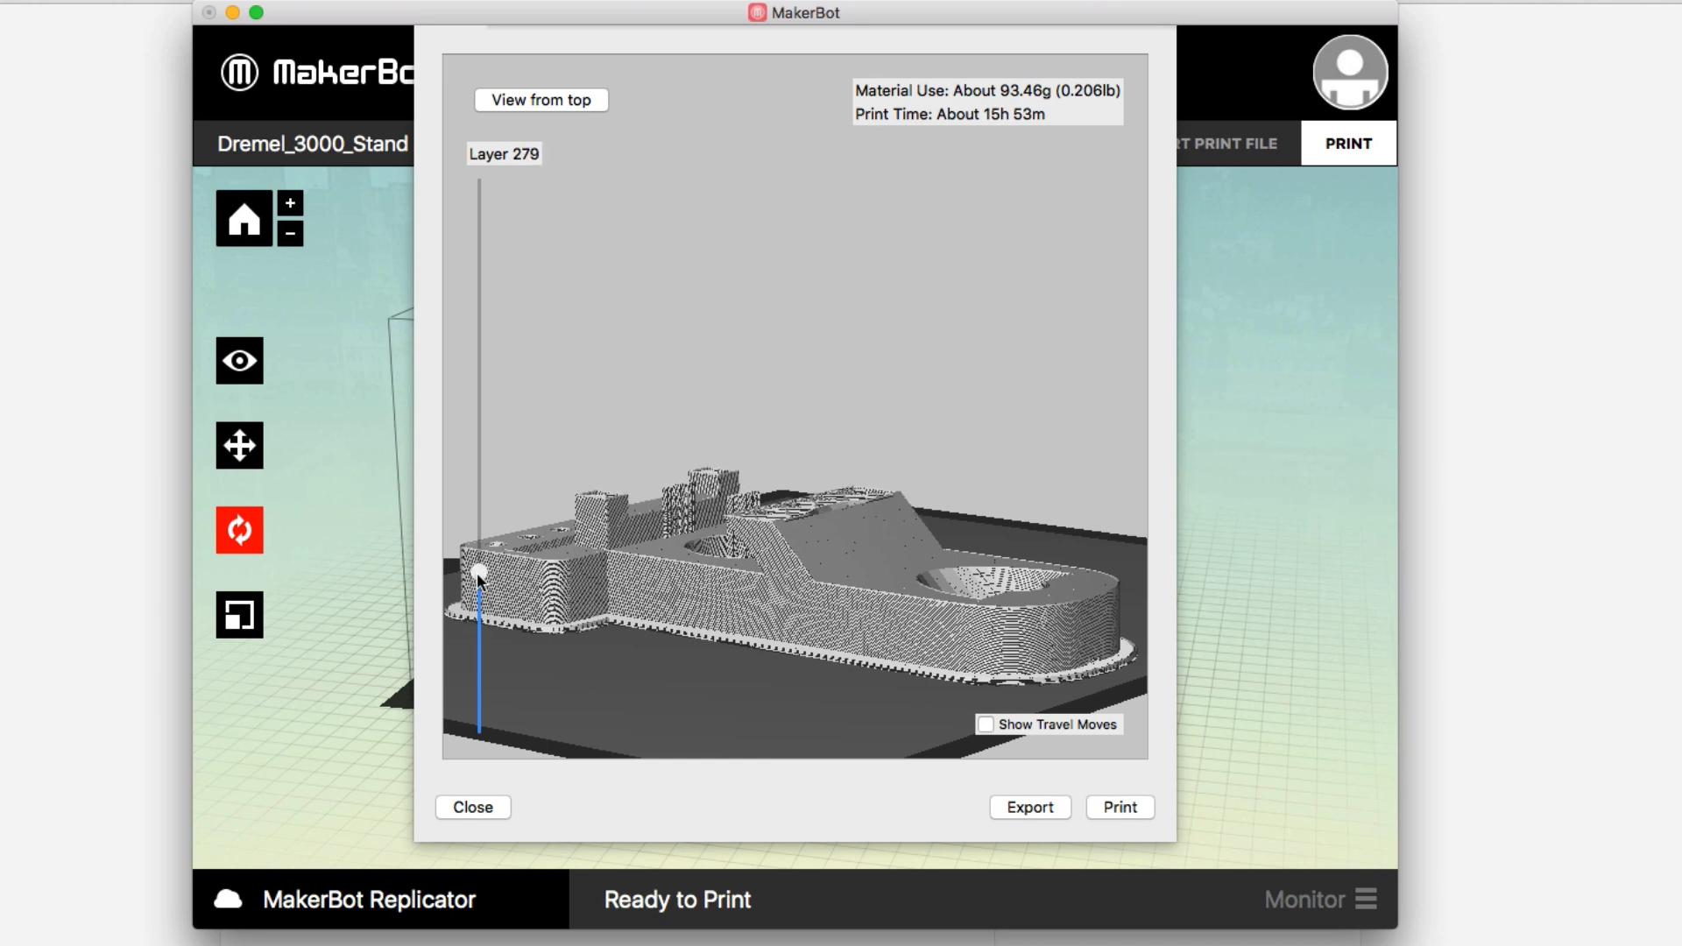
left_click_drag(478, 573, 479, 519)
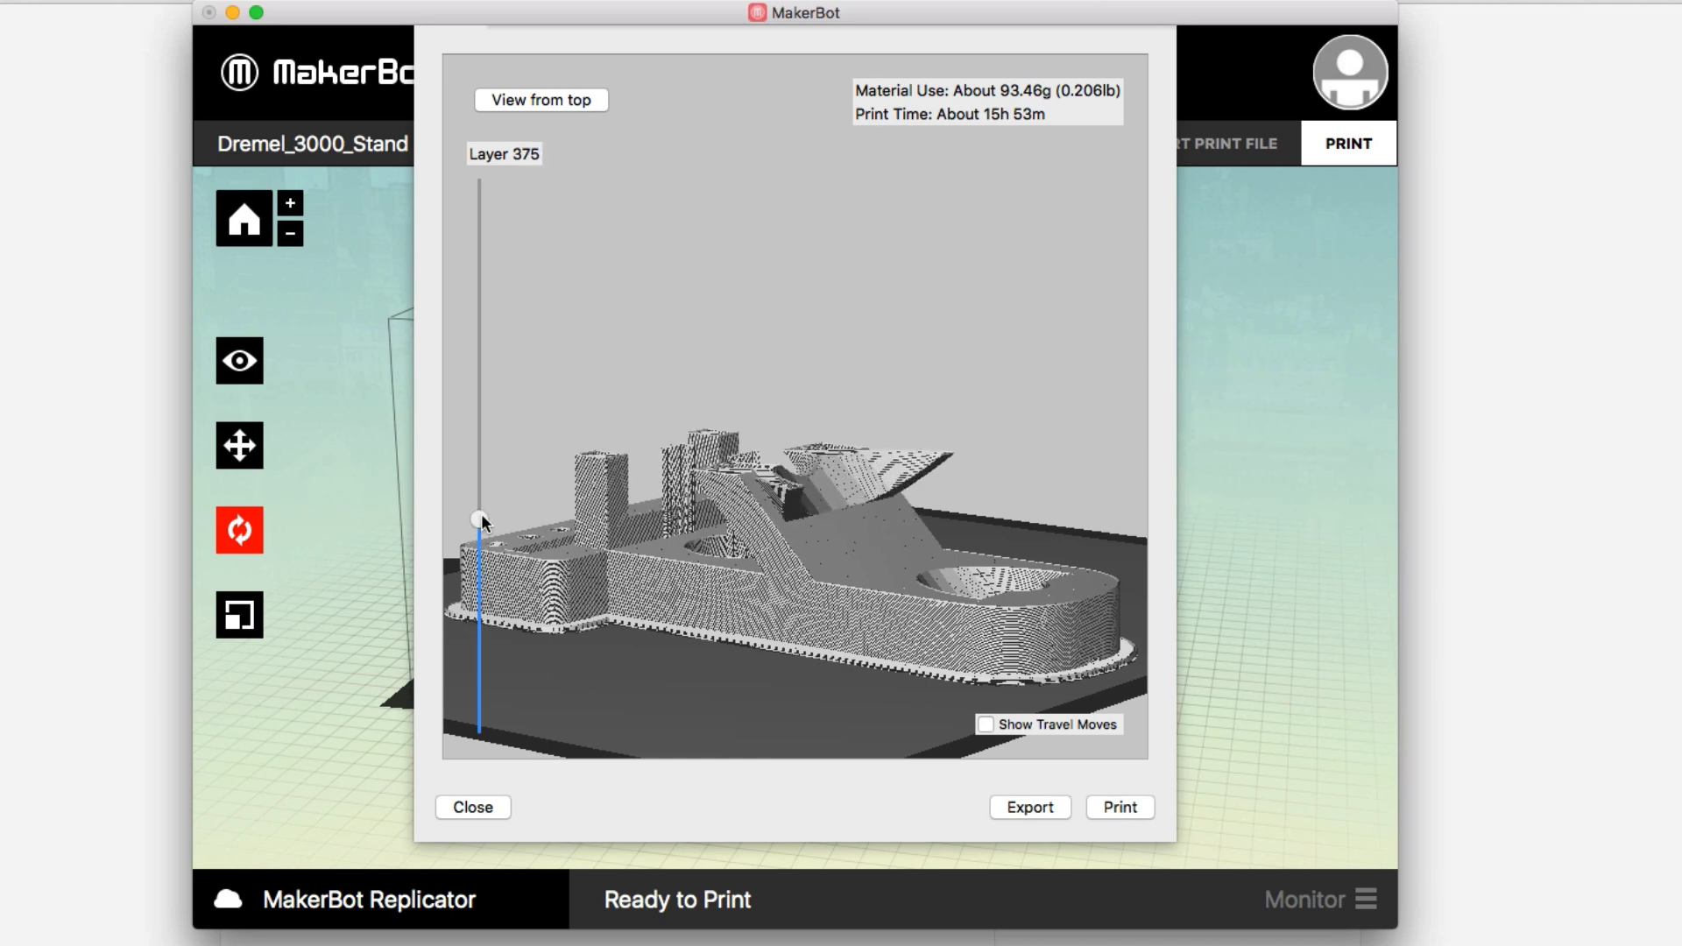
left_click_drag(479, 520, 479, 479)
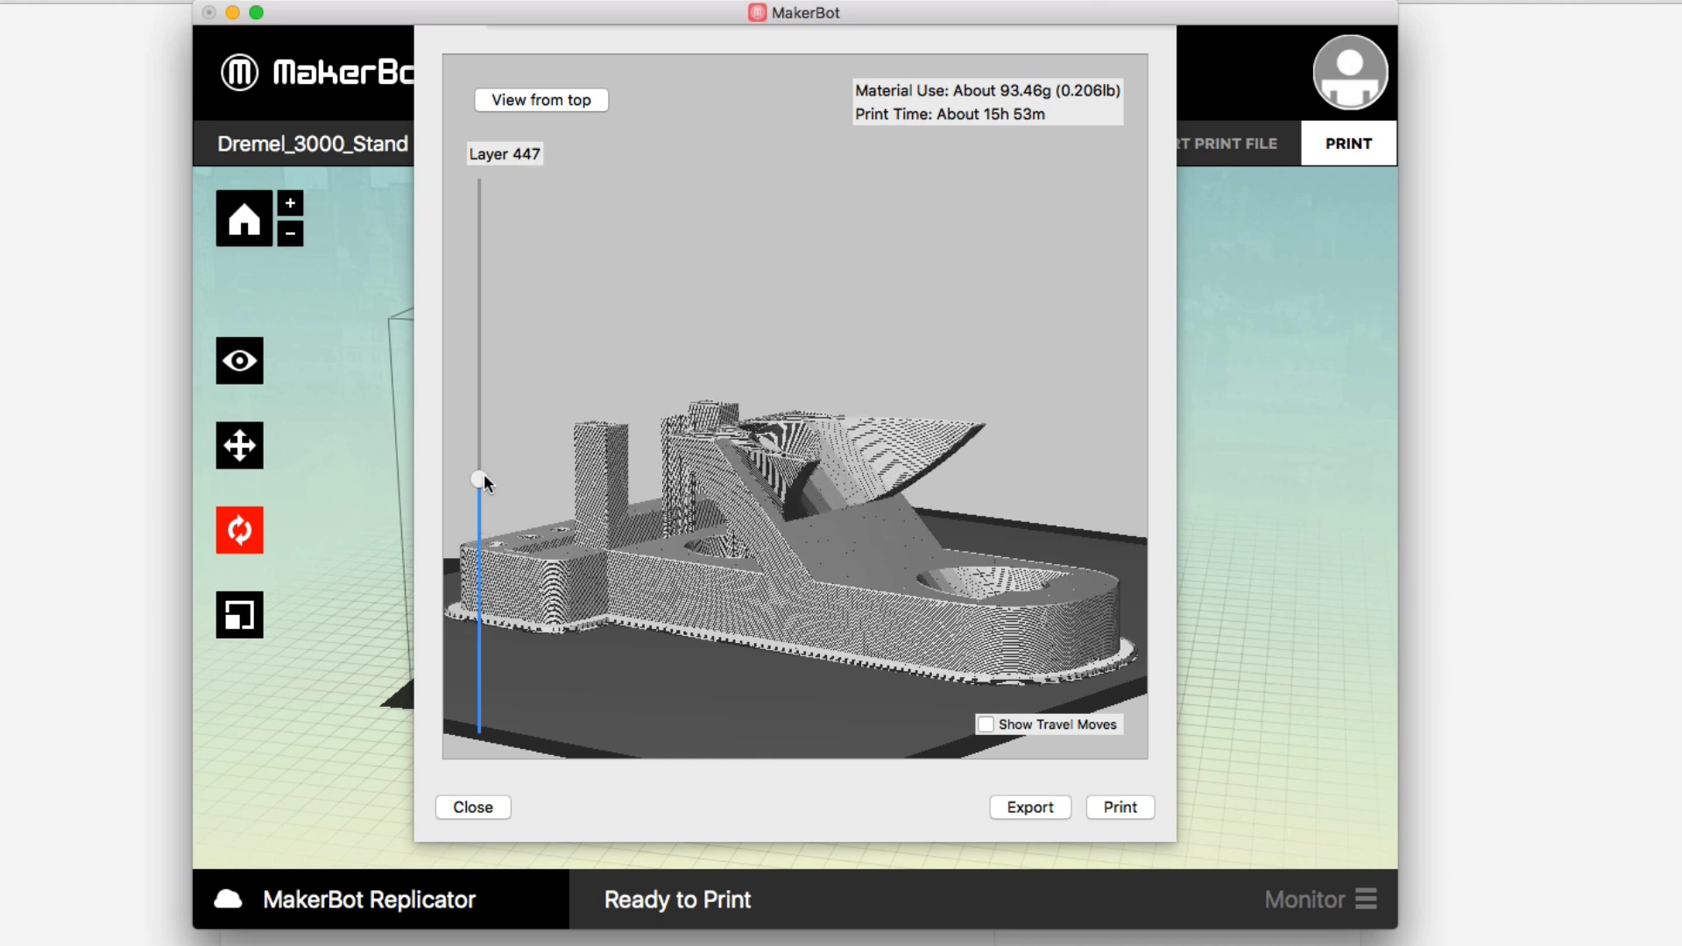
left_click_drag(478, 481, 479, 416)
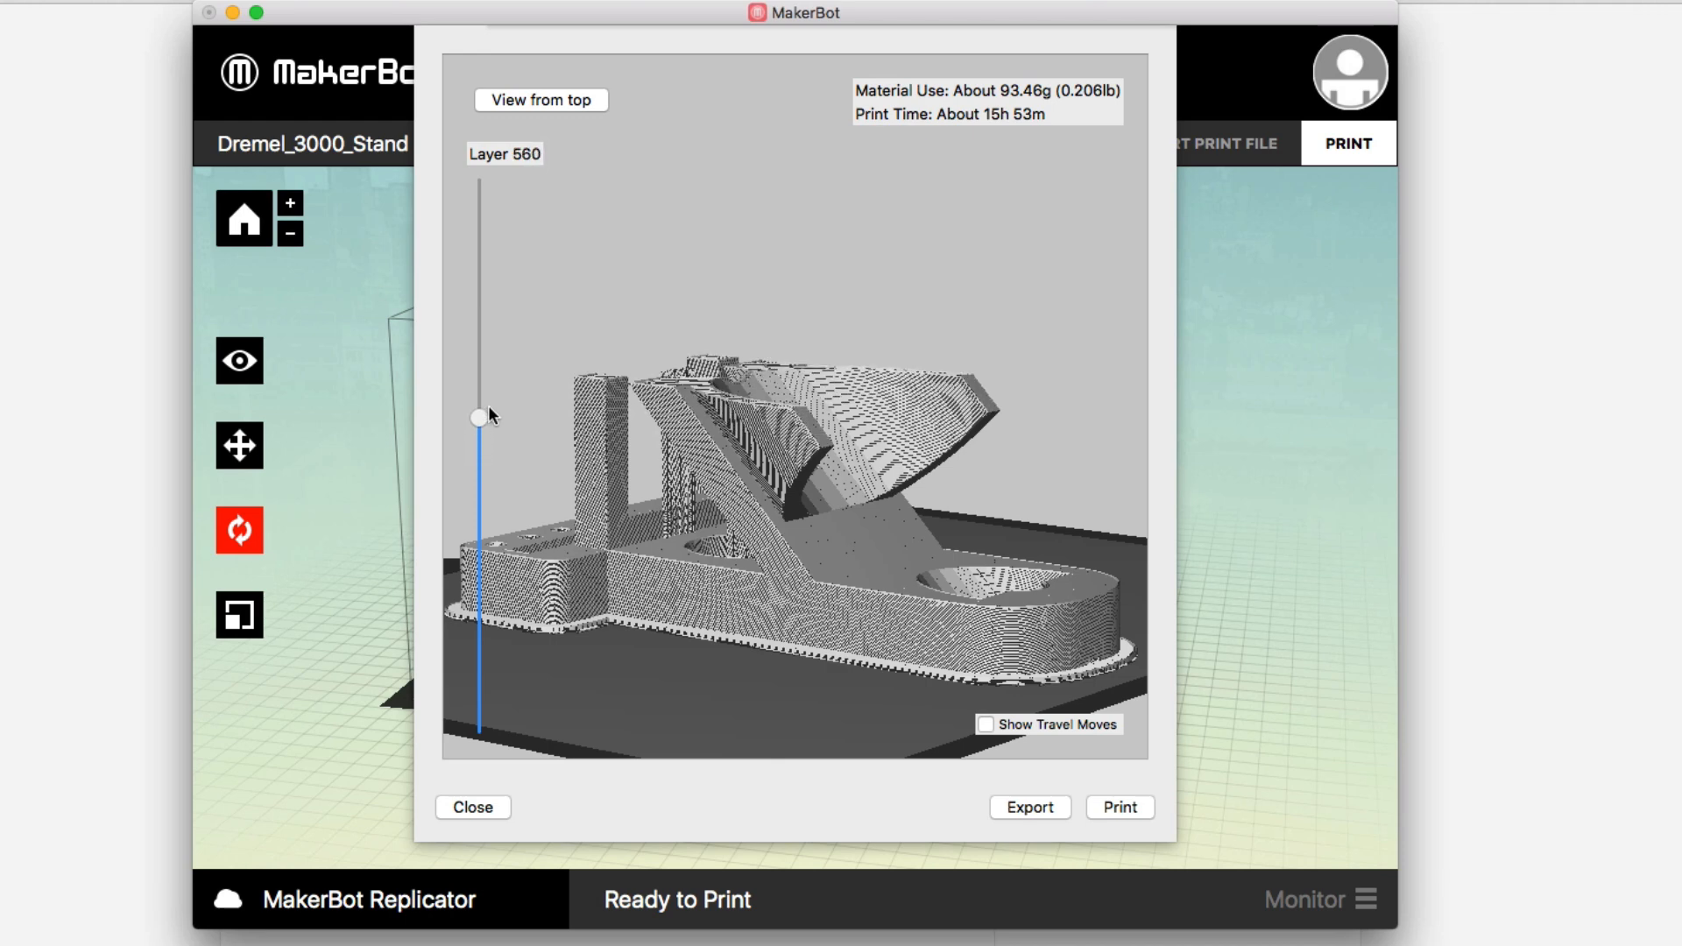
left_click_drag(478, 416, 478, 335)
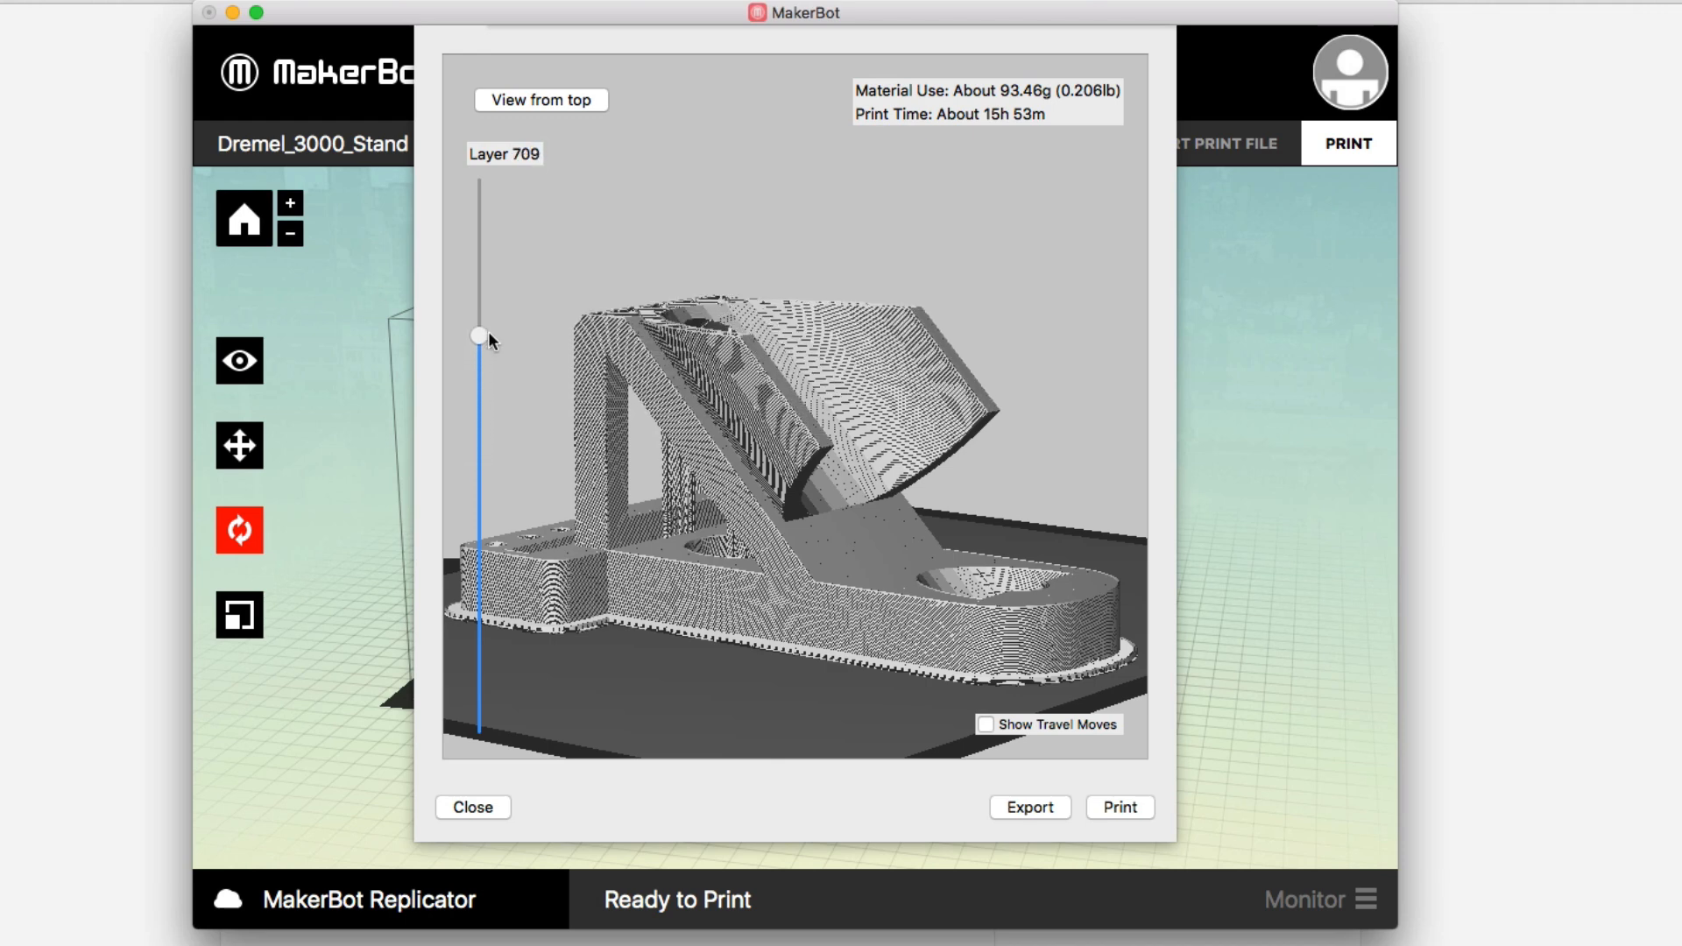
left_click_drag(479, 336, 480, 273)
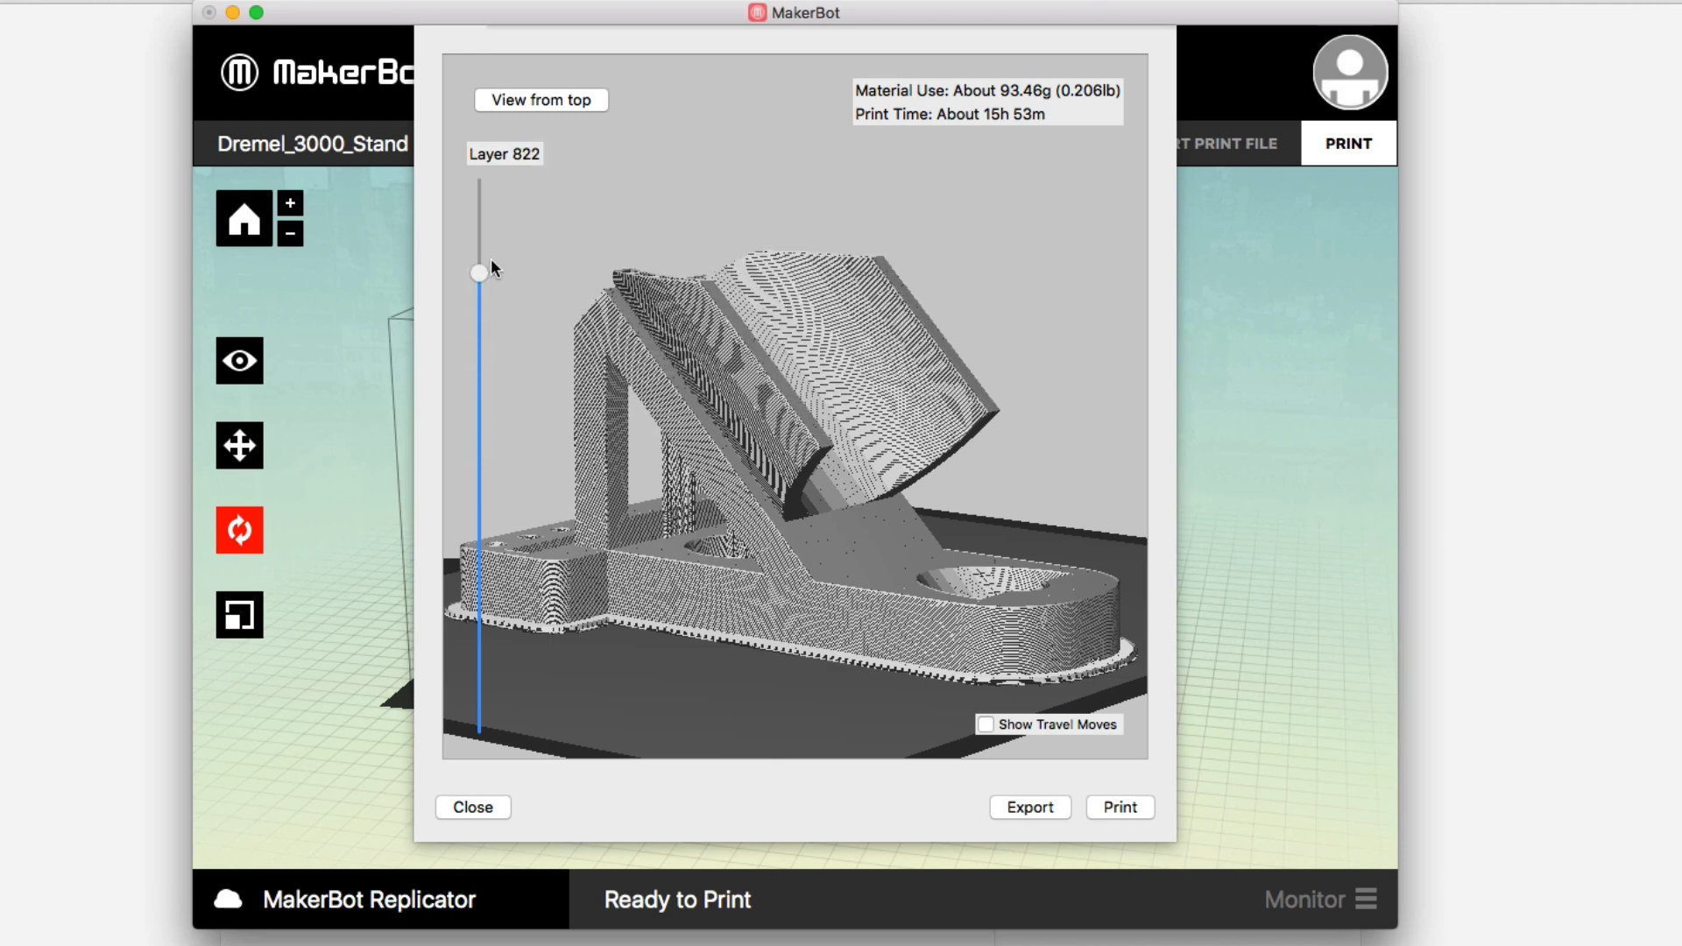
left_click_drag(479, 272, 479, 215)
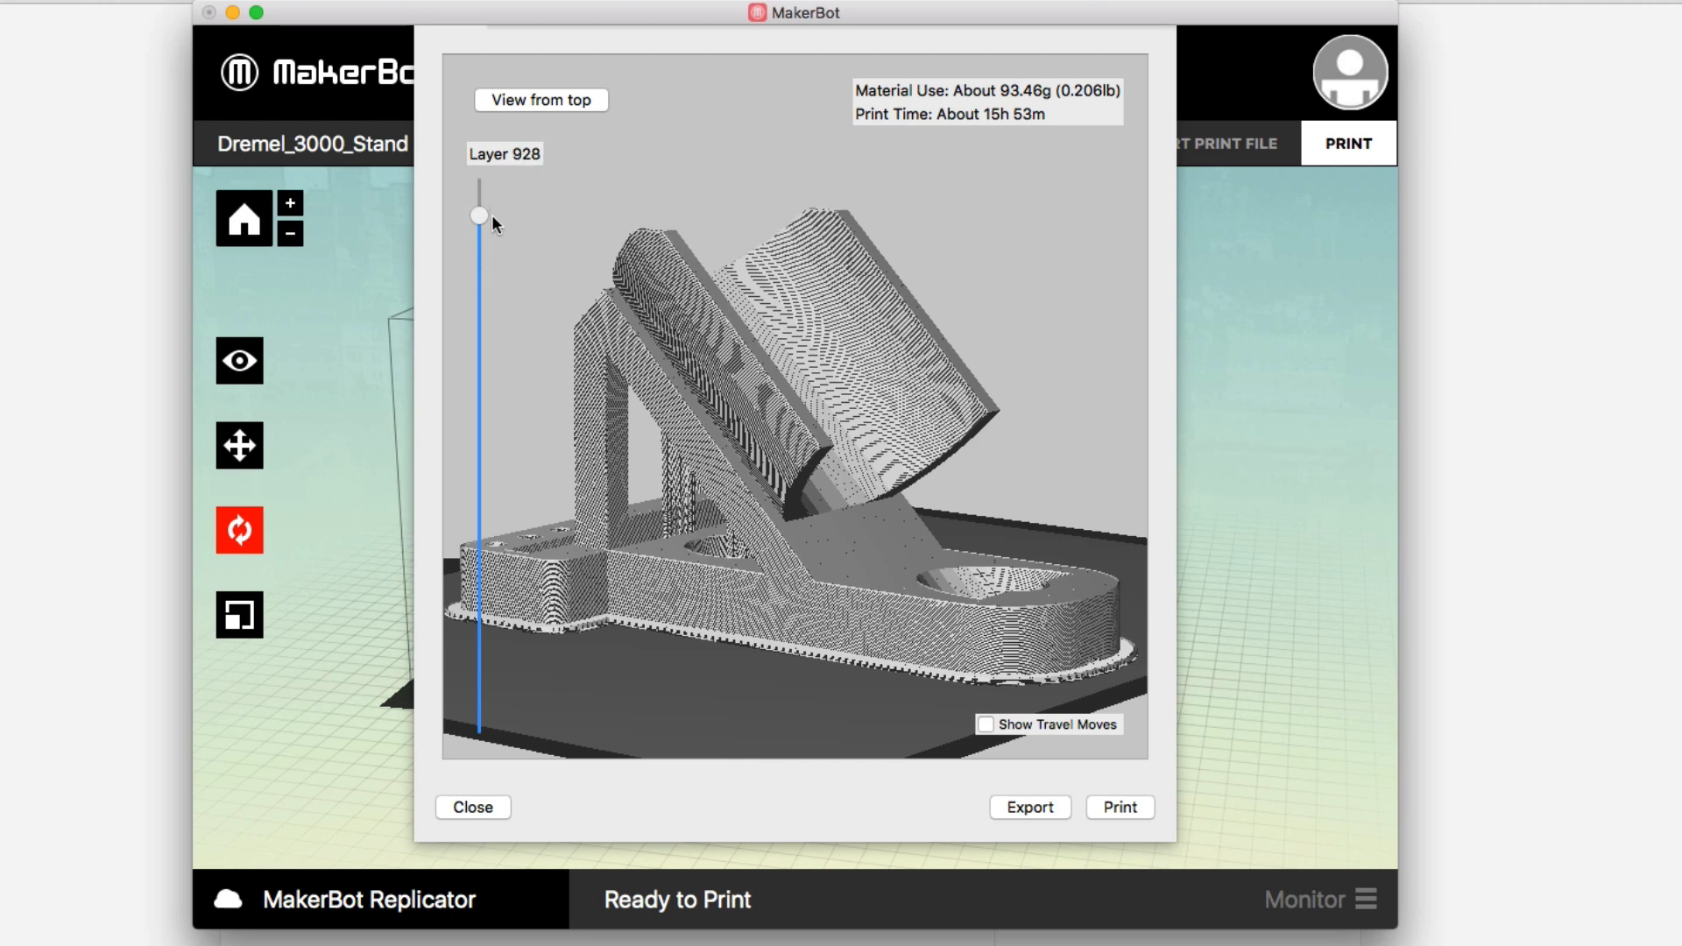
mouse_move(484, 210)
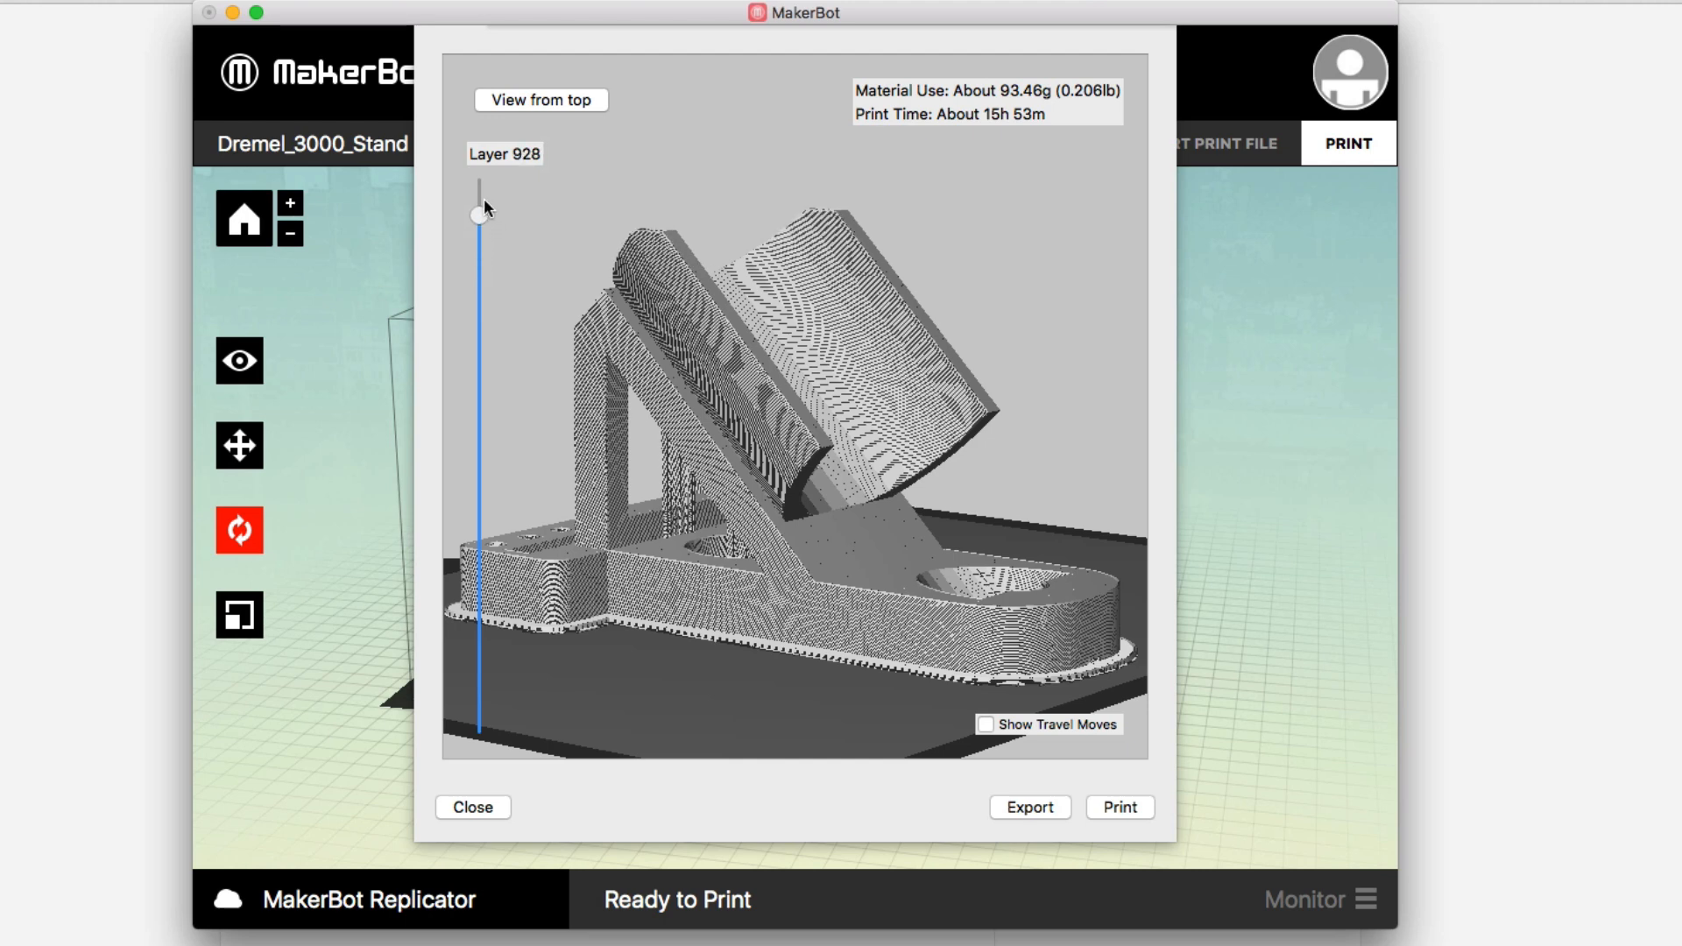
left_click_drag(478, 215, 478, 187)
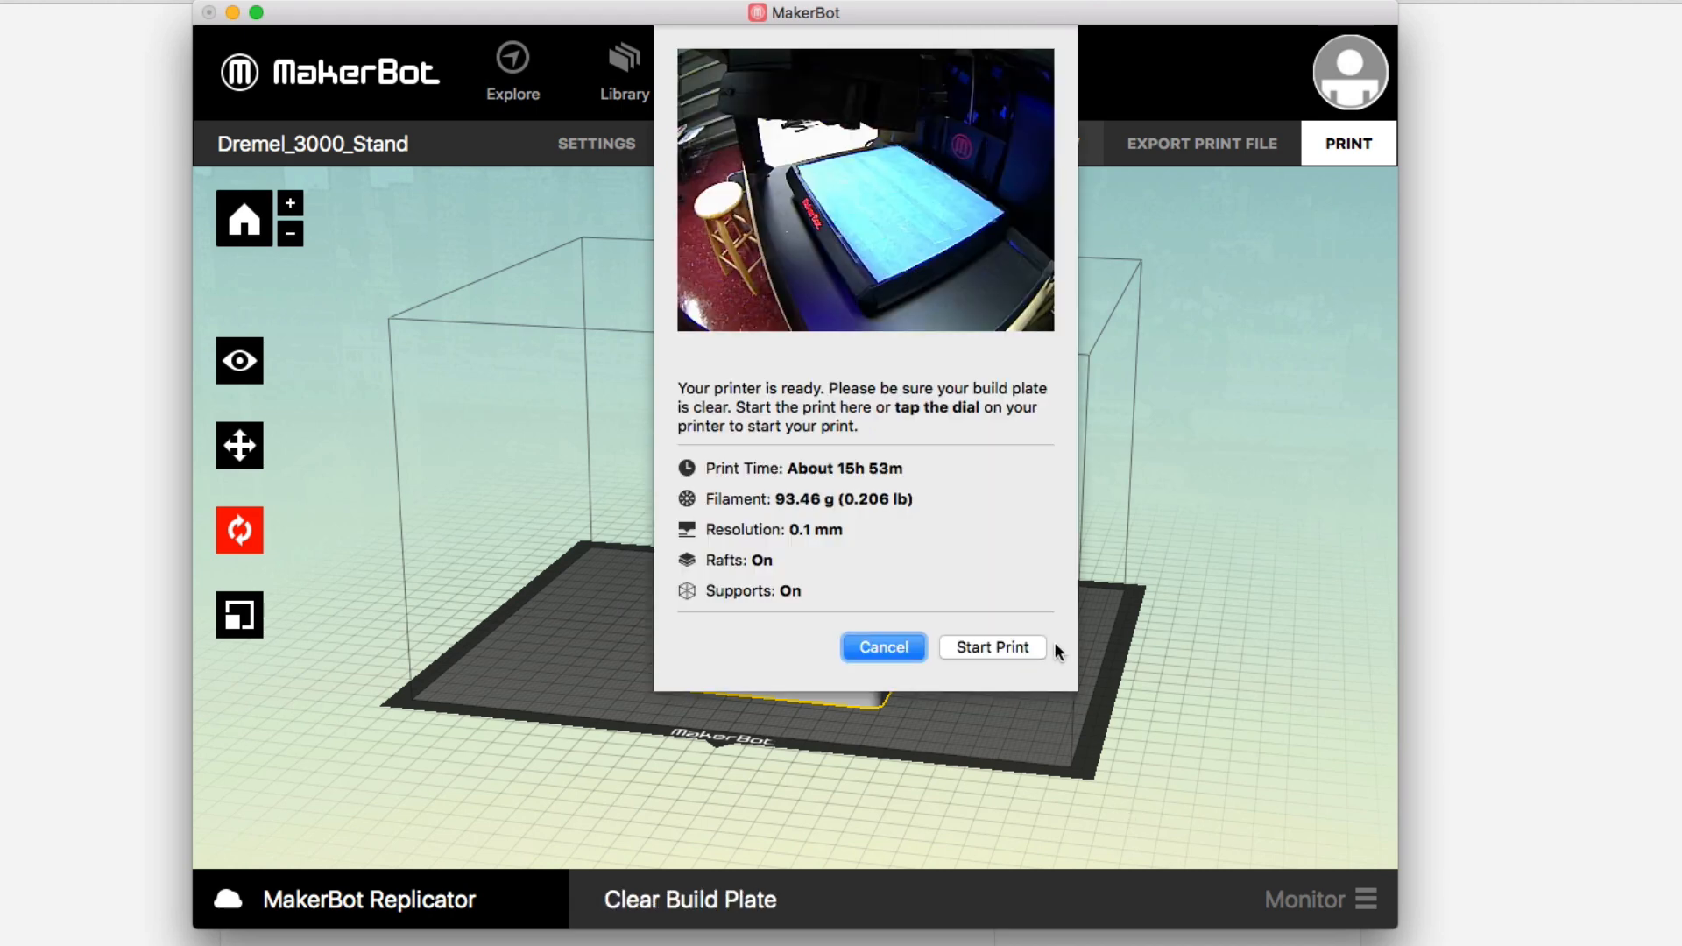
mouse_move(989, 652)
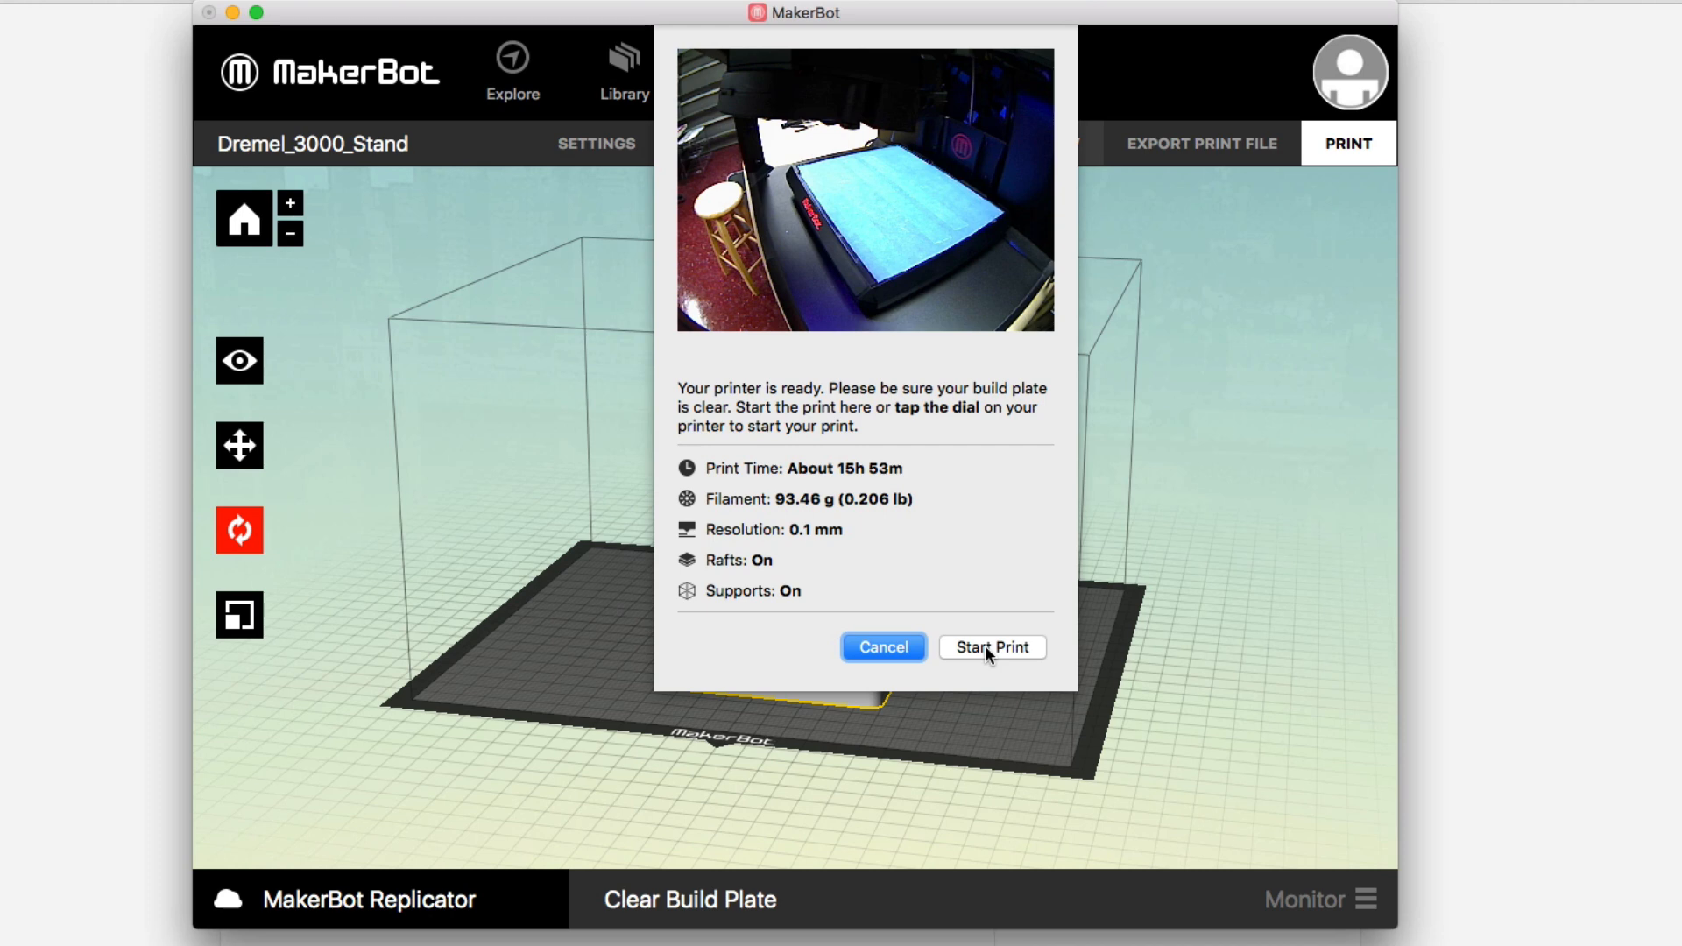
Start the print, transferring the sliced stand to the Replicator.
left_click(990, 647)
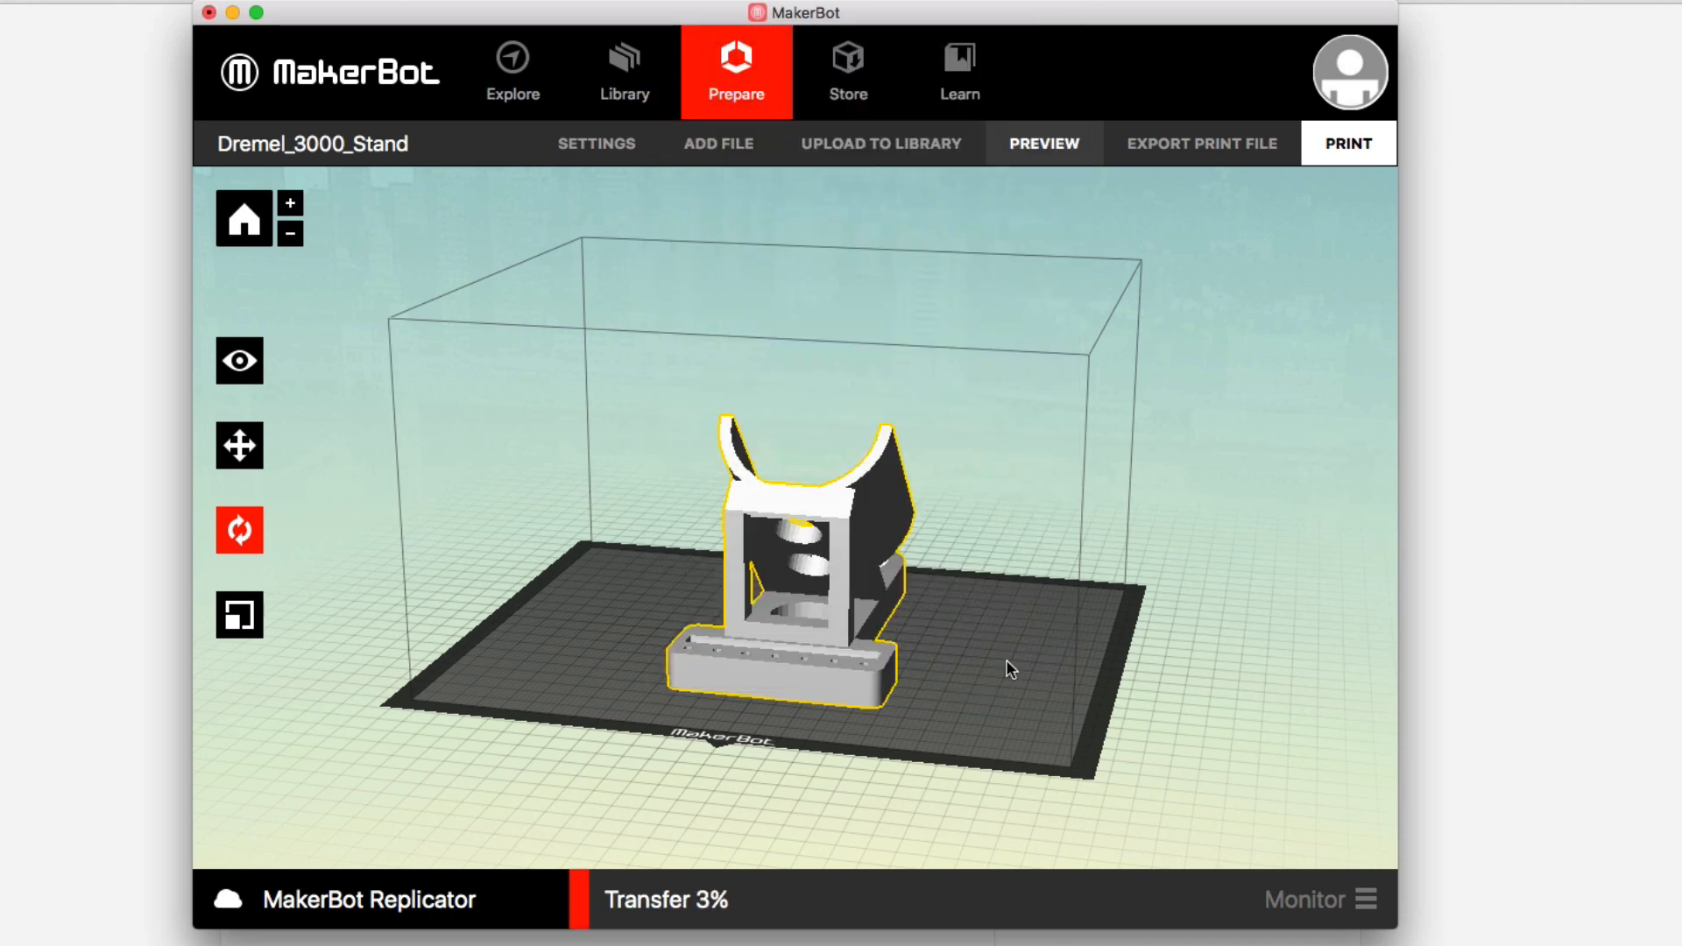